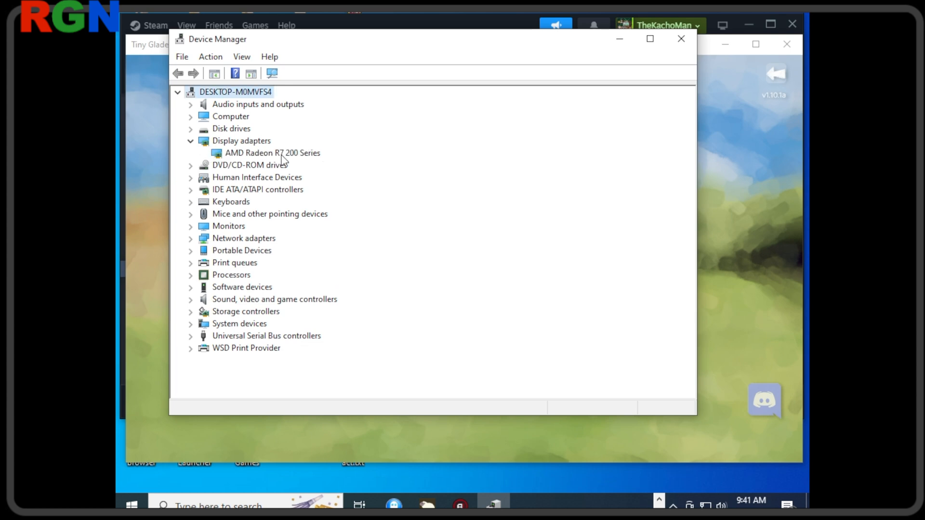
mouse_move(297, 164)
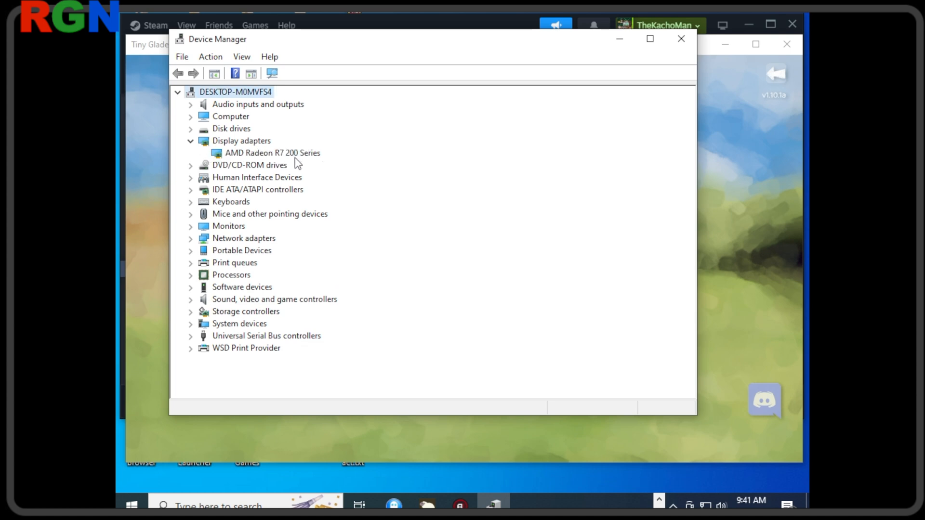
mouse_move(181, 480)
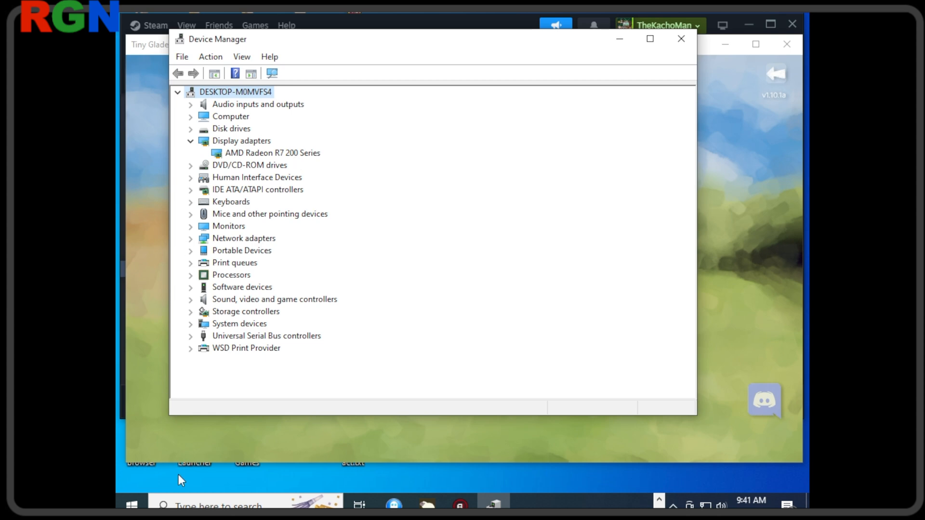
mouse_move(131, 506)
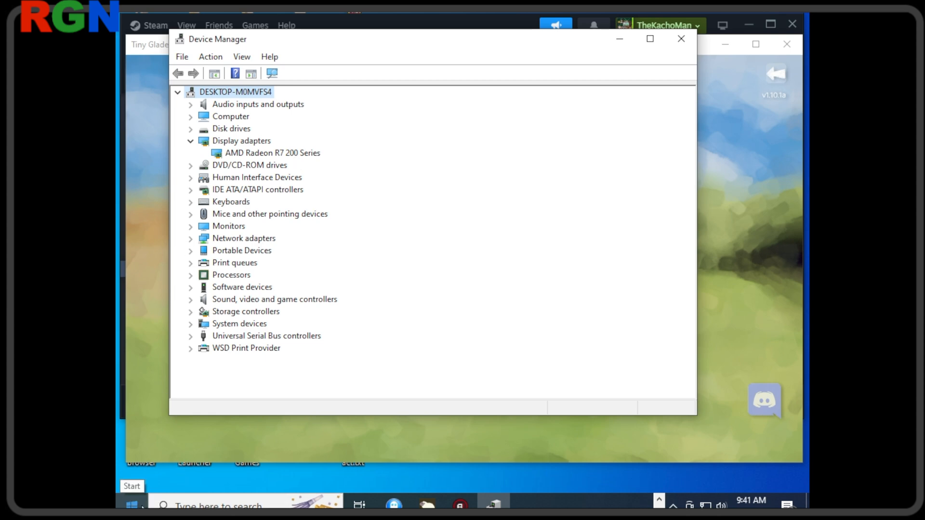
Look up the System Information tool from the Start menu to review the PC specs.
click(132, 505)
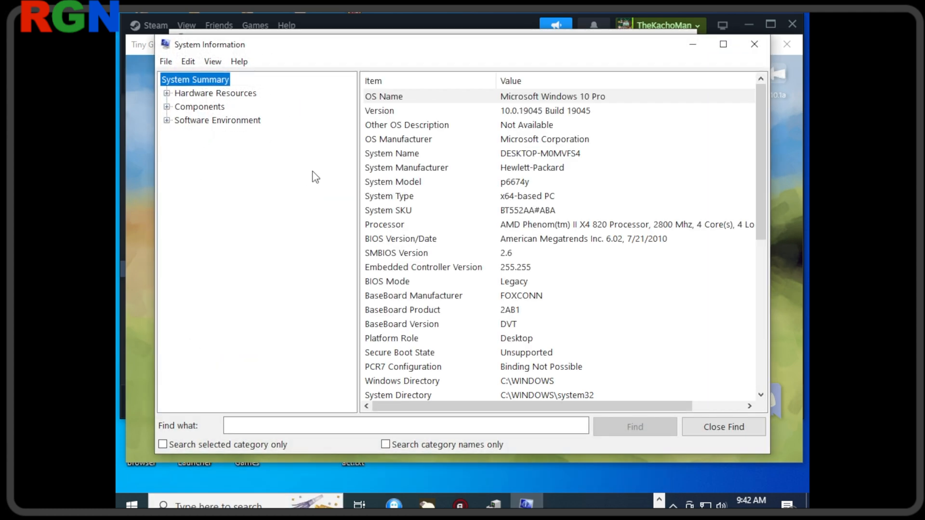
mouse_move(565, 148)
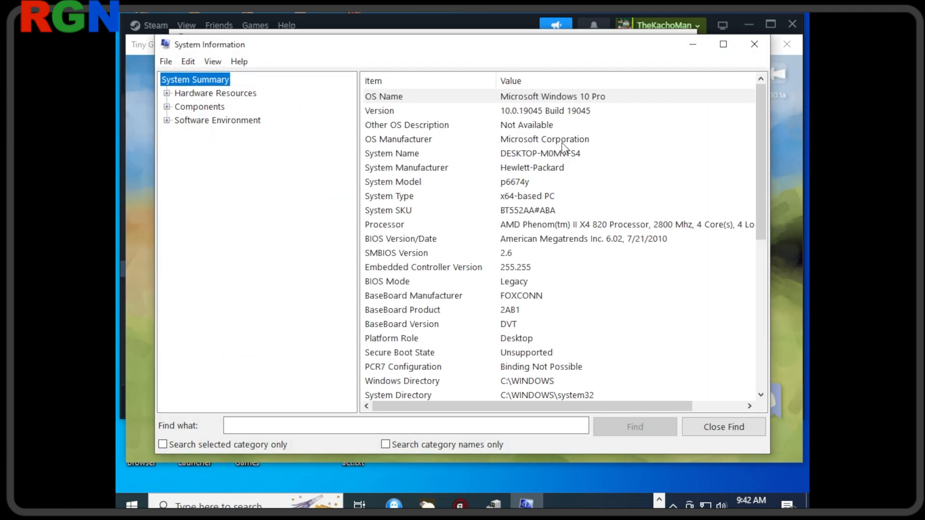
mouse_move(533, 206)
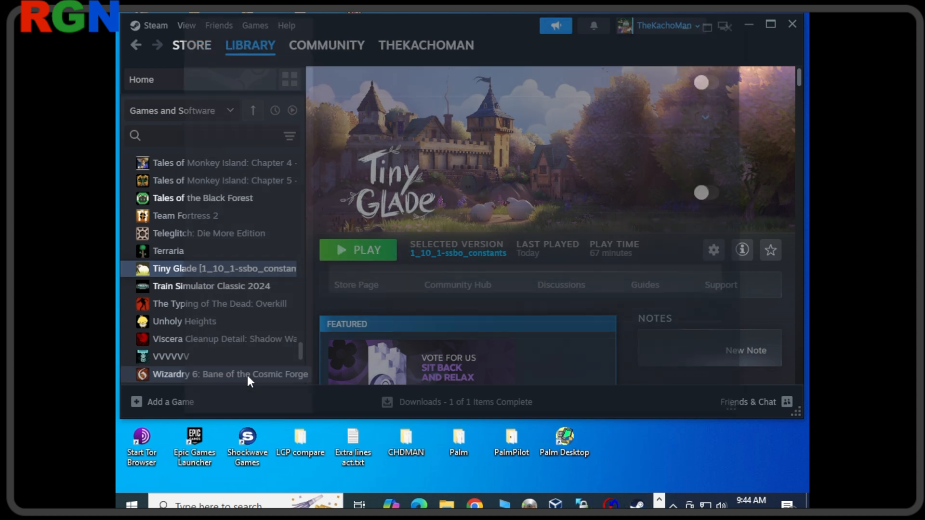
Set Tiny Glade's Beta Participation to the 1_10_1-test NVIDIA workaround branch.
click(713, 250)
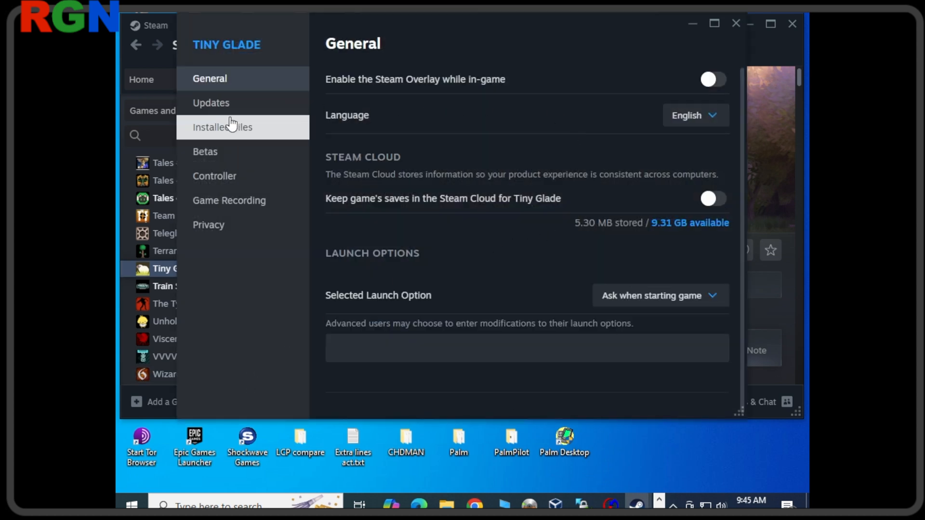
click(205, 151)
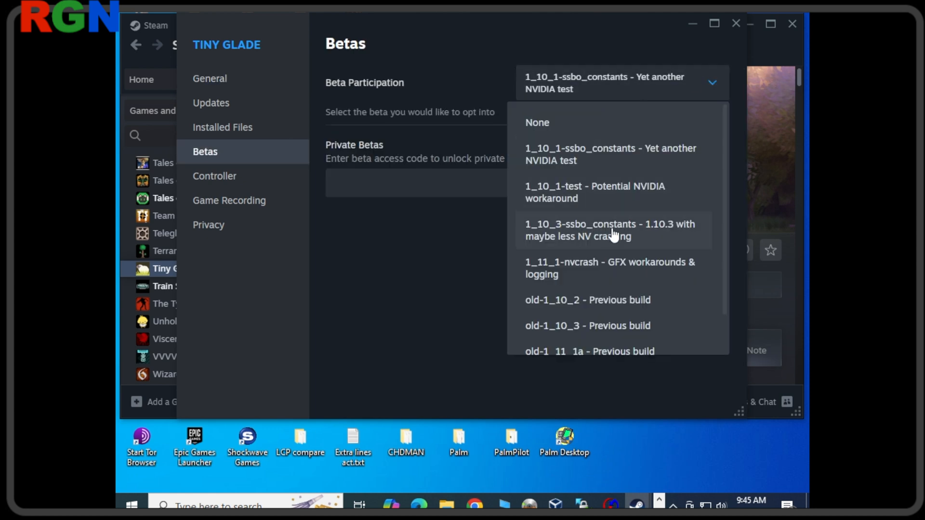
click(595, 192)
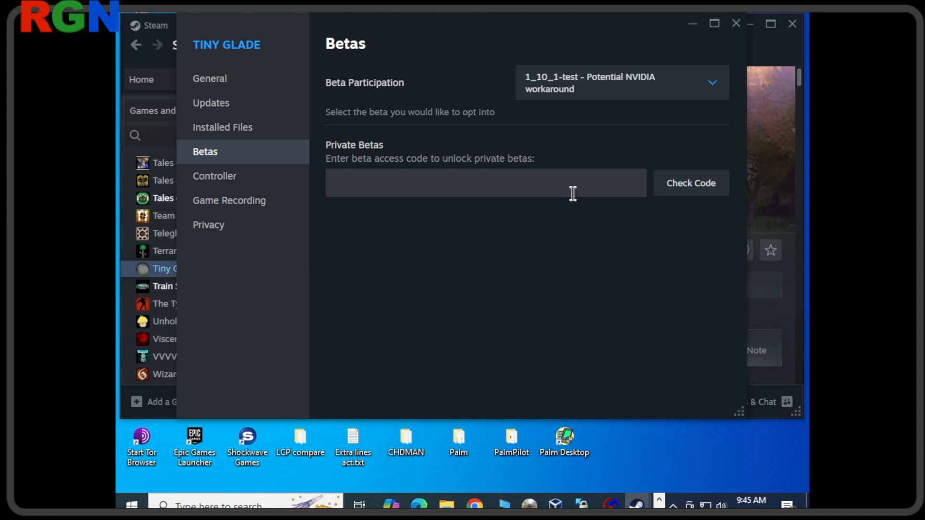
mouse_move(612, 102)
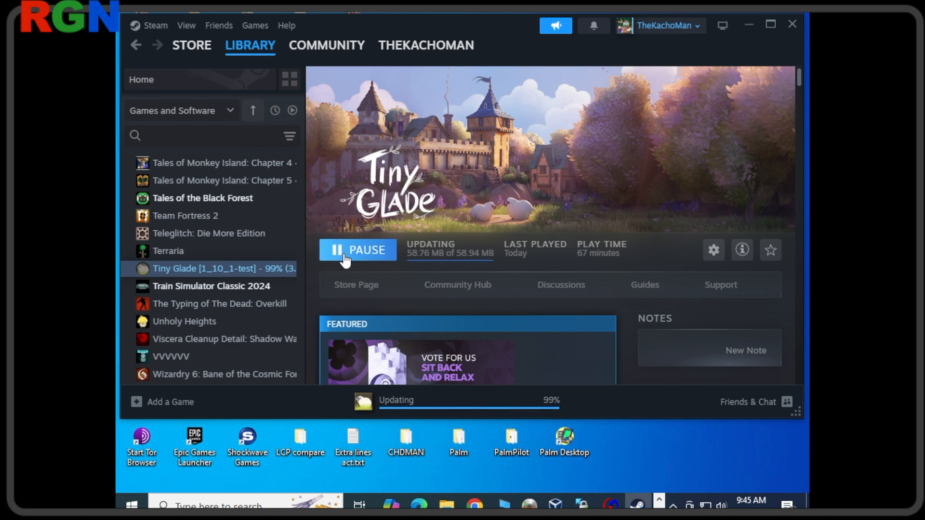
mouse_move(489, 261)
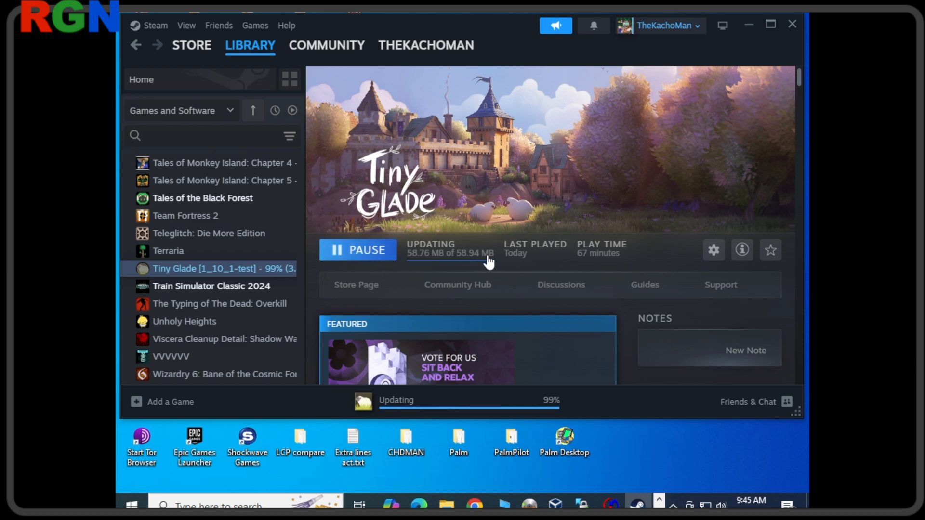
mouse_move(440, 264)
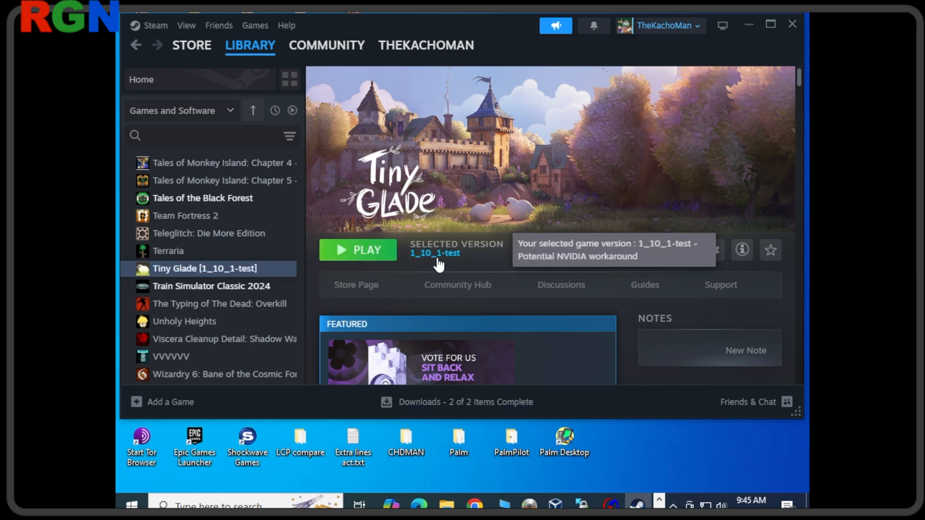
Start Tiny Glade with the 'Launch Vulkan extension settings' launch option.
click(358, 249)
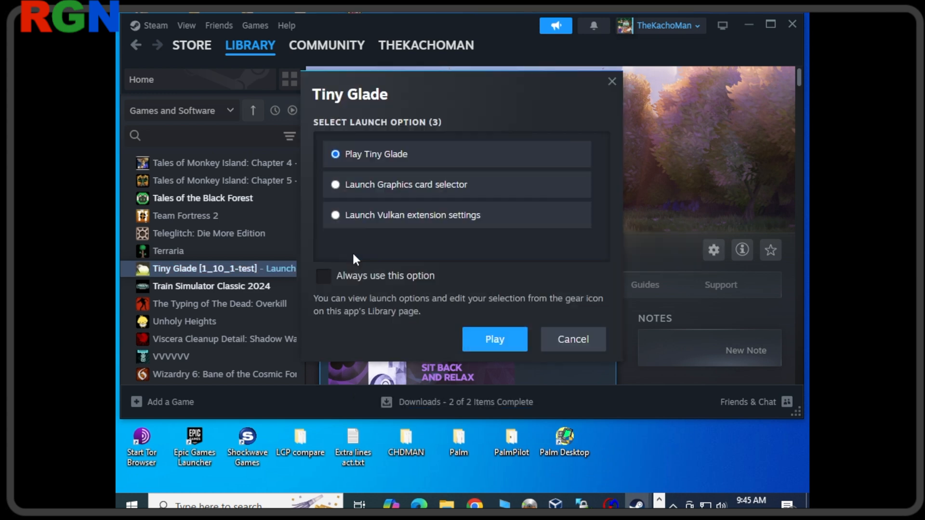
mouse_move(343, 173)
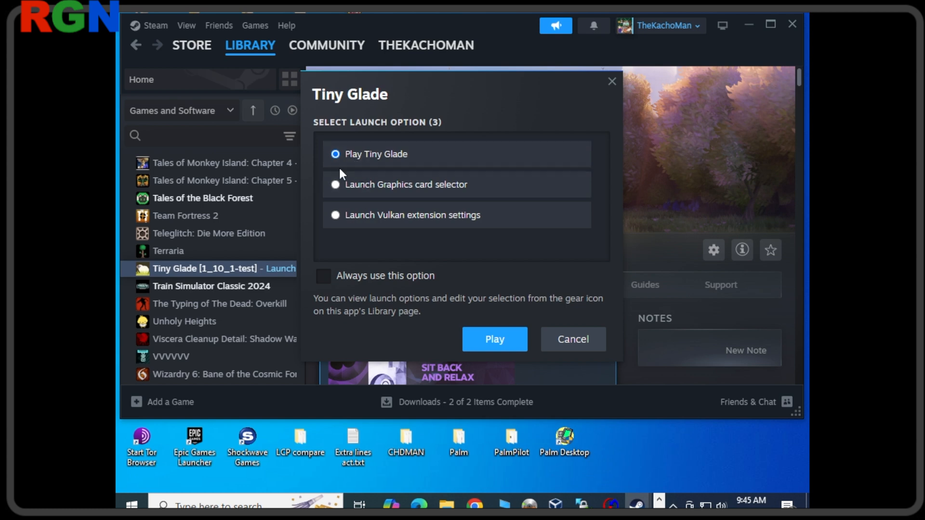
click(335, 215)
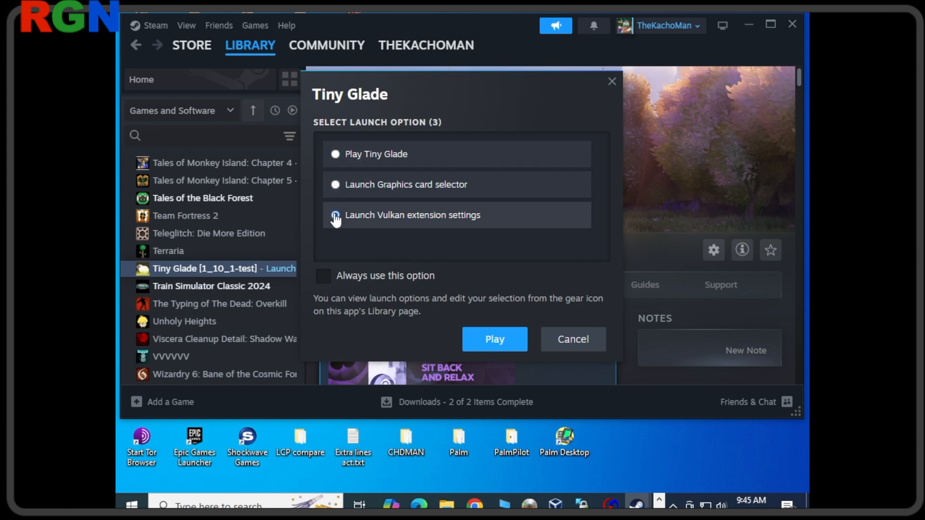
click(493, 339)
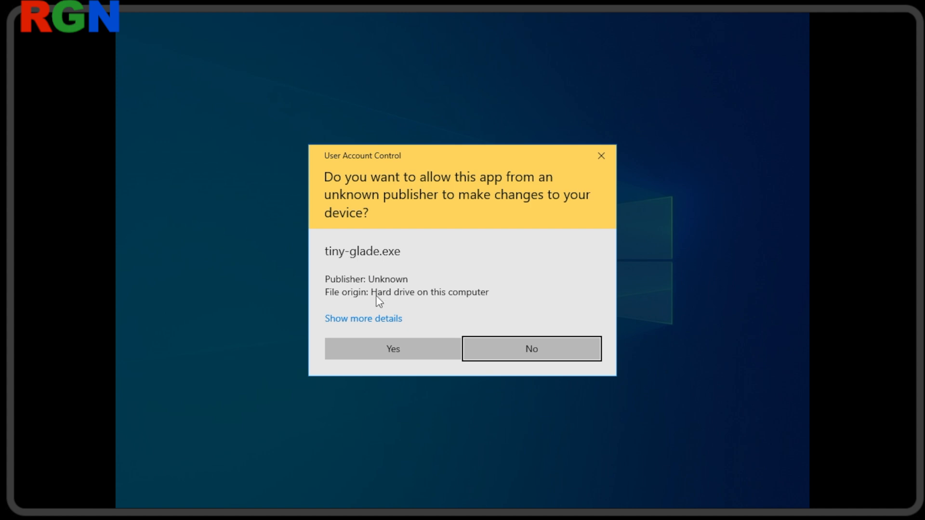
mouse_move(438, 365)
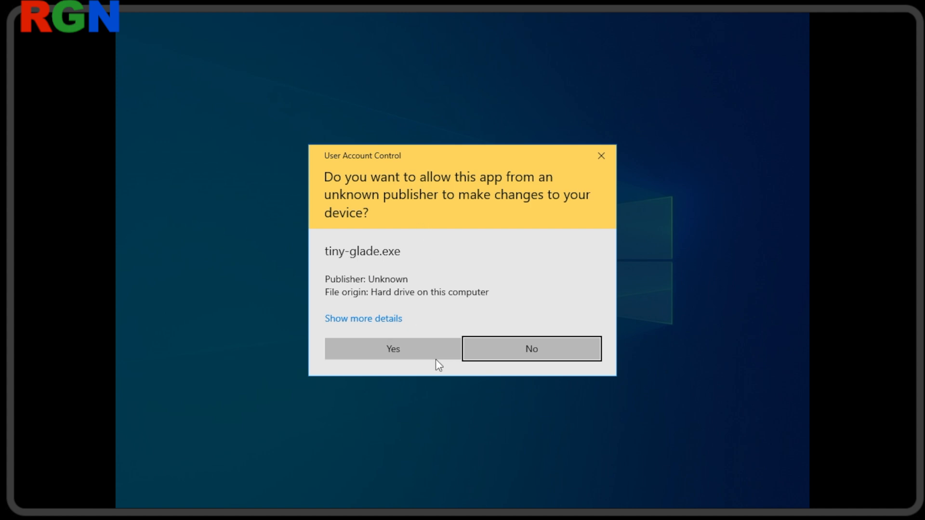
Allow tiny-glade.exe and confirm the Vulkan configurator with every layer left disabled.
click(392, 349)
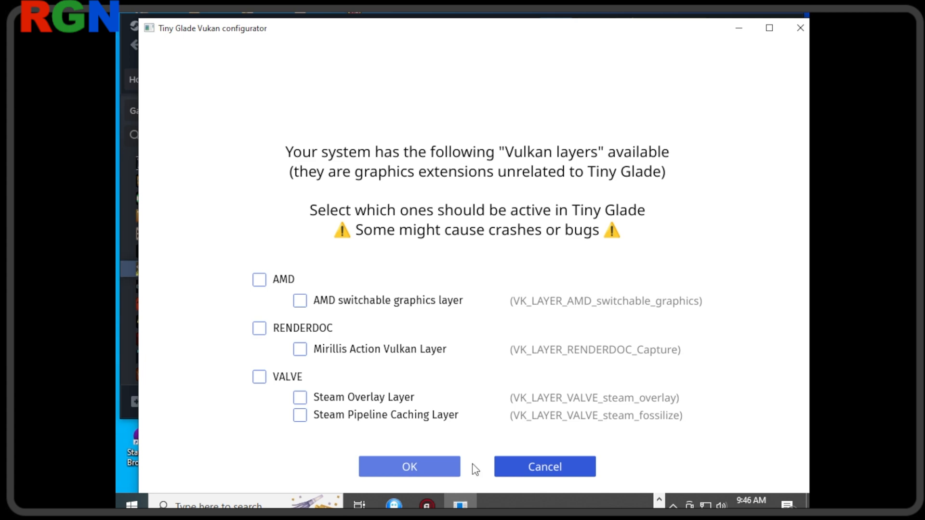
mouse_move(496, 17)
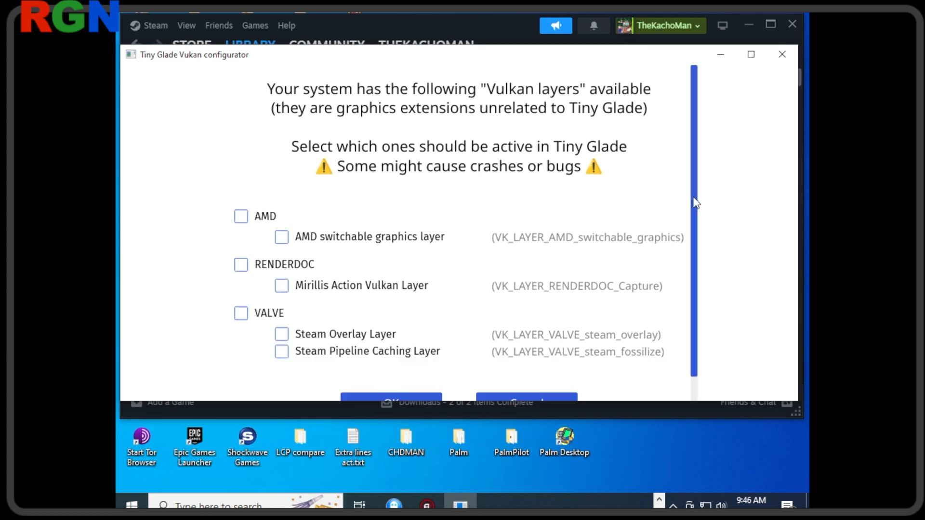
scroll(down, 3)
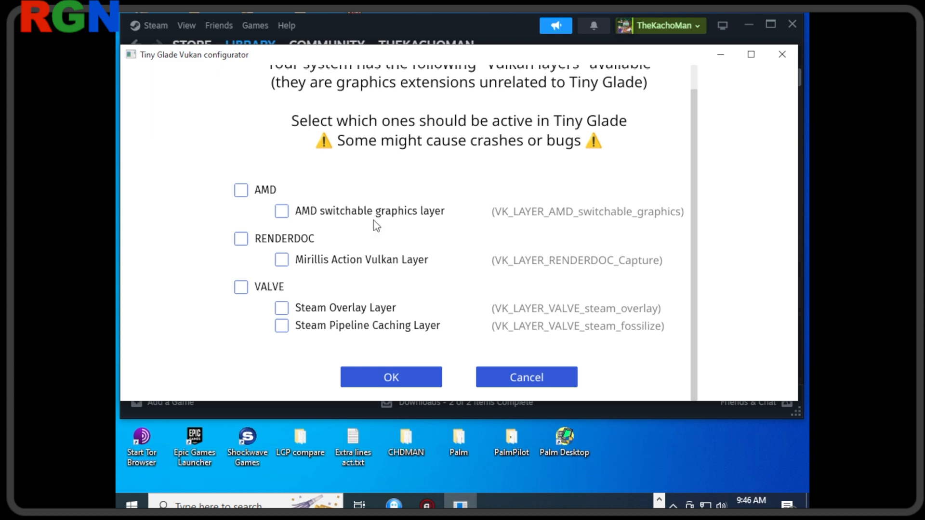
mouse_move(252, 229)
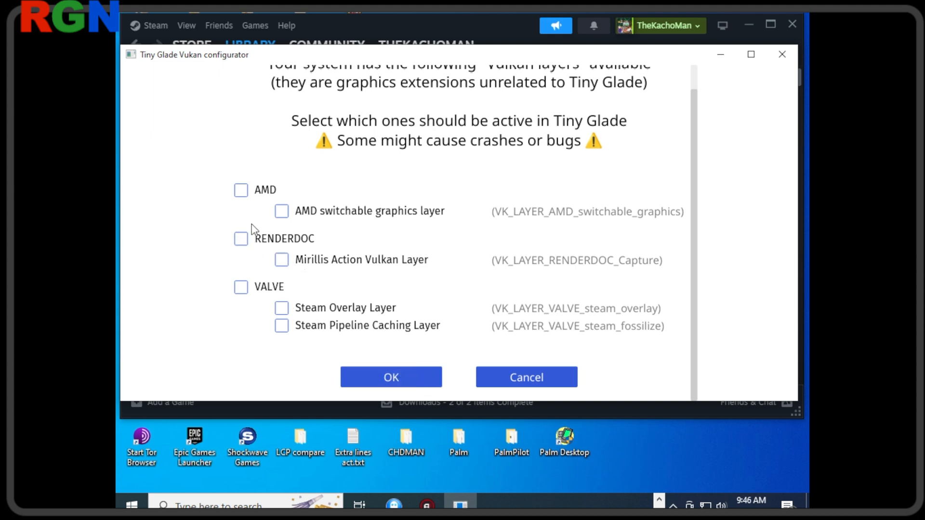
mouse_move(390, 377)
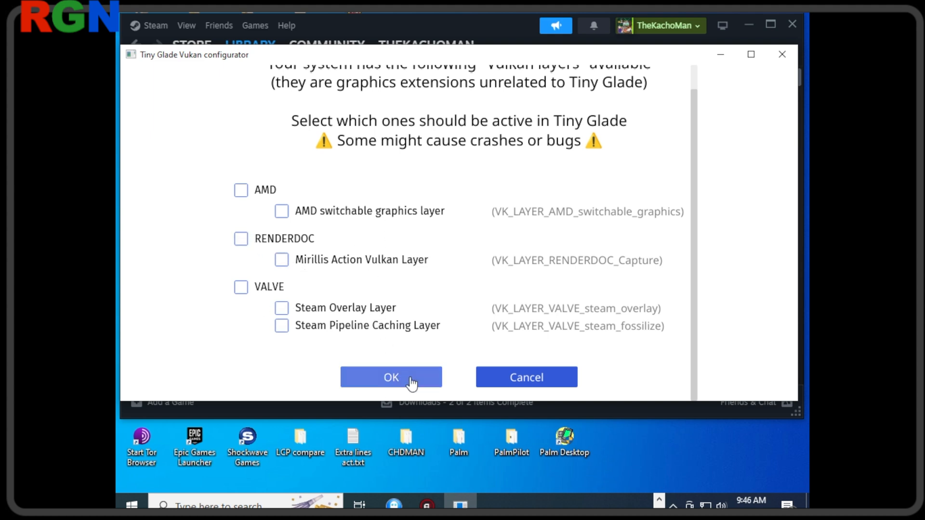
click(241, 288)
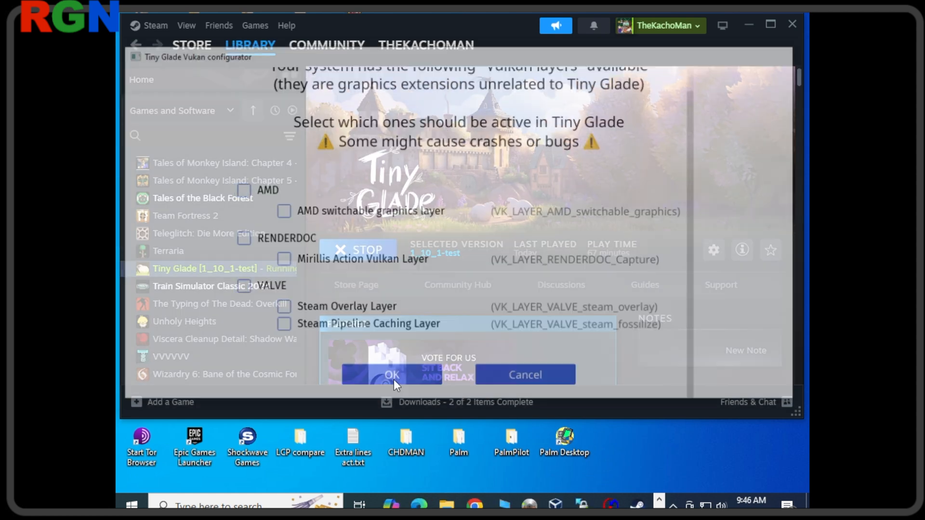
Stop the running game process from Steam and search File Explorer for Tiny Glade's files.
click(392, 375)
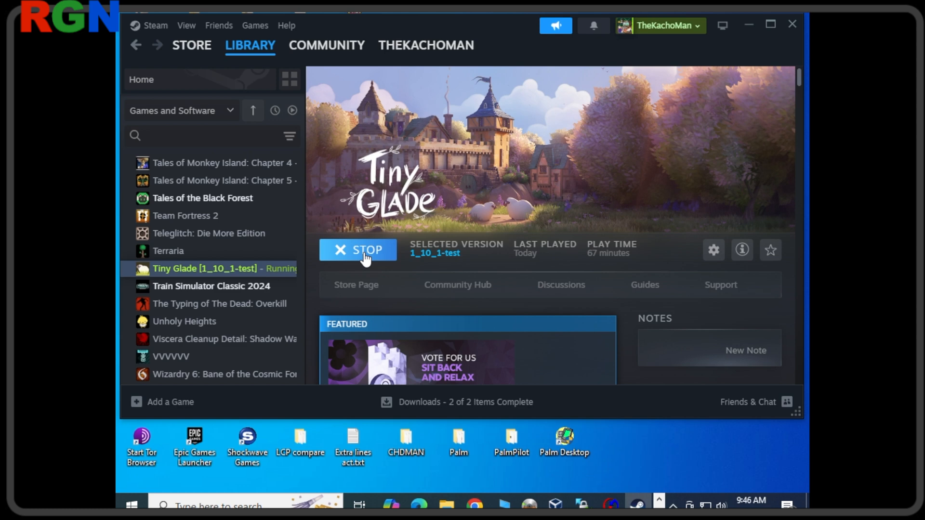
click(358, 250)
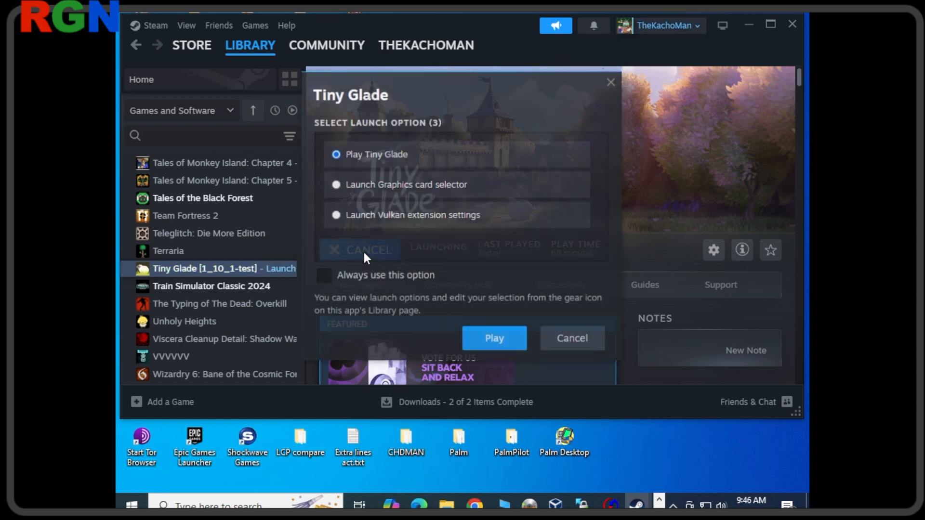
click(493, 338)
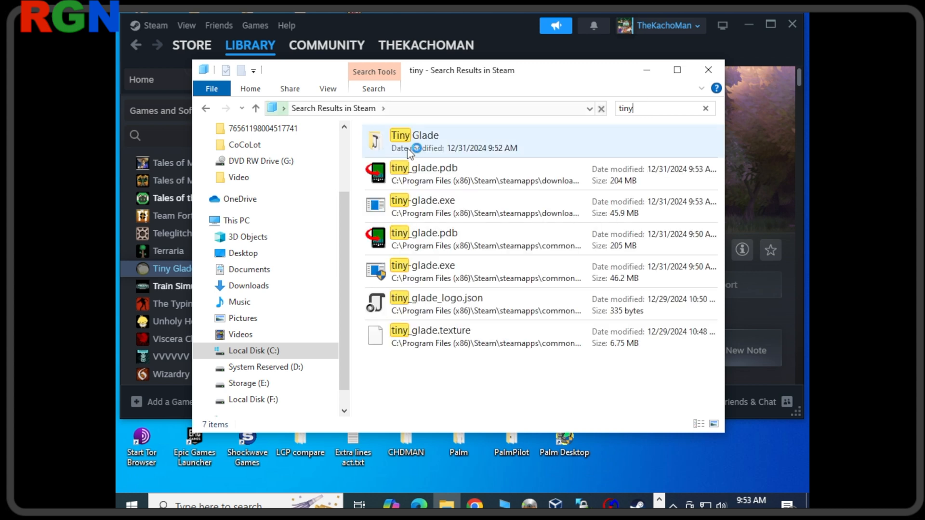
Enter the Tiny Glade game folder and reveal the full path of tiny-glade.exe.
click(414, 142)
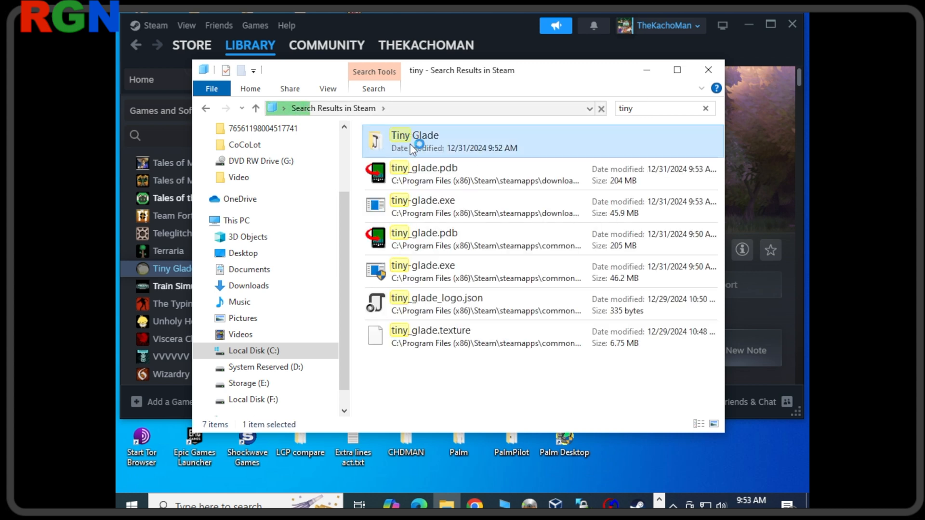
mouse_move(419, 145)
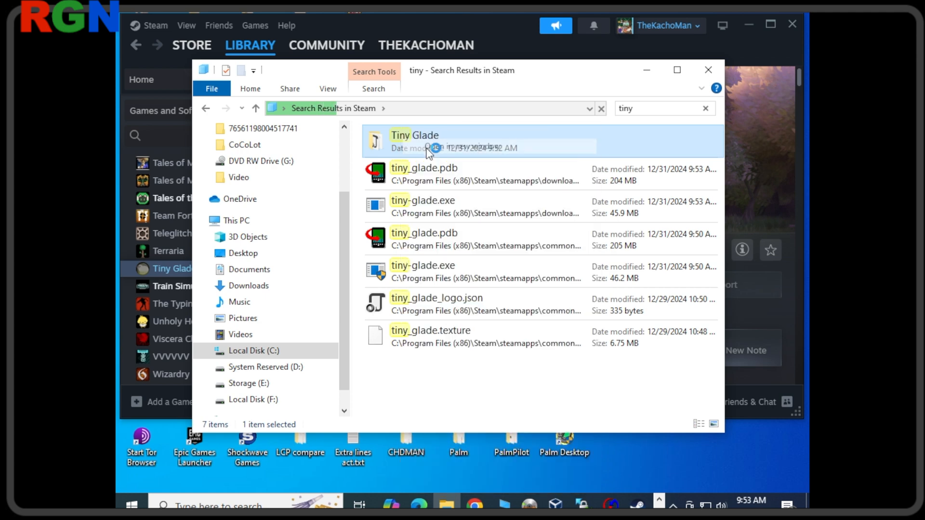
double_click(413, 135)
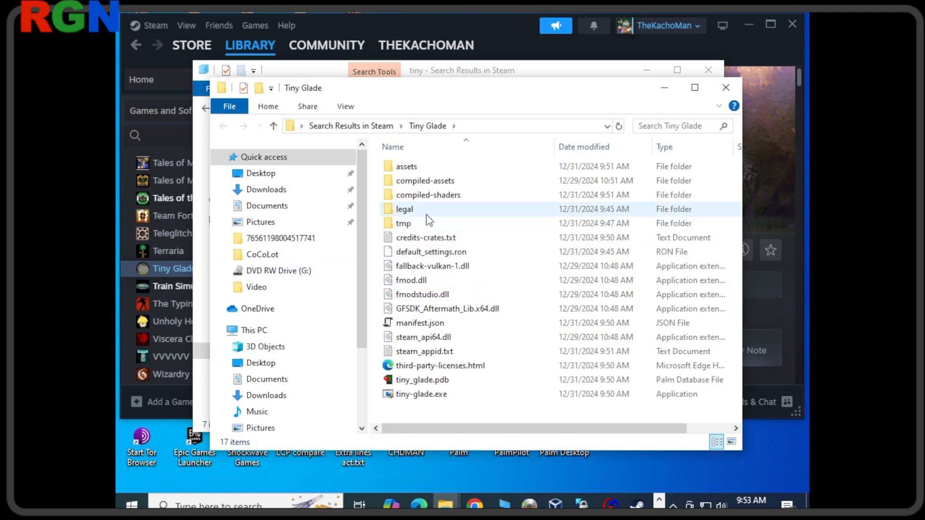
click(421, 394)
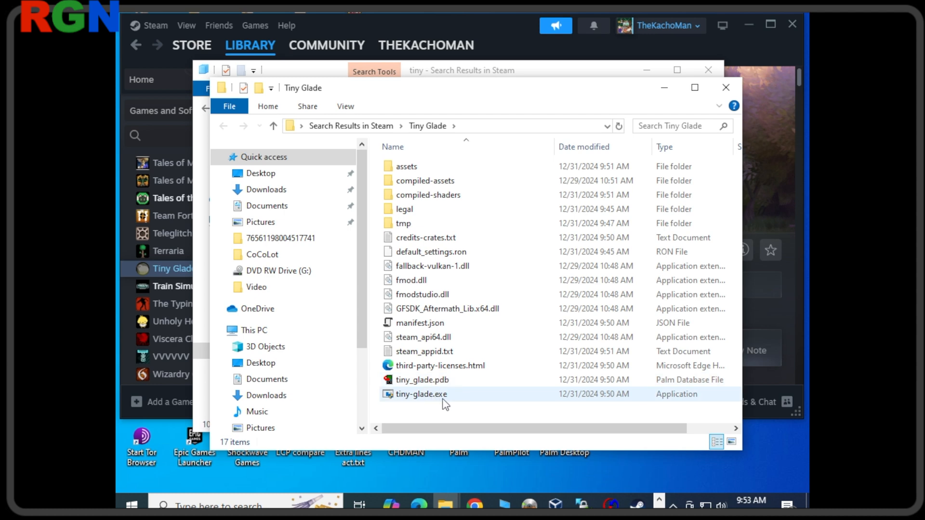
click(421, 393)
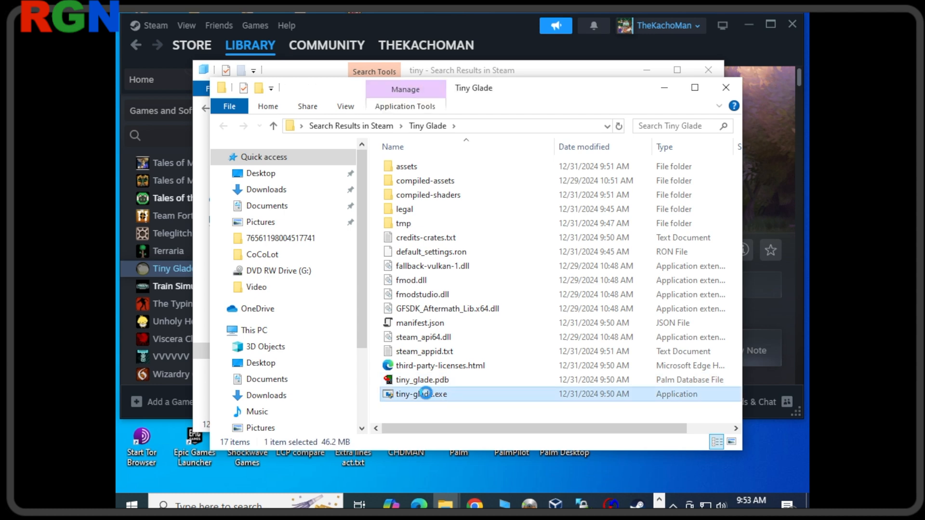
right_click(421, 395)
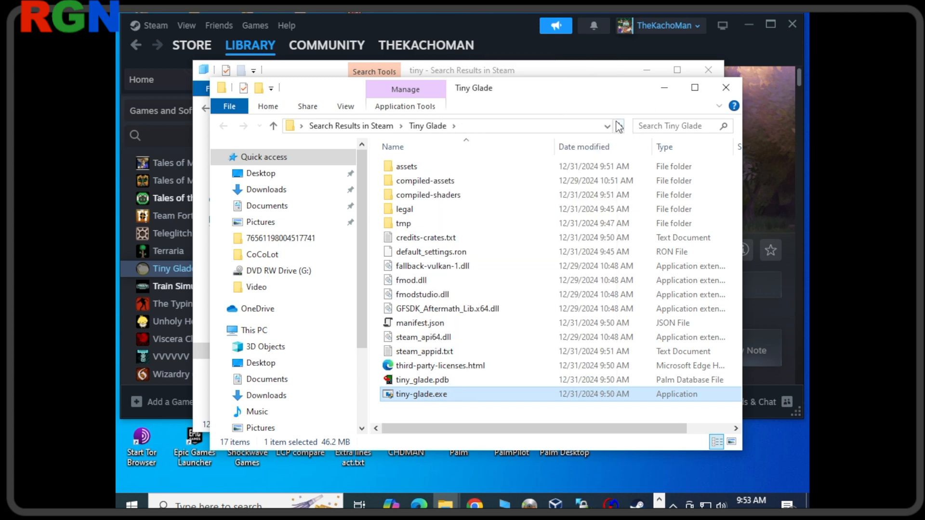
click(442, 126)
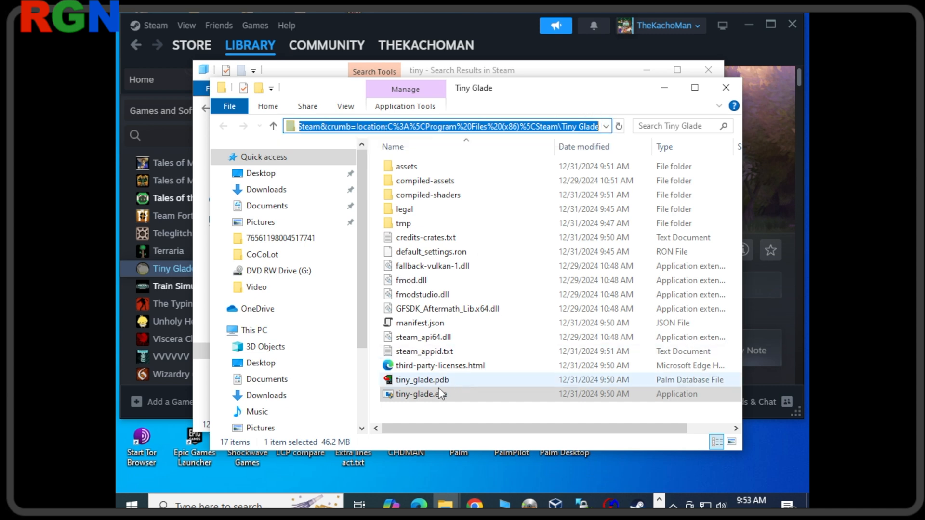
Turn off 'Run this program as an administrator' in tiny-glade.exe's Compatibility properties.
click(421, 394)
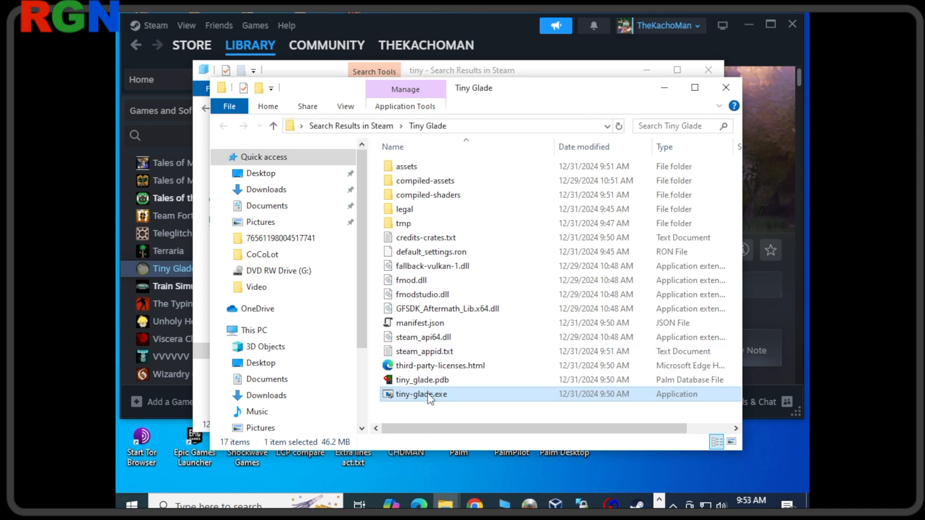
right_click(421, 394)
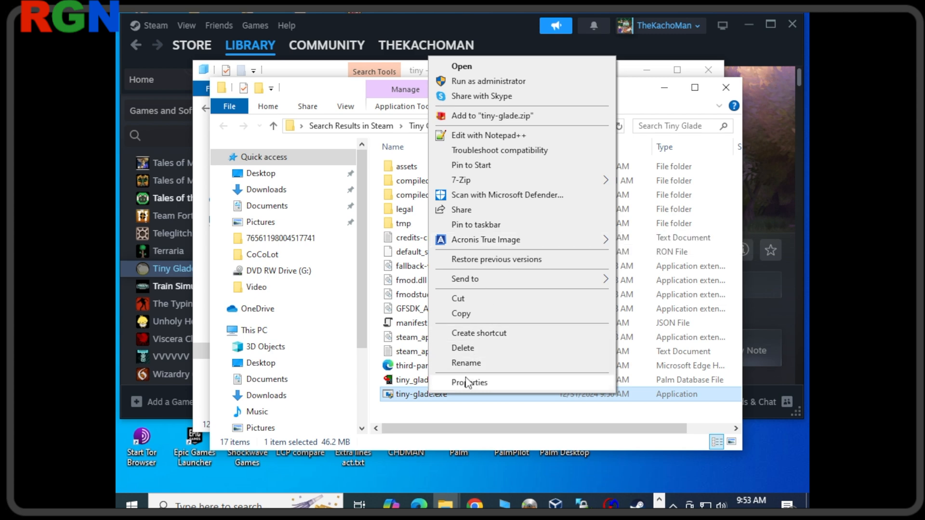
click(470, 382)
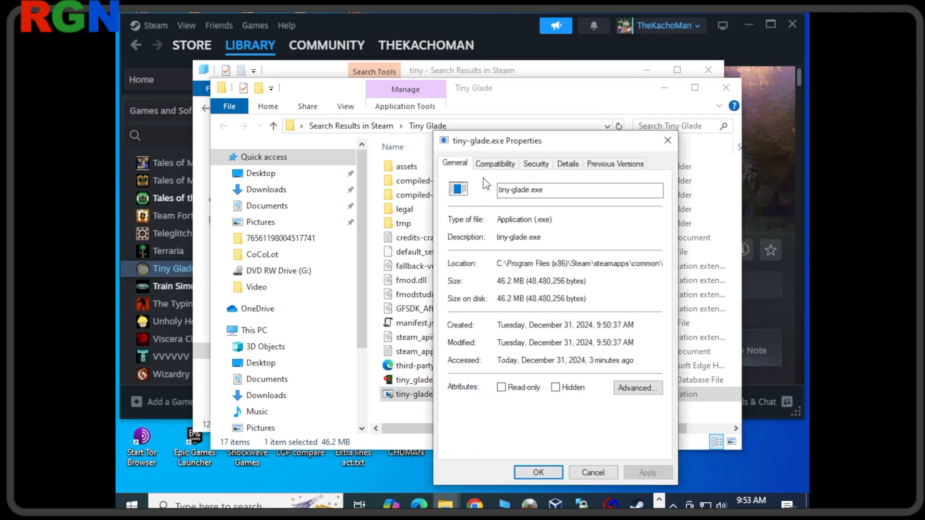
click(495, 164)
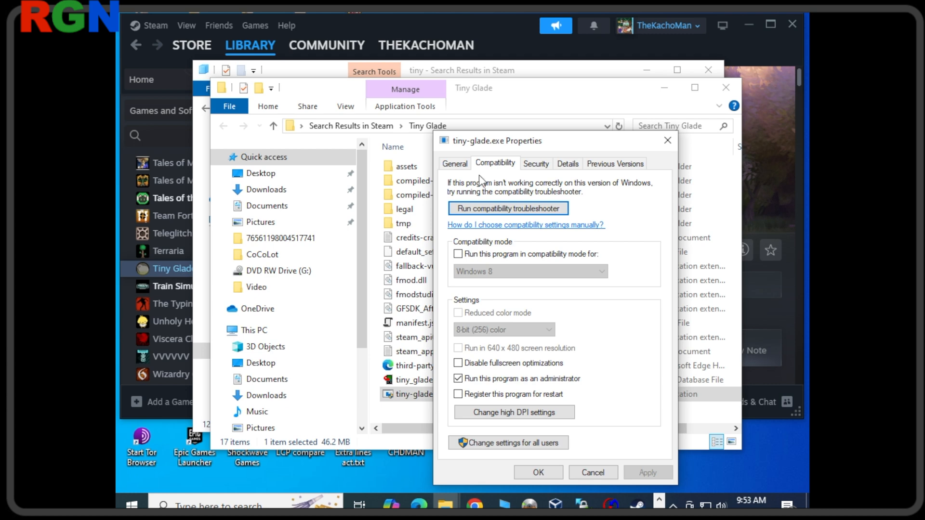
mouse_move(574, 380)
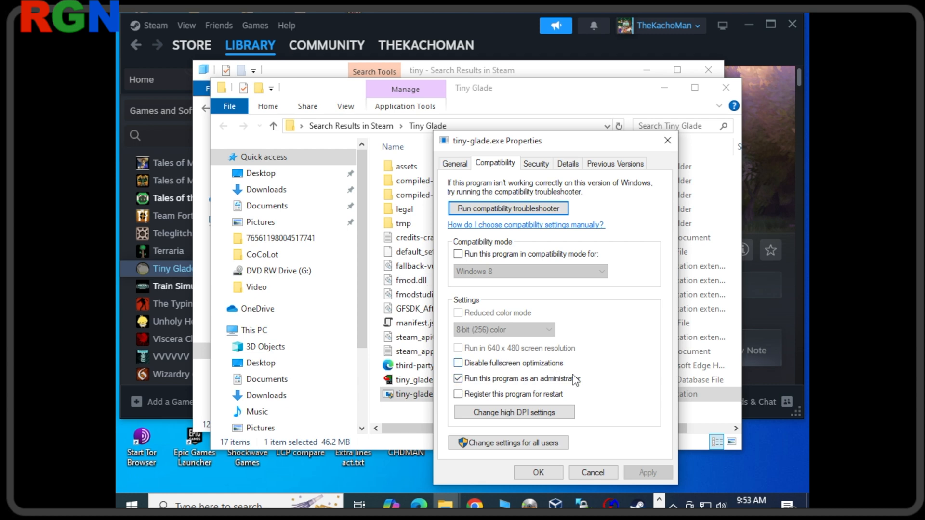
click(458, 378)
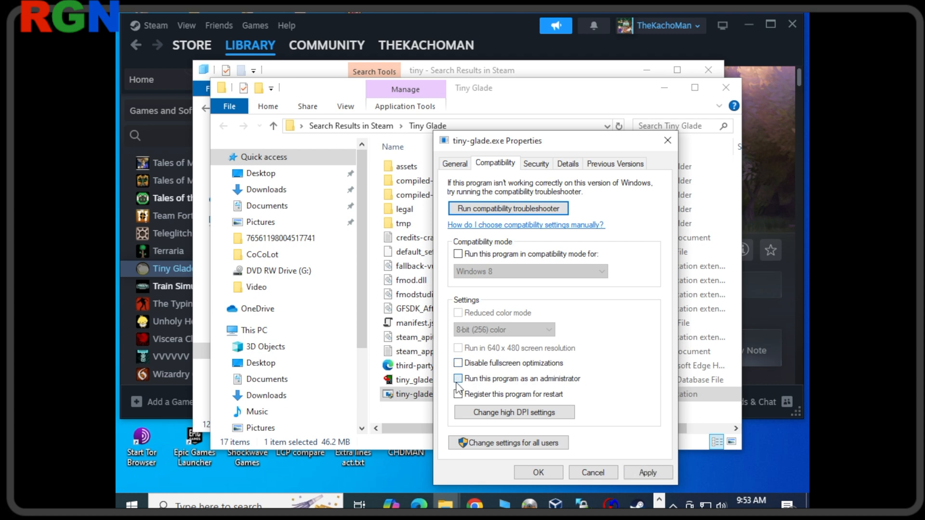
click(458, 378)
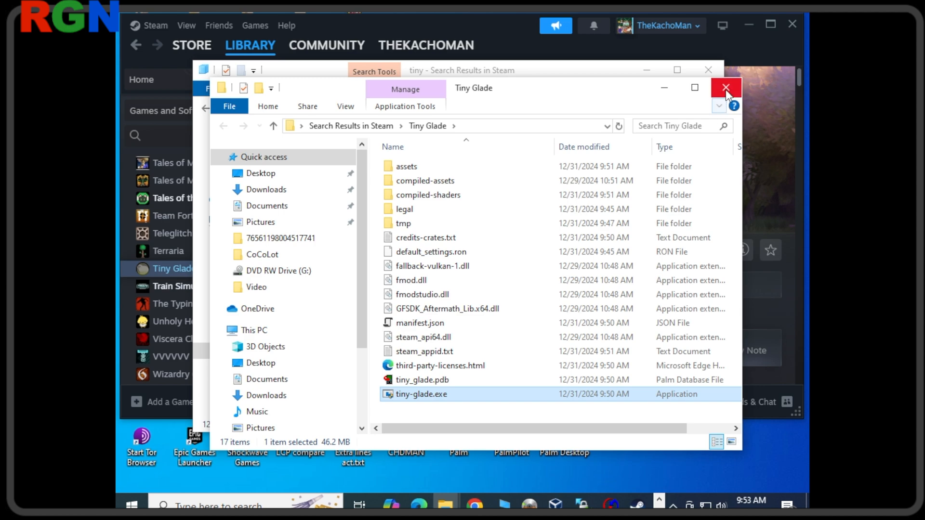
Close the game folder window before launching Tiny Glade to its main menu.
click(726, 88)
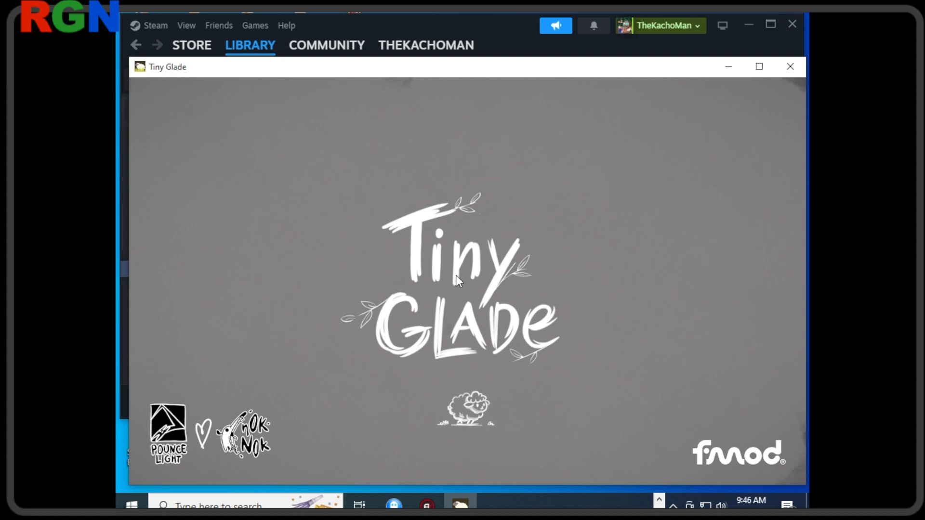
mouse_move(548, 325)
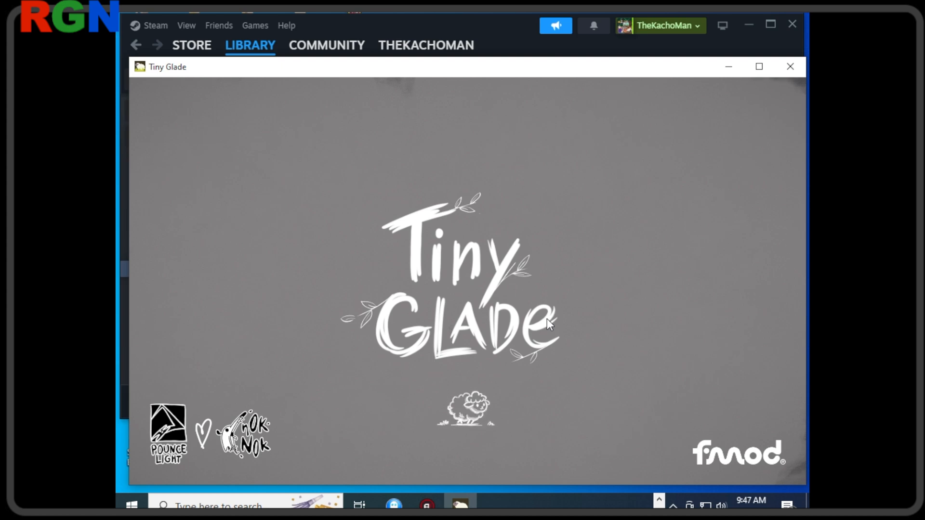
mouse_move(481, 312)
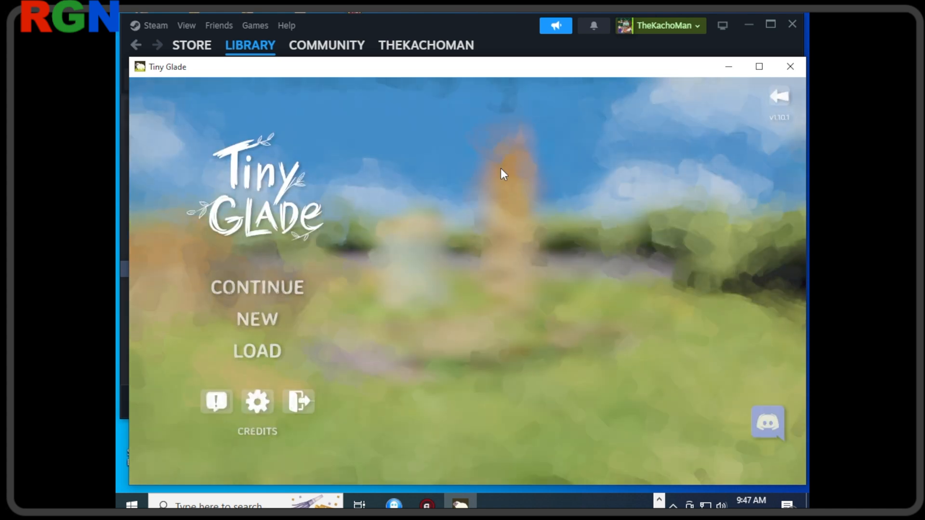
mouse_move(256, 320)
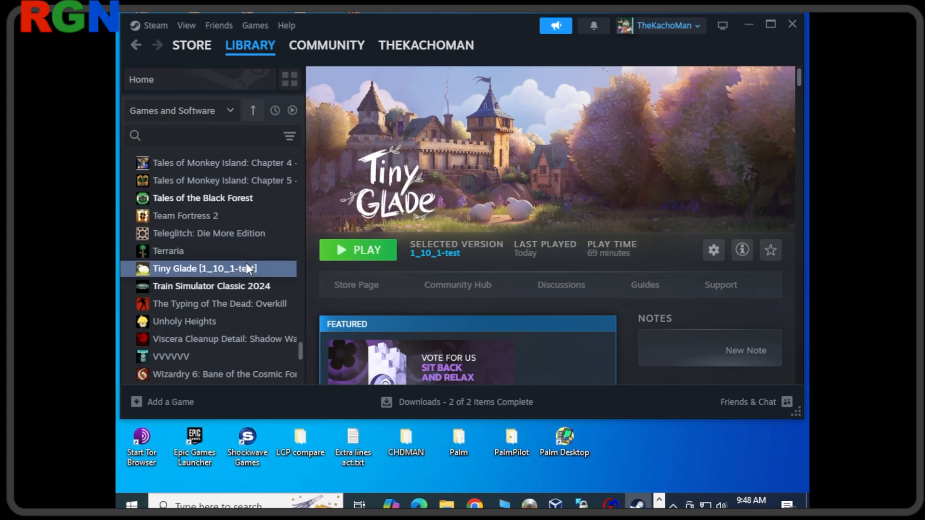
Set Tiny Glade's Beta Participation back to None in its Steam properties.
right_click(203, 269)
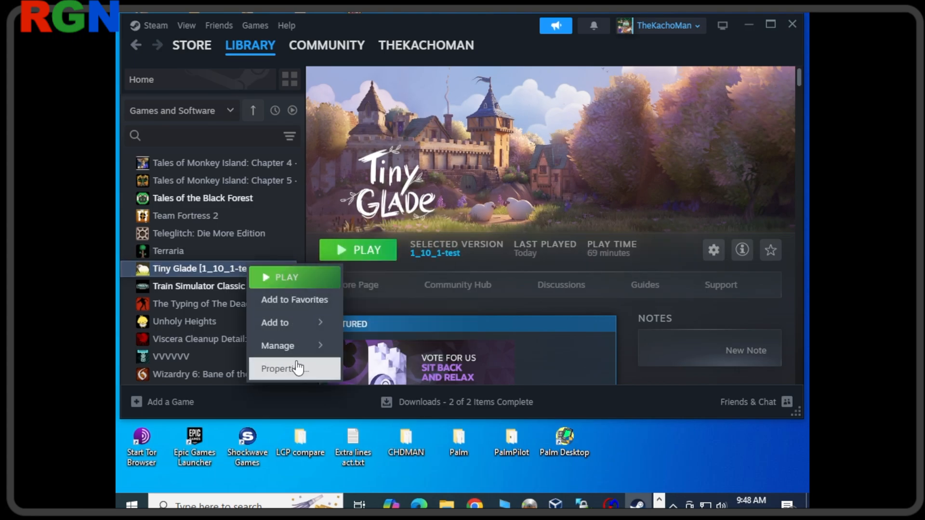
click(277, 368)
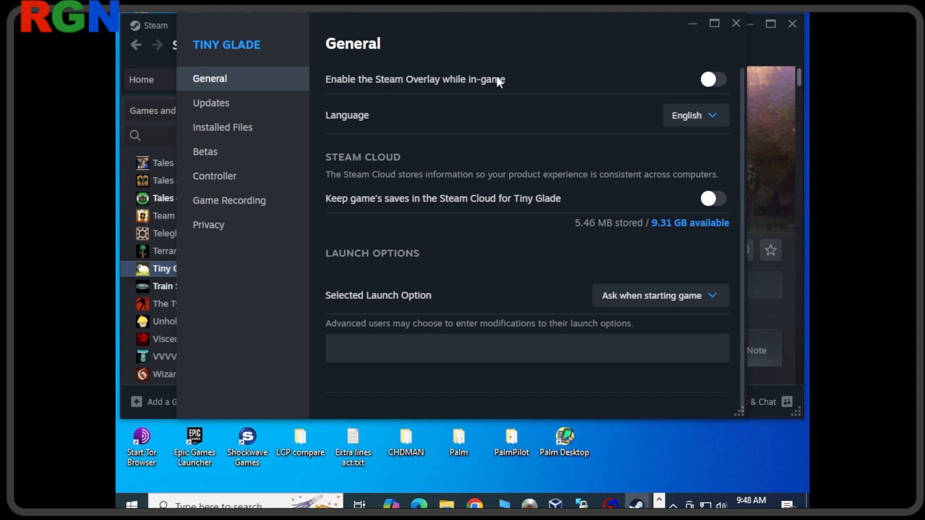
mouse_move(535, 80)
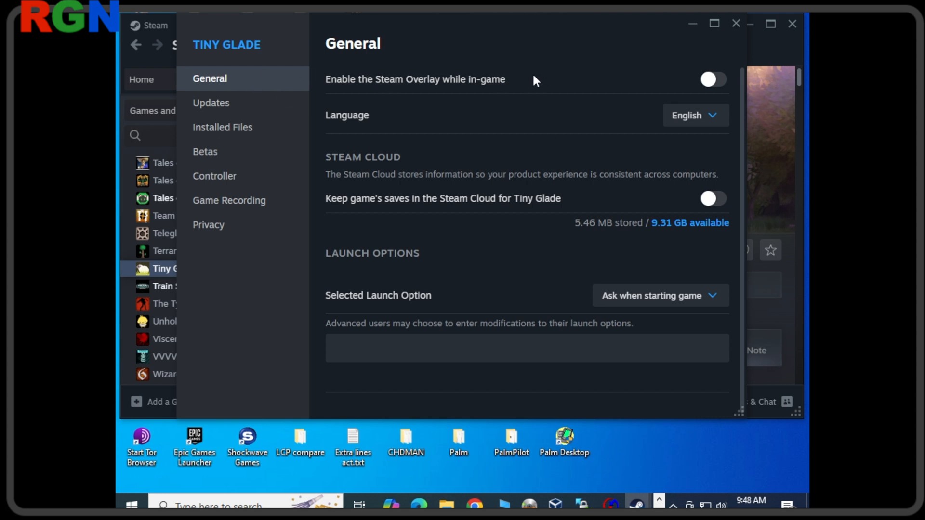
click(204, 151)
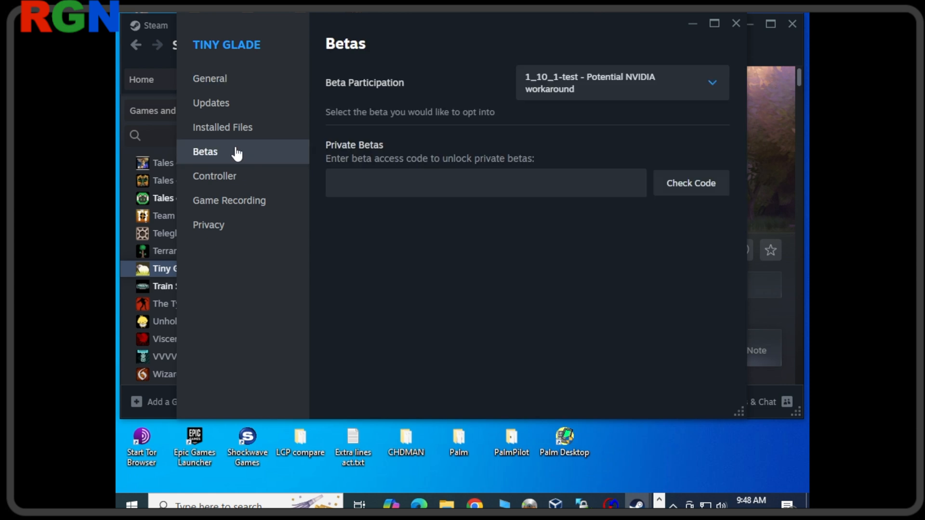
click(711, 83)
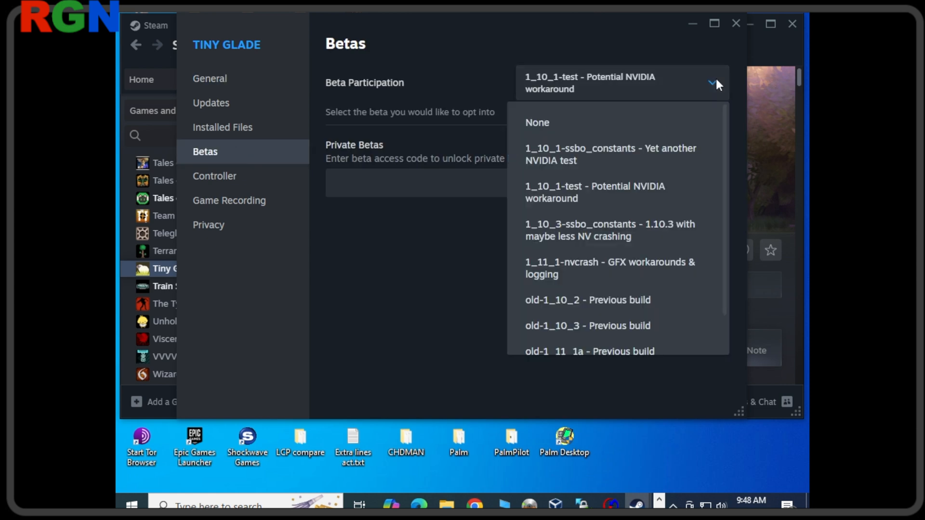
mouse_move(580, 356)
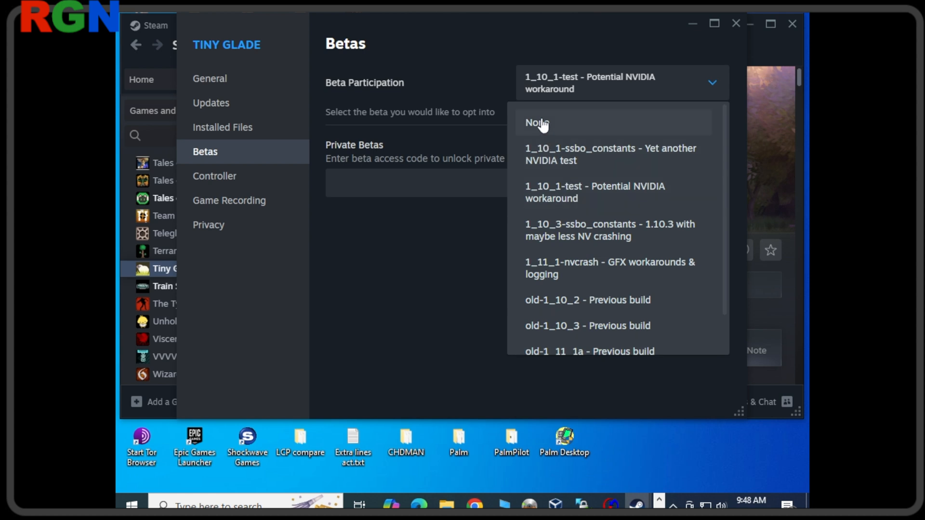
click(536, 123)
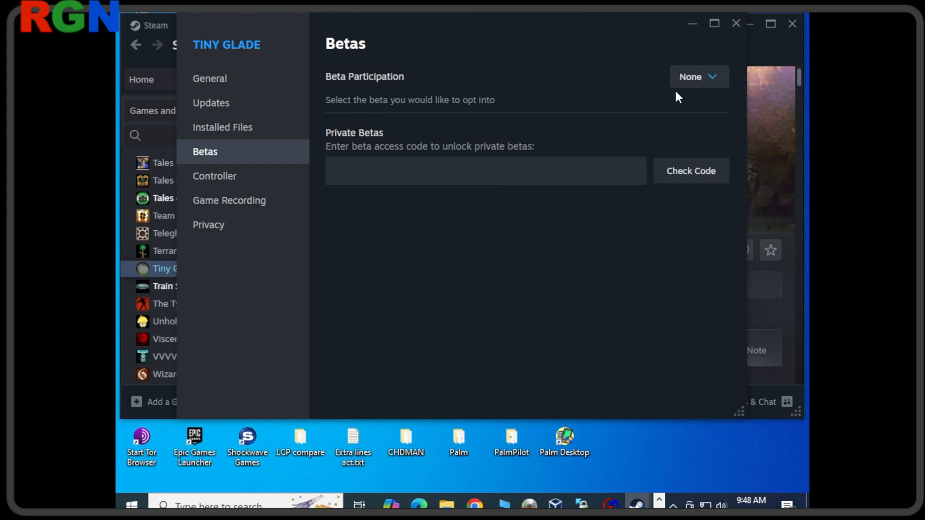
mouse_move(674, 98)
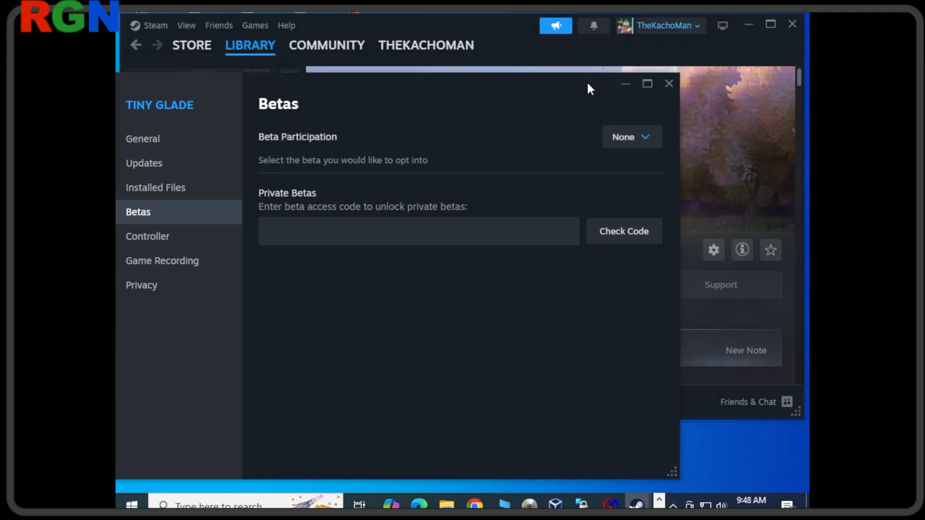
click(669, 83)
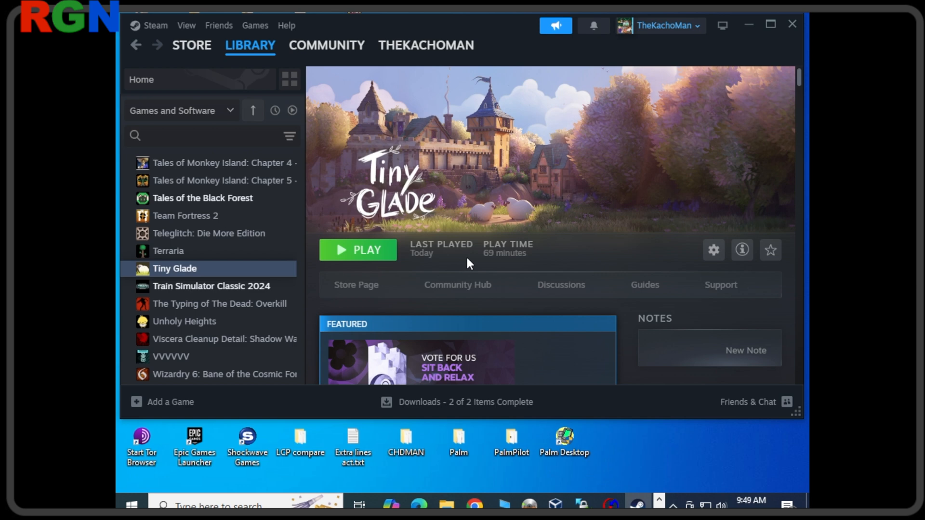
Play Tiny Glade normally and read the 'Not enough free video memory' error, then select log.txt.
click(358, 249)
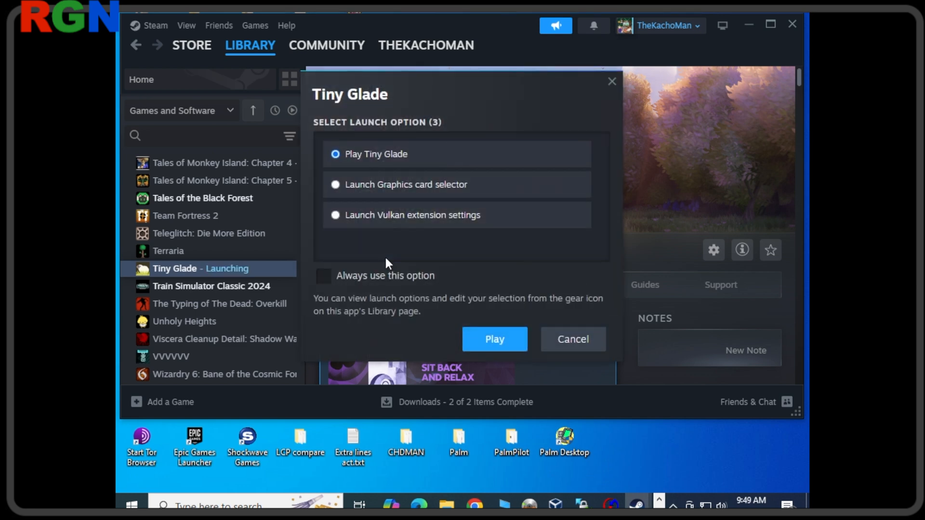
click(495, 339)
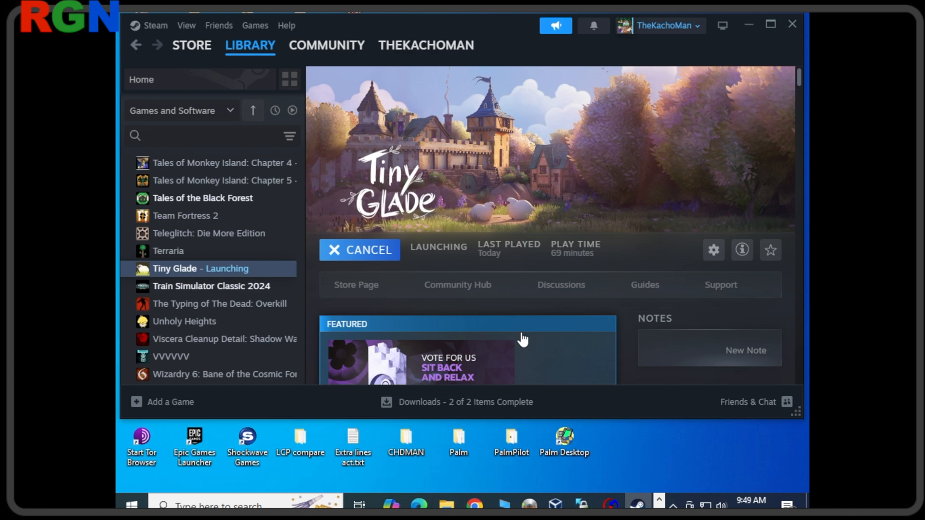
mouse_move(434, 359)
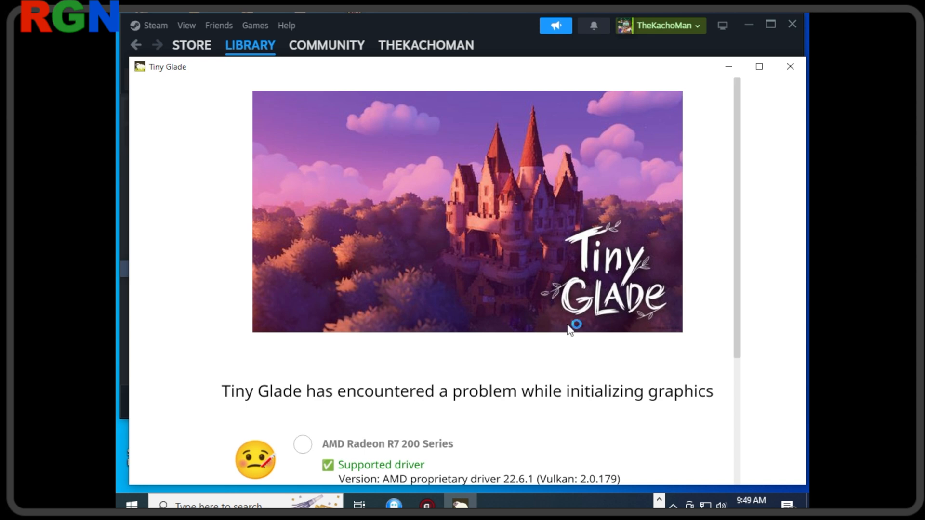
scroll(down, 3)
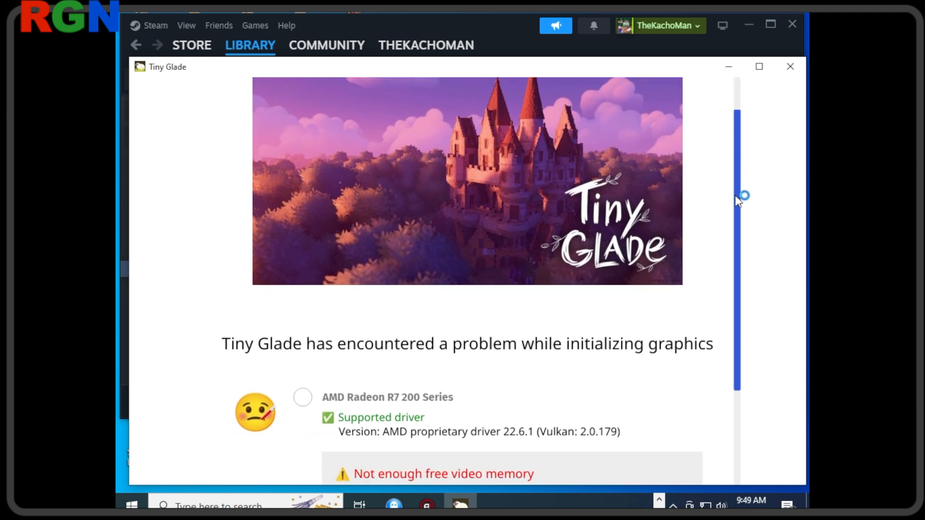
scroll(down, 3)
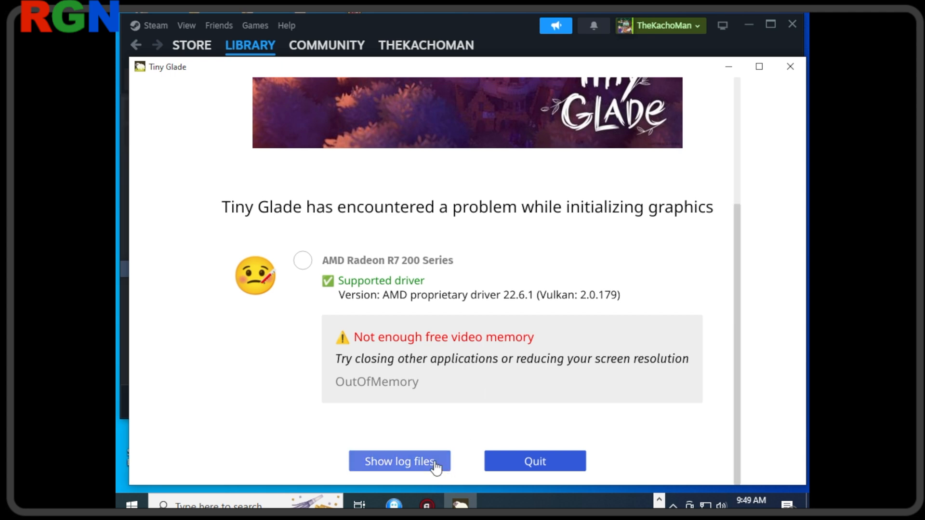
mouse_move(386, 473)
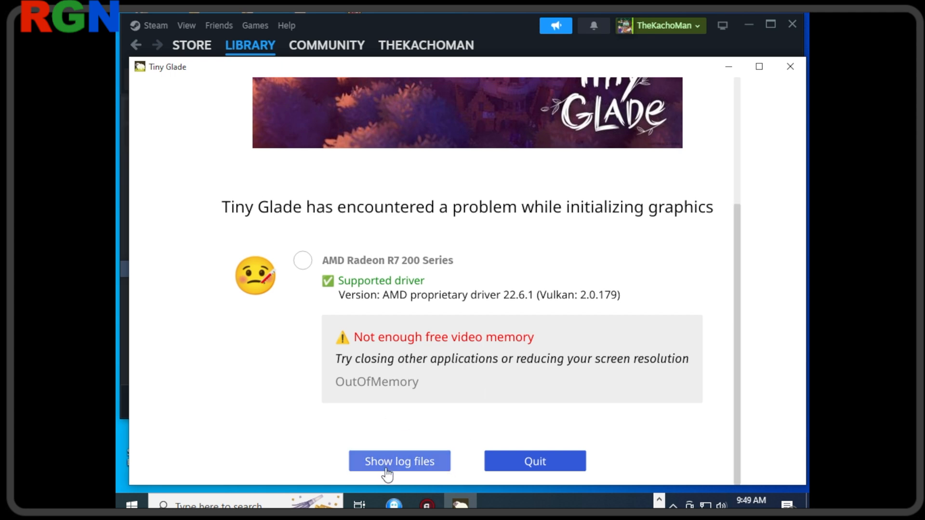
click(400, 462)
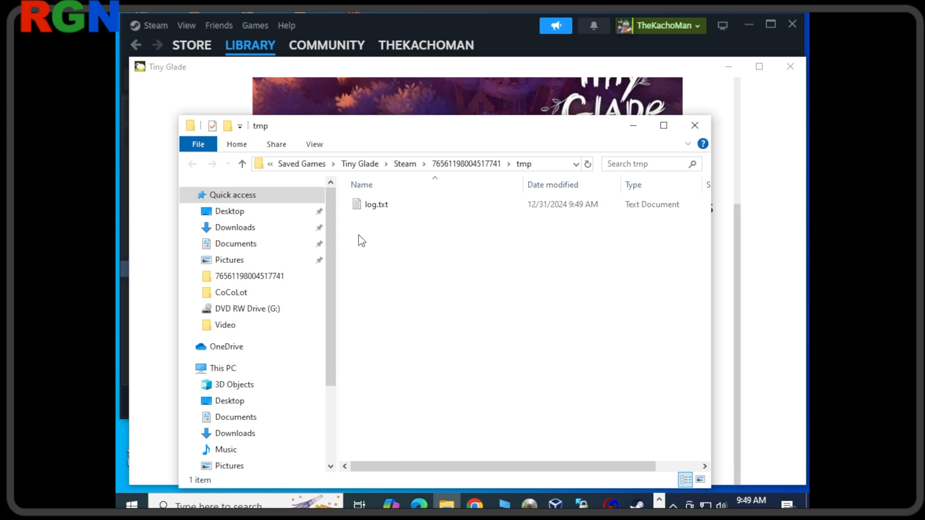
Read log.txt in Notepad, scrolling across its long Vulkan startup lines.
double_click(376, 205)
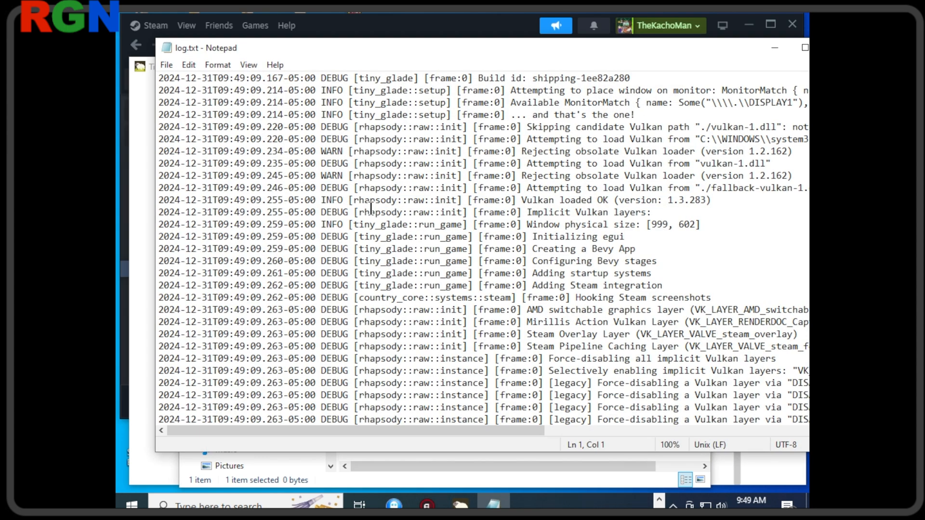
mouse_move(712, 229)
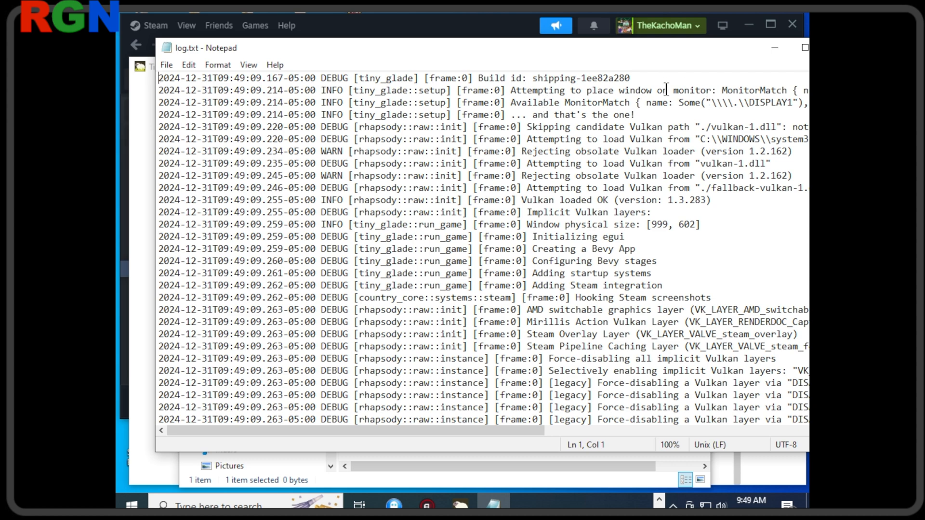
mouse_move(504, 423)
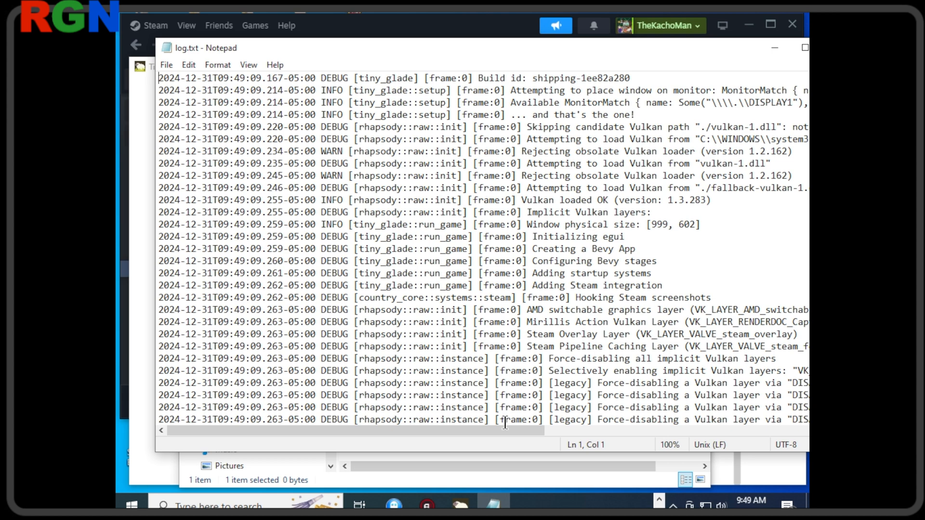
scroll(right, 3)
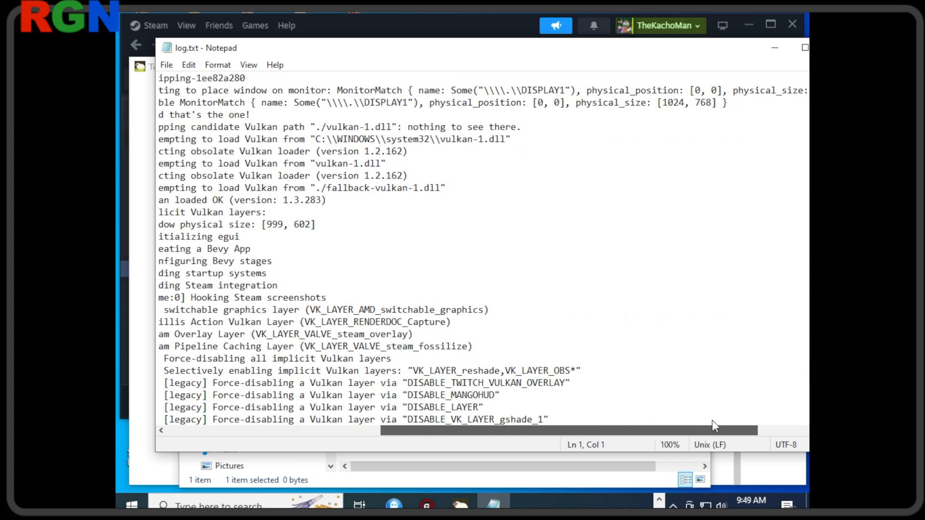
scroll(right, 3)
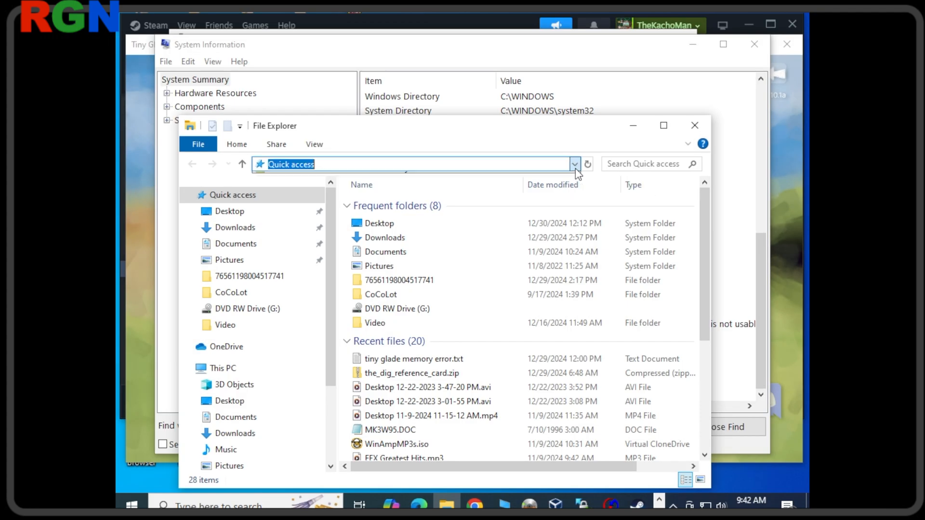
Navigate to Saved Games\Tiny Glade\Steam's user-id folder and open settings.ron.
click(574, 164)
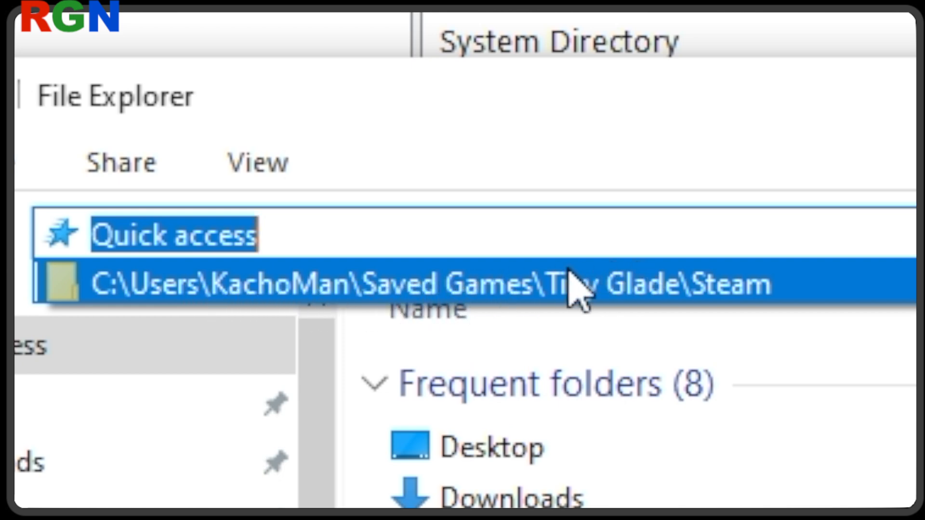
mouse_move(269, 298)
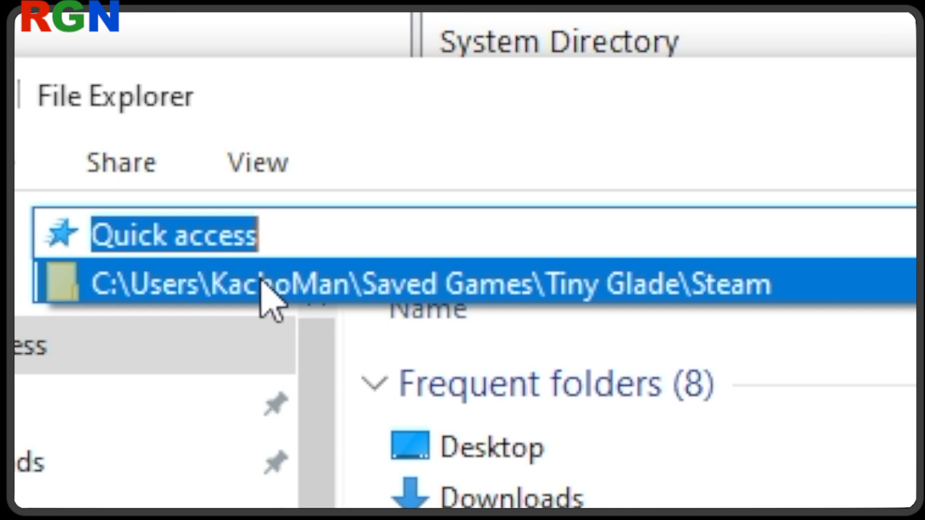
mouse_move(322, 307)
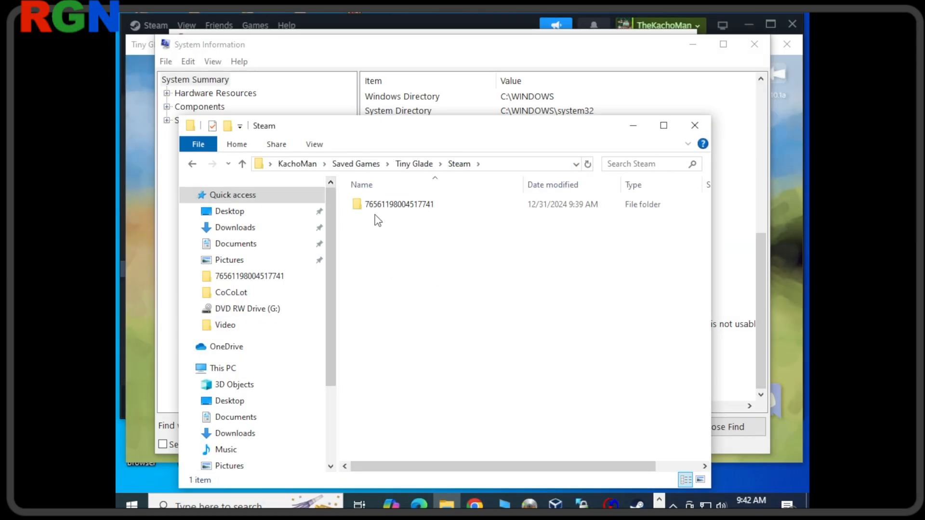
double_click(399, 205)
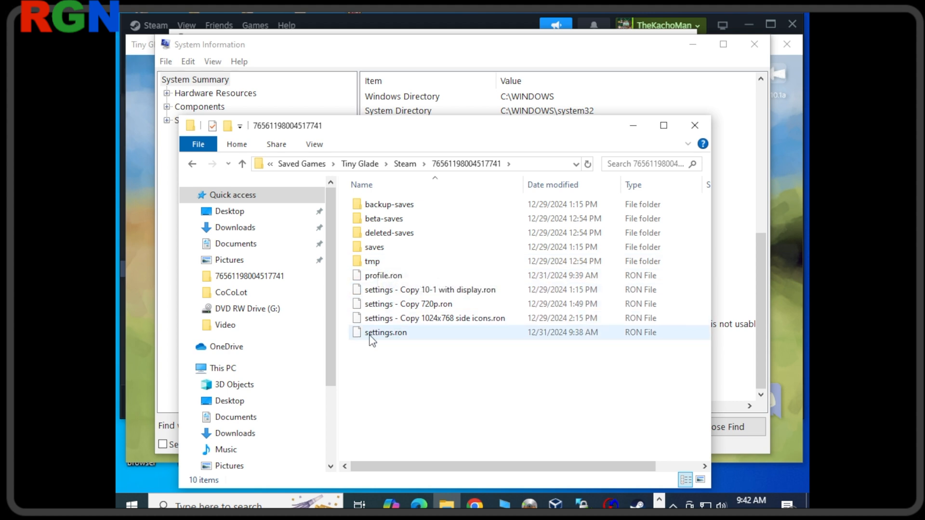
mouse_move(395, 338)
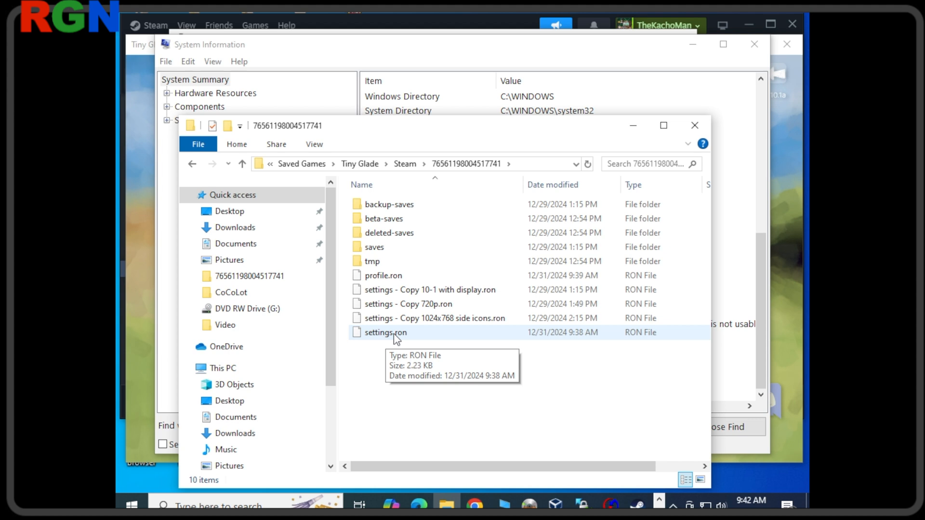
mouse_move(443, 335)
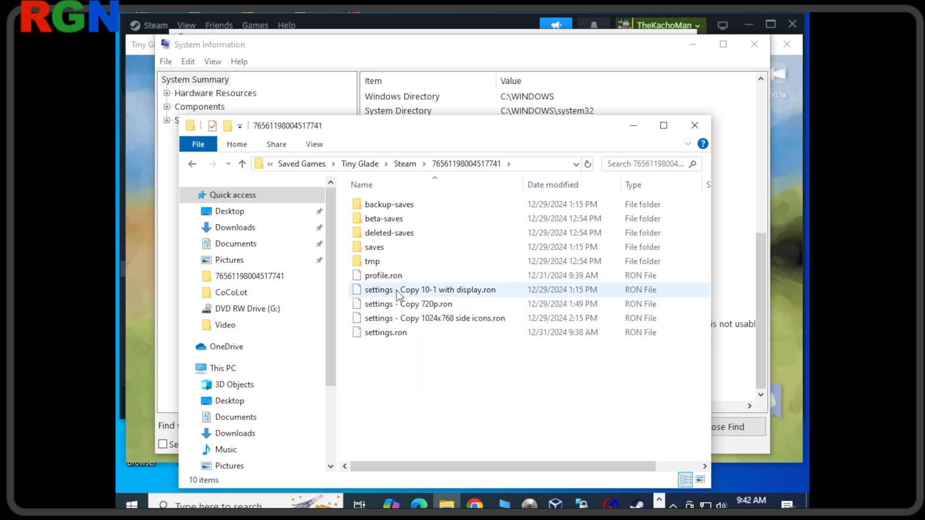
click(434, 318)
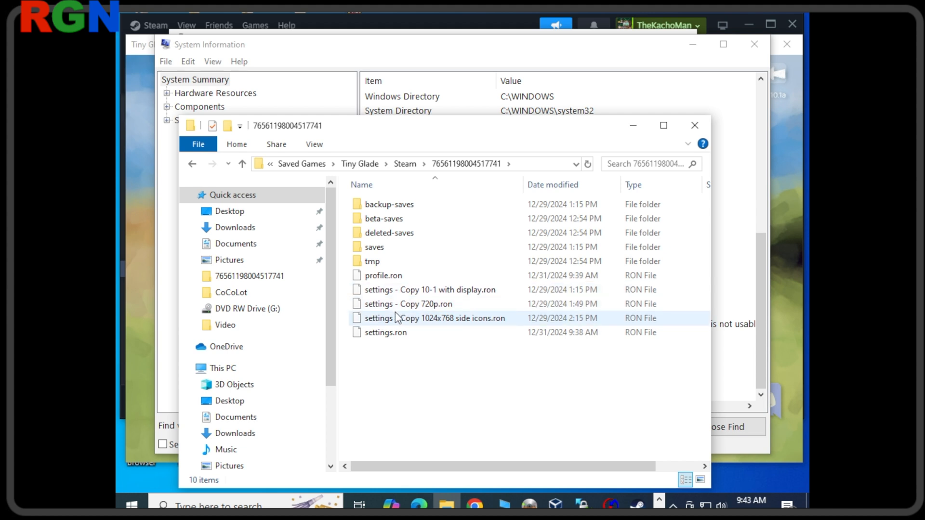
mouse_move(385, 332)
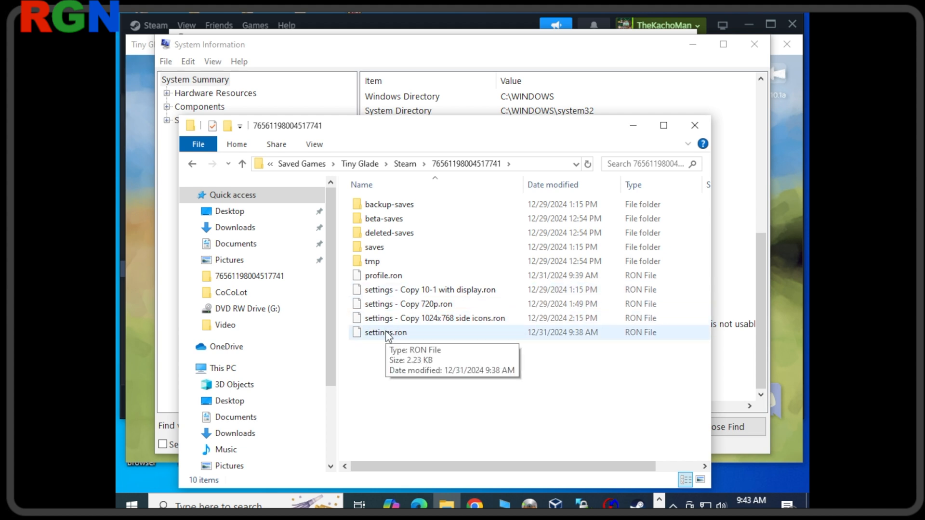
right_click(386, 333)
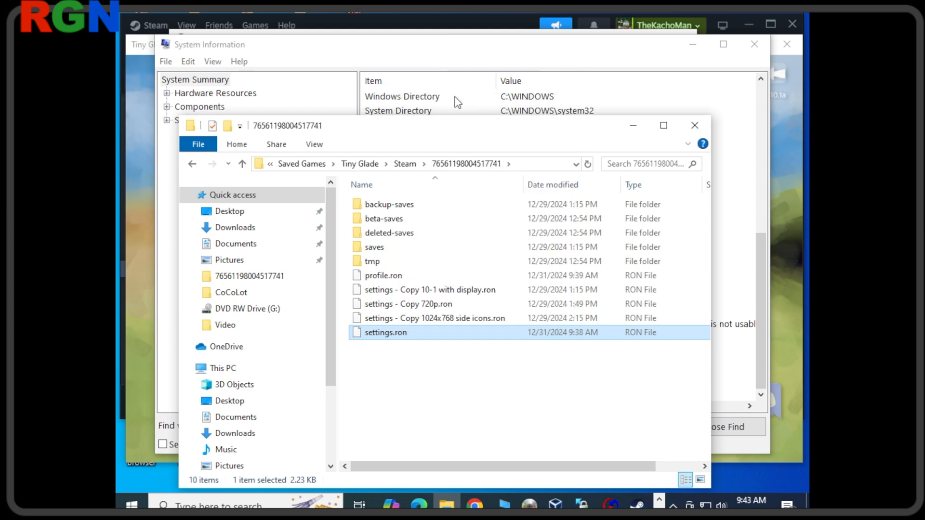
double_click(385, 333)
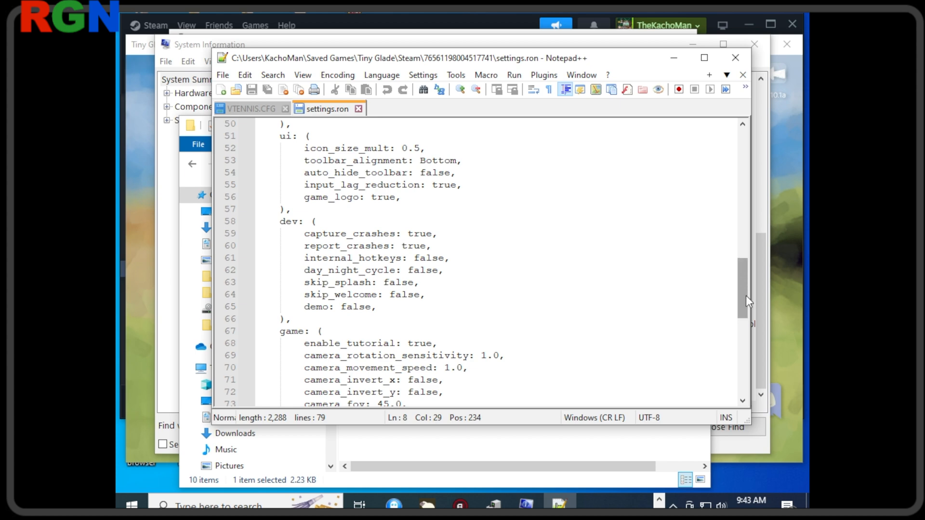
Scroll settings.ron to locate the video display block and monitor entry.
scroll(up, 3)
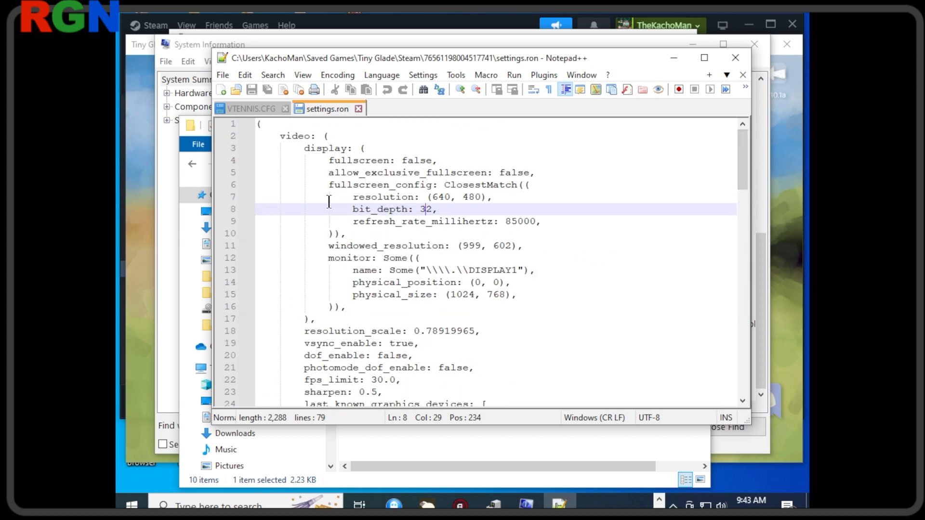
mouse_move(420, 223)
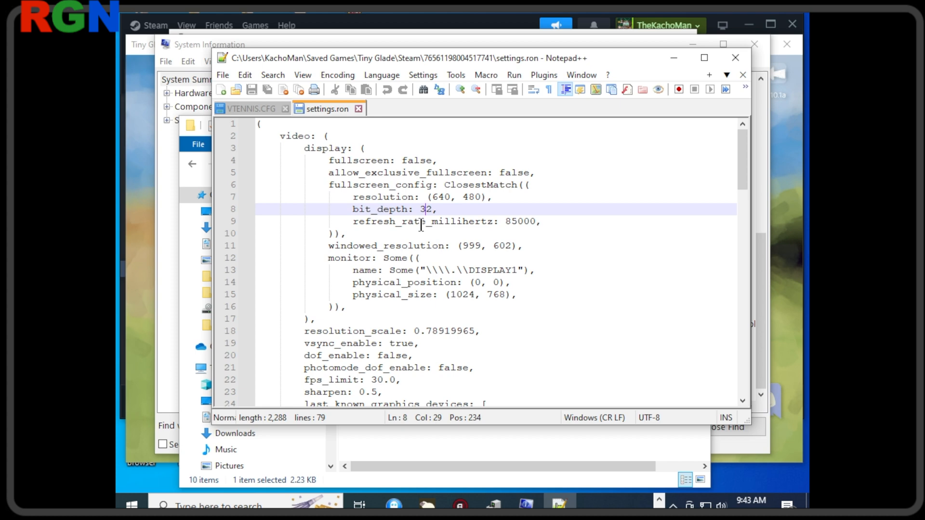
mouse_move(744, 186)
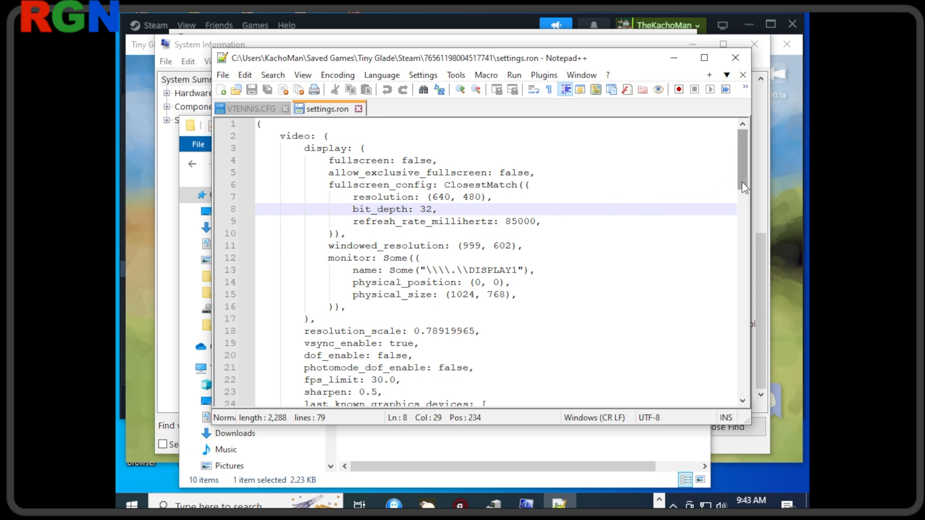
scroll(down, 3)
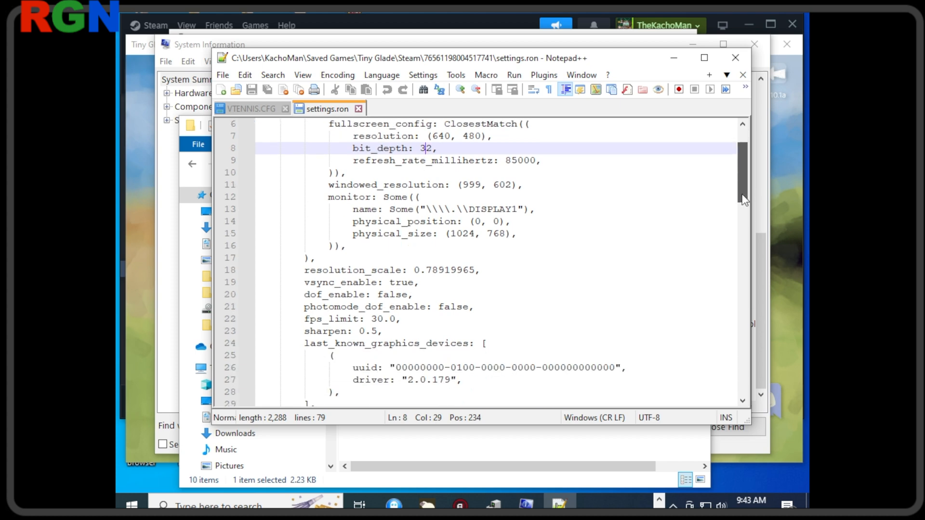
scroll(down, 3)
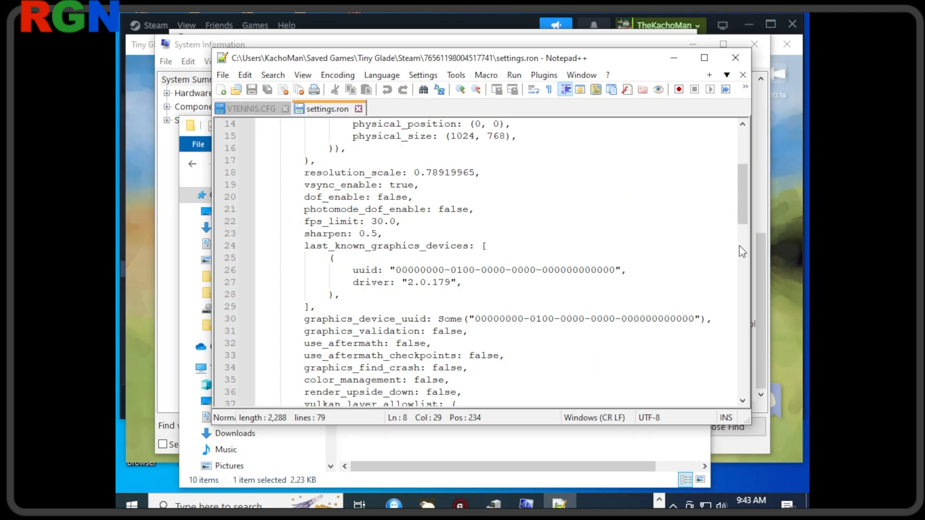
scroll(up, 3)
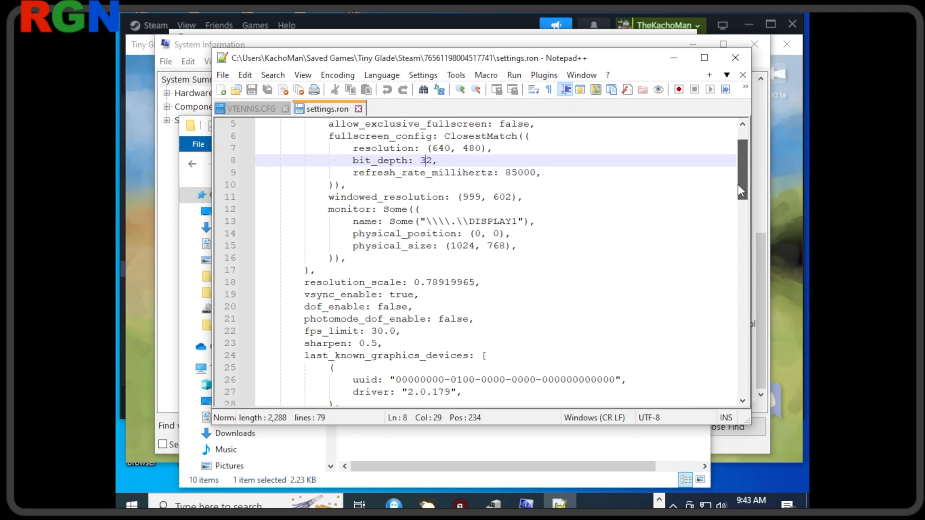
scroll(up, 3)
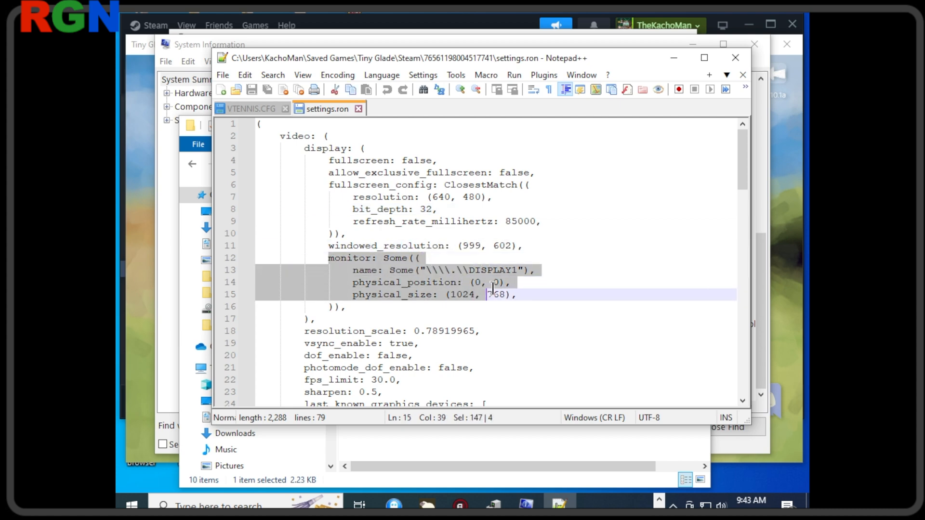
Select the DISPLAY1 monitor block and place the caret to edit fullscreen and resolution values.
click(509, 306)
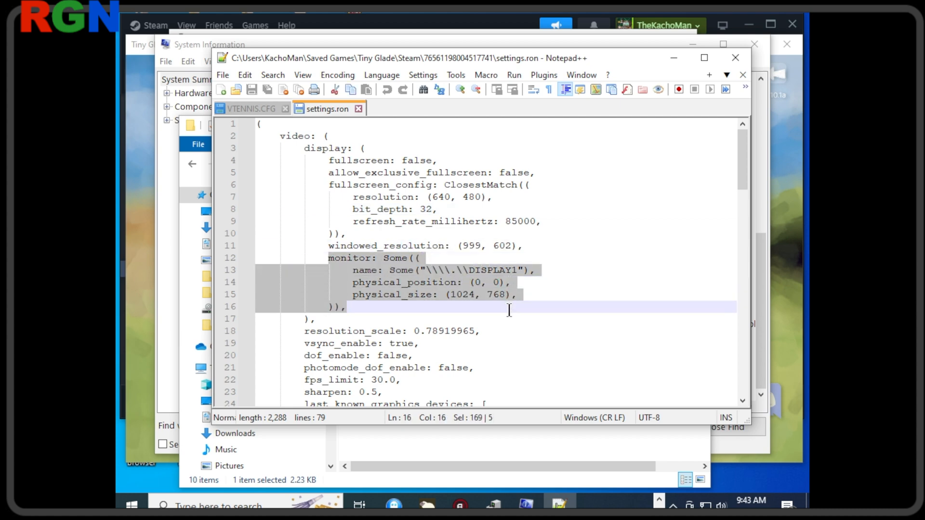
mouse_move(398, 261)
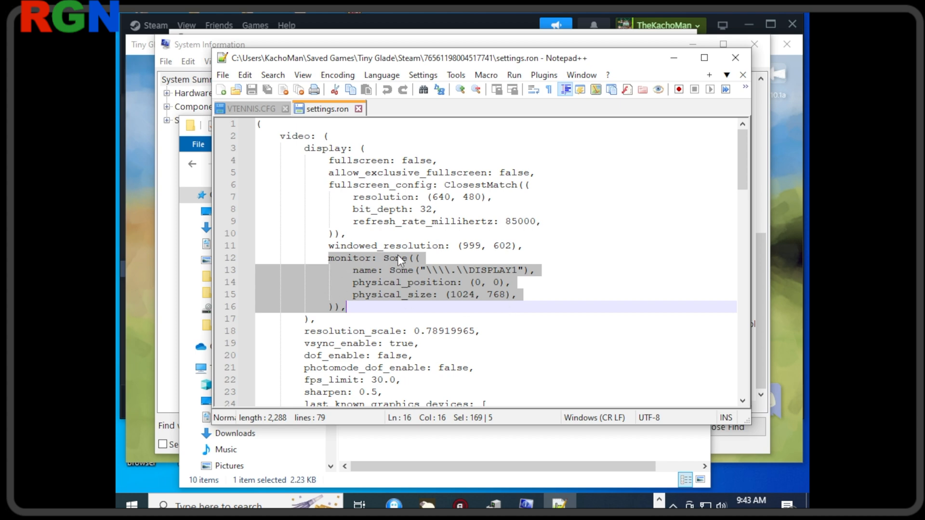
mouse_move(474, 286)
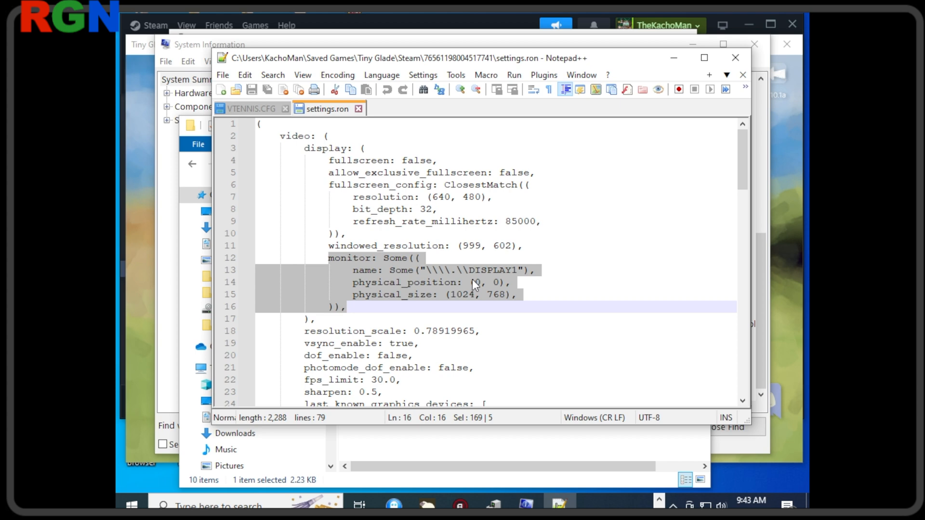
click(347, 312)
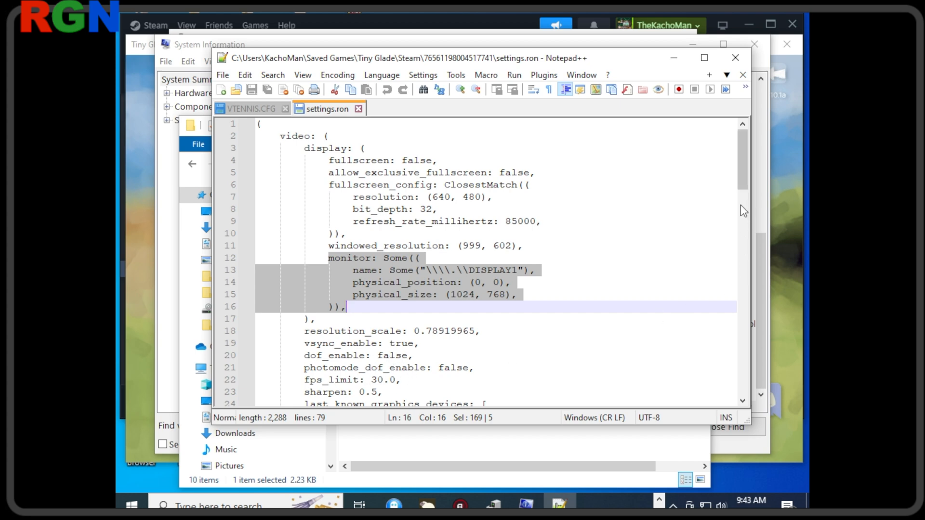
scroll(down, 3)
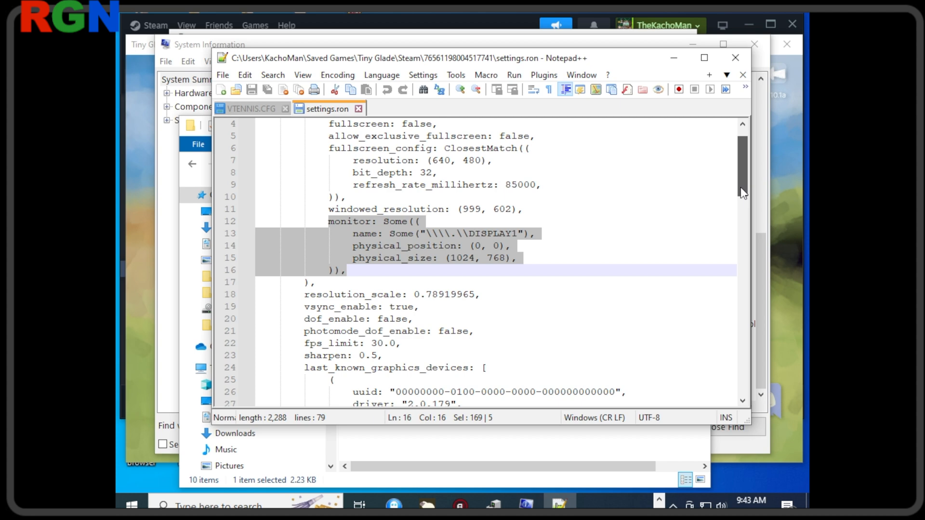
scroll(up, 3)
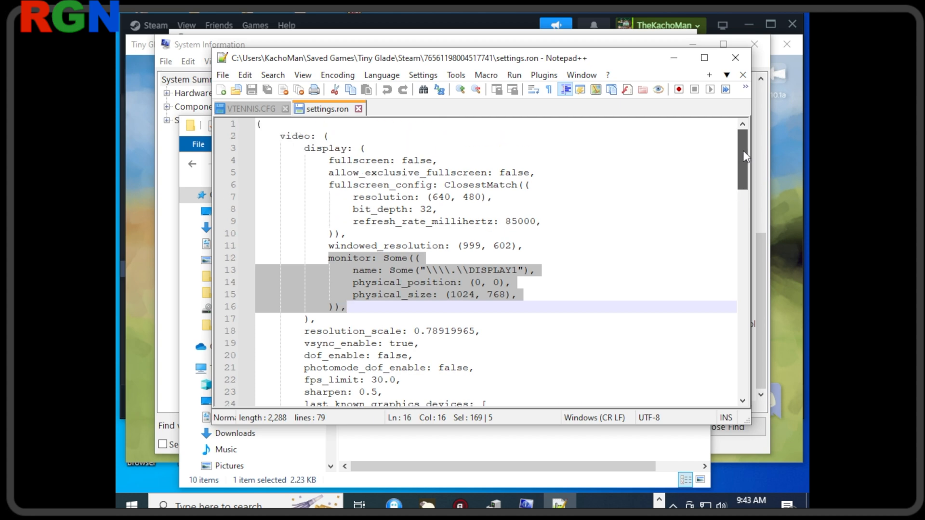
mouse_move(351, 175)
text(1920)
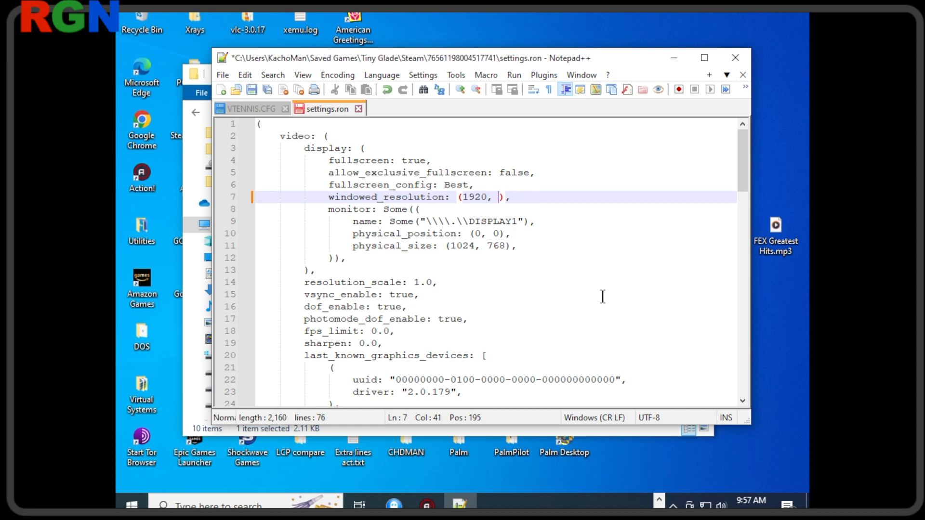
Enter 800 by 600 as the windowed_resolution values in settings.ron.
text(600)
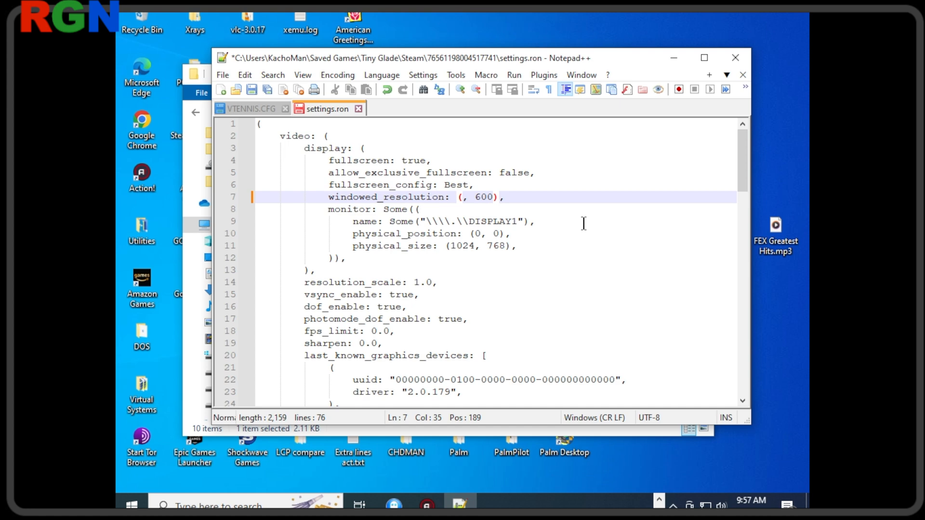
text(800)
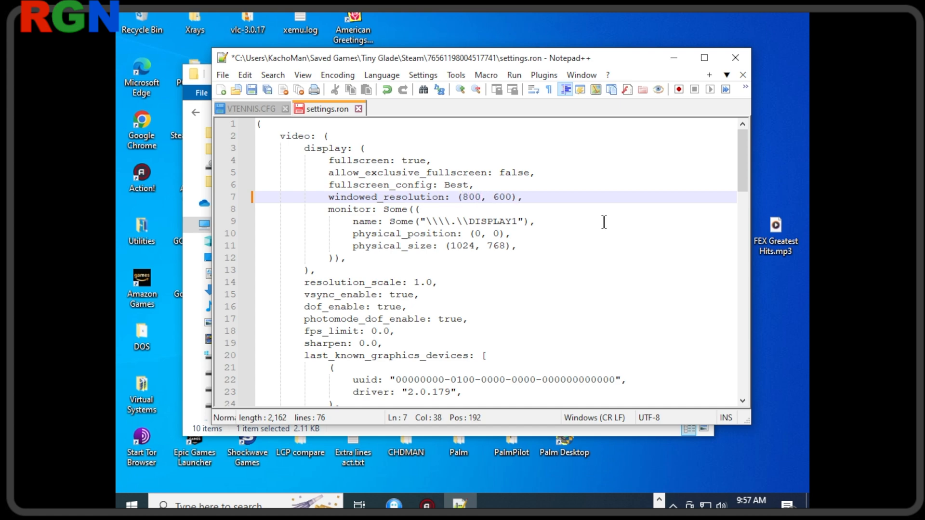
click(251, 90)
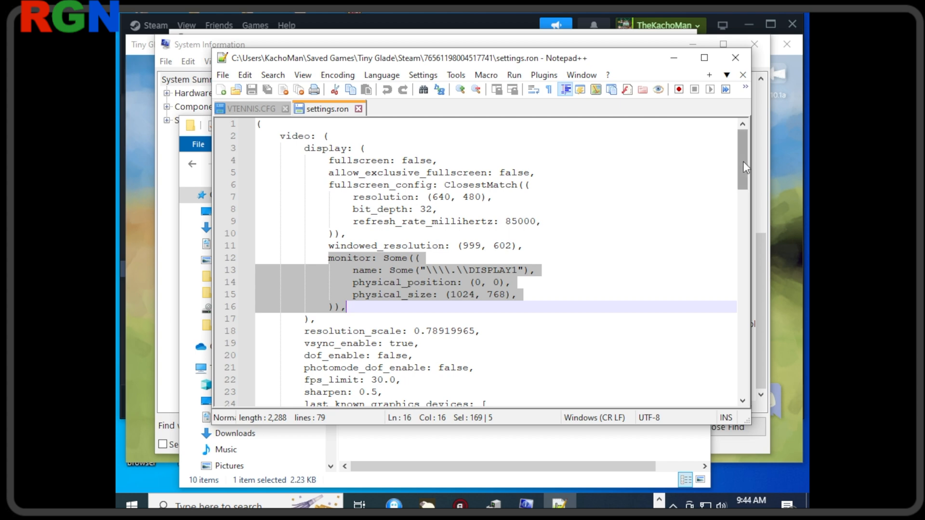
Scroll to the end of settings.ron, then close Notepad++ to return to Steam.
scroll(down, 3)
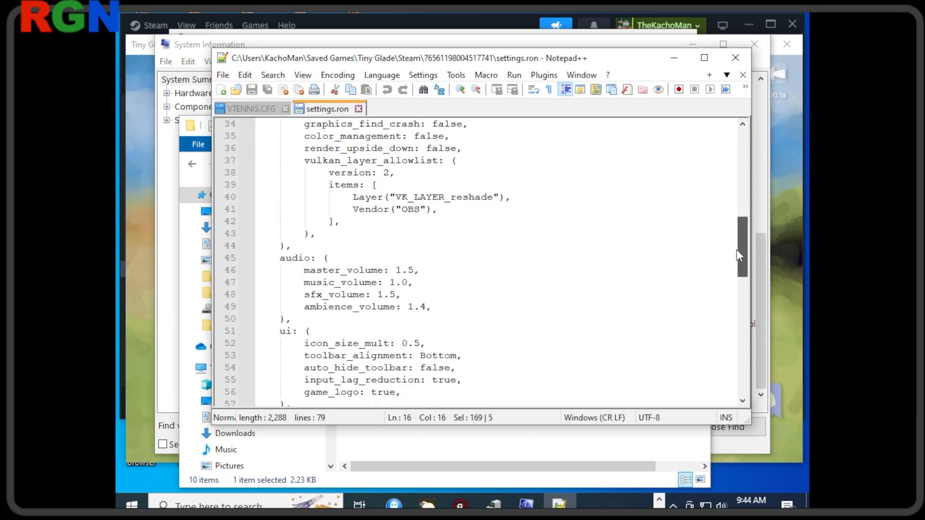
scroll(down, 3)
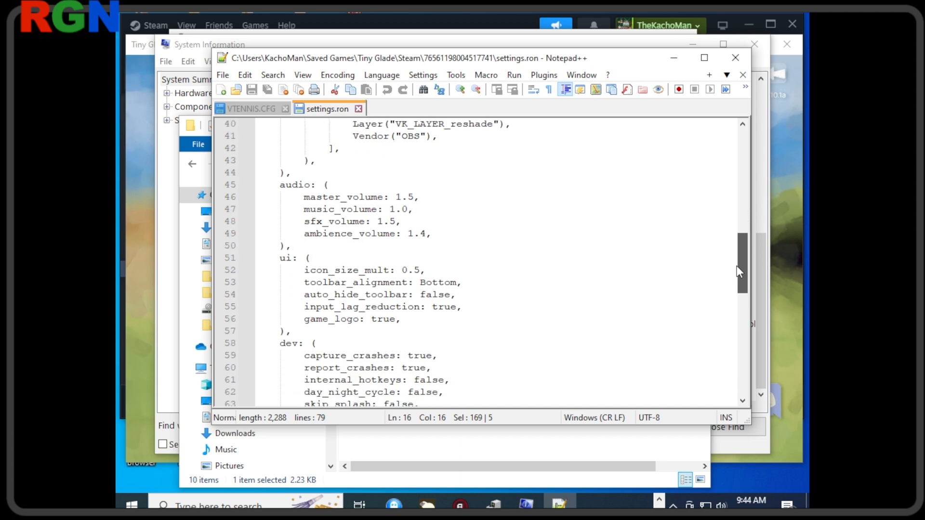
scroll(down, 3)
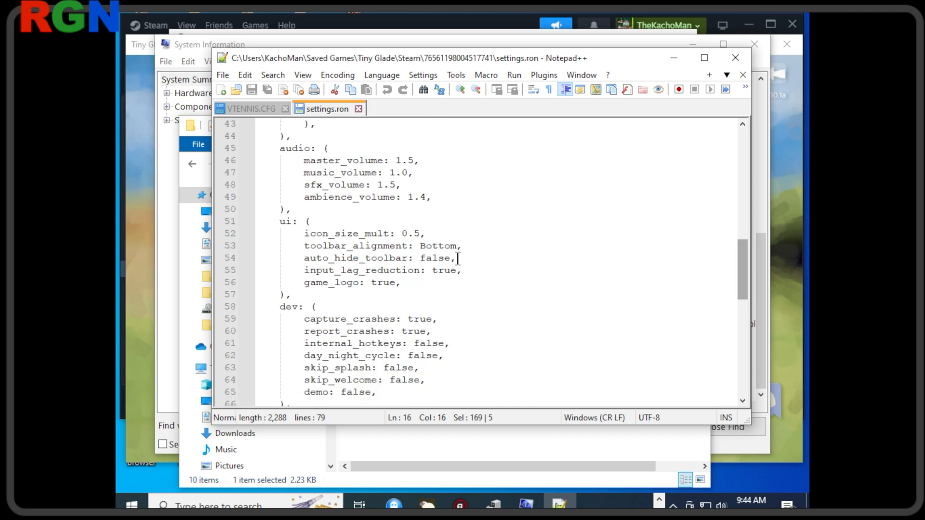
mouse_move(745, 289)
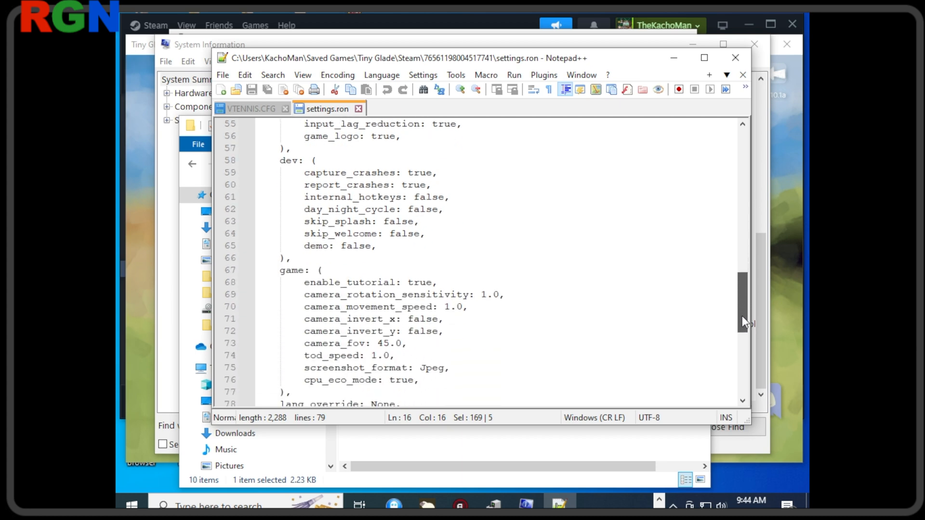
scroll(down, 3)
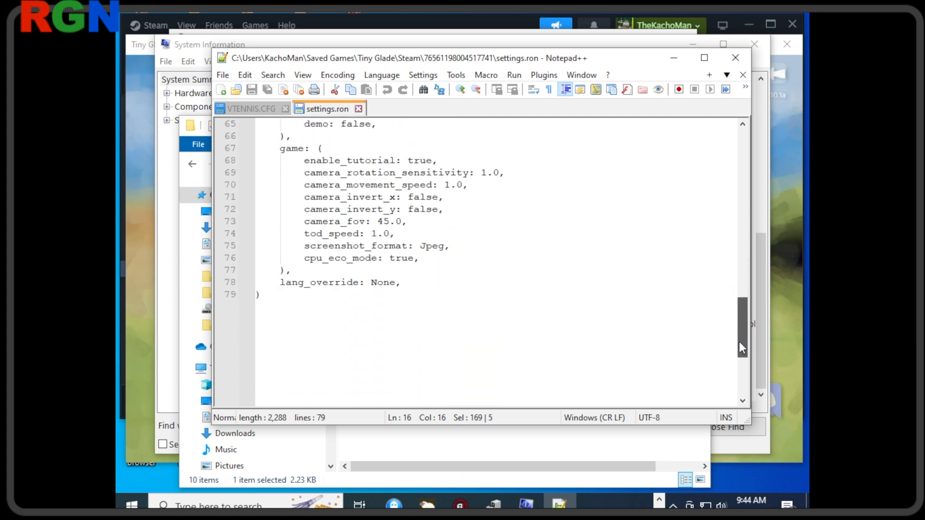
scroll(up, 3)
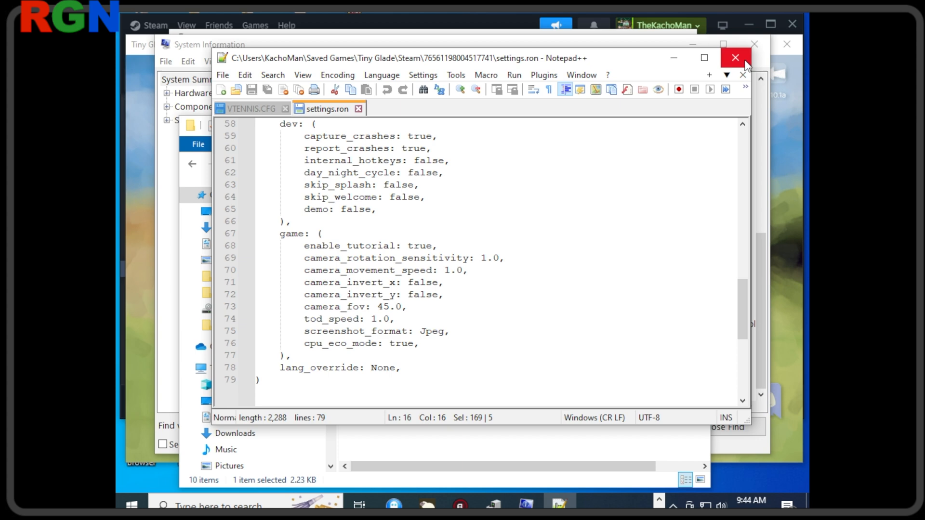
click(736, 58)
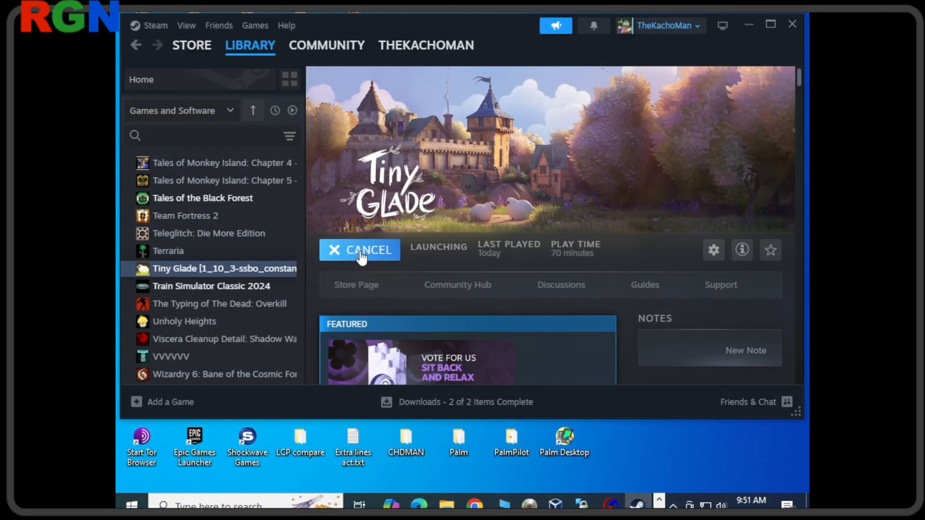
Launch Tiny Glade from Steam with the default 'Play Tiny Glade' option.
click(359, 249)
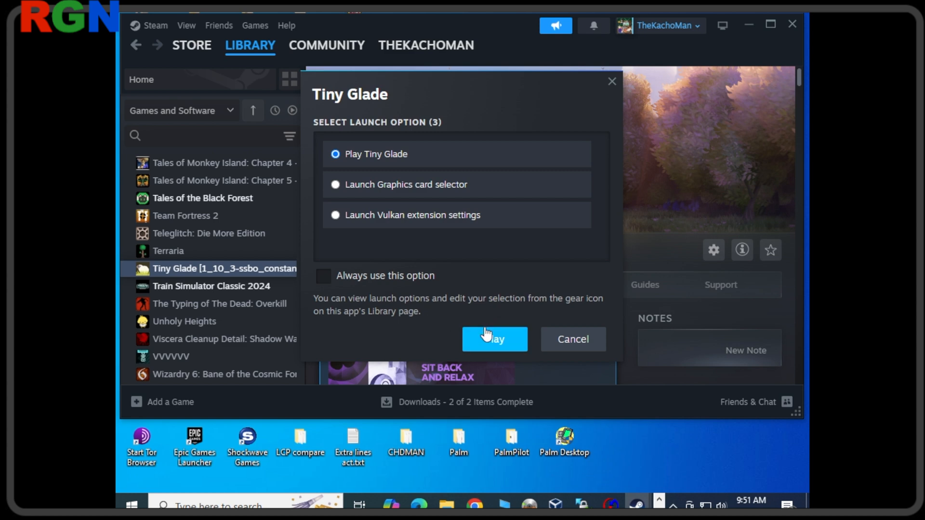
click(494, 339)
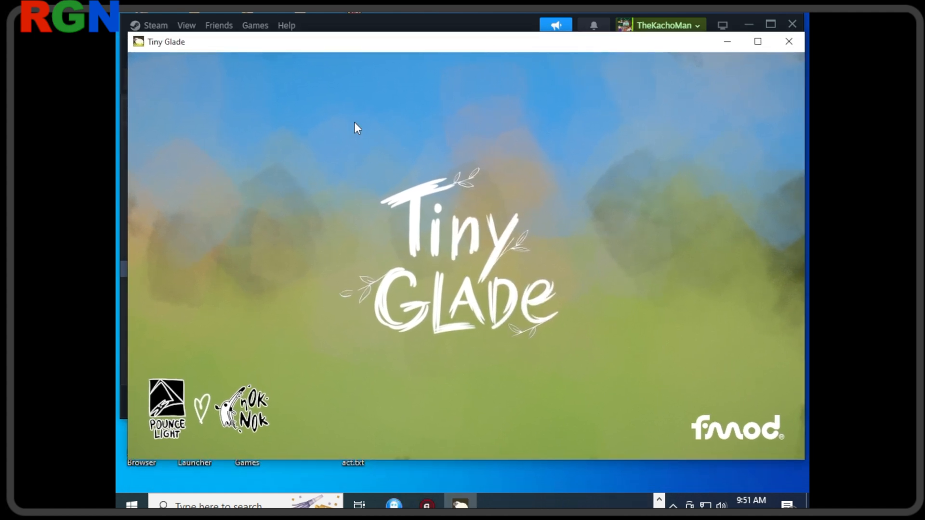
mouse_move(384, 341)
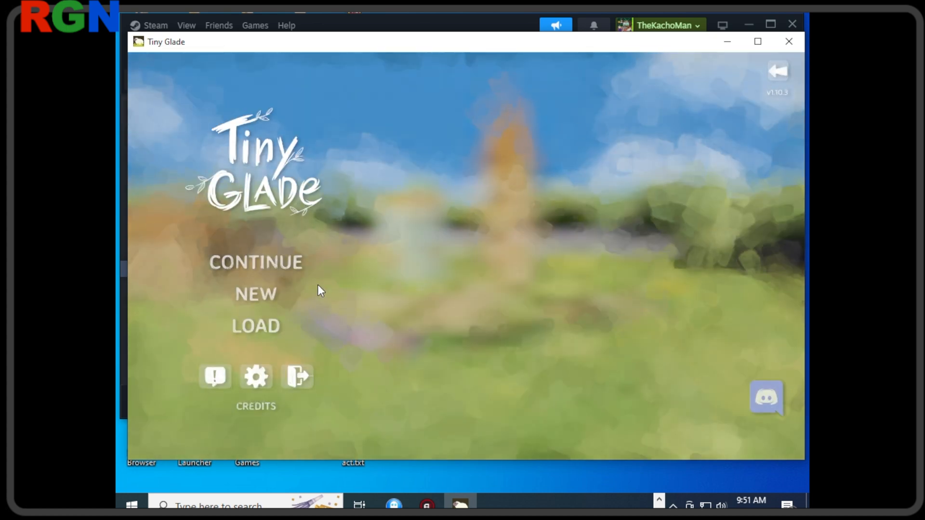
Open Tiny Glade's video settings showing windowed mode and resolution scale 0.0.
click(256, 376)
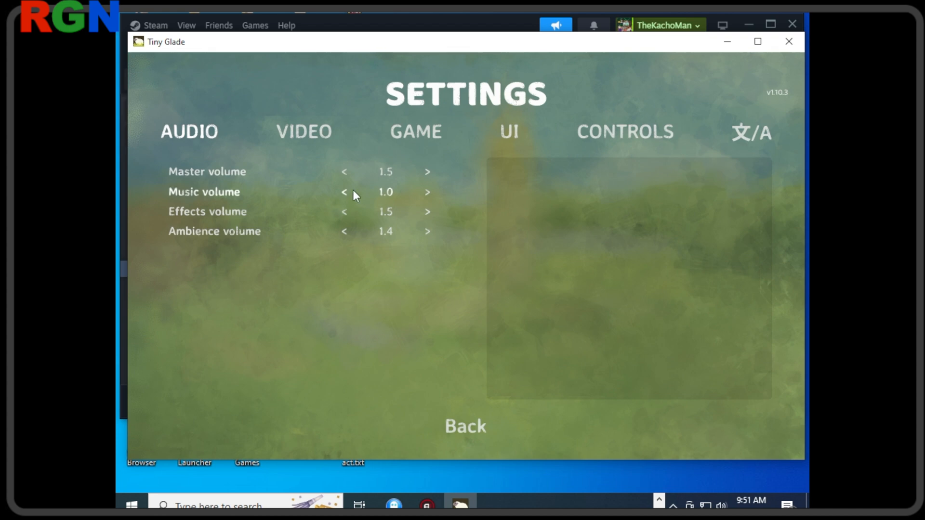
click(304, 132)
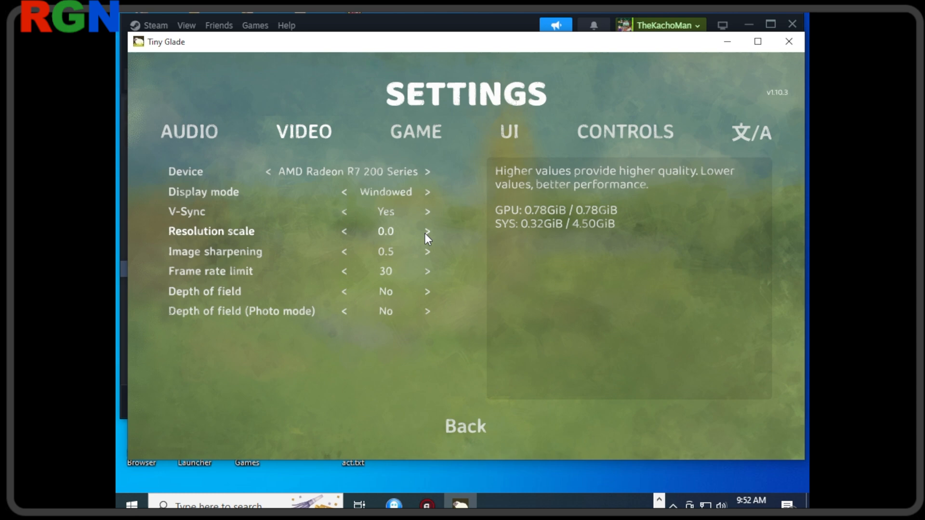
mouse_move(481, 426)
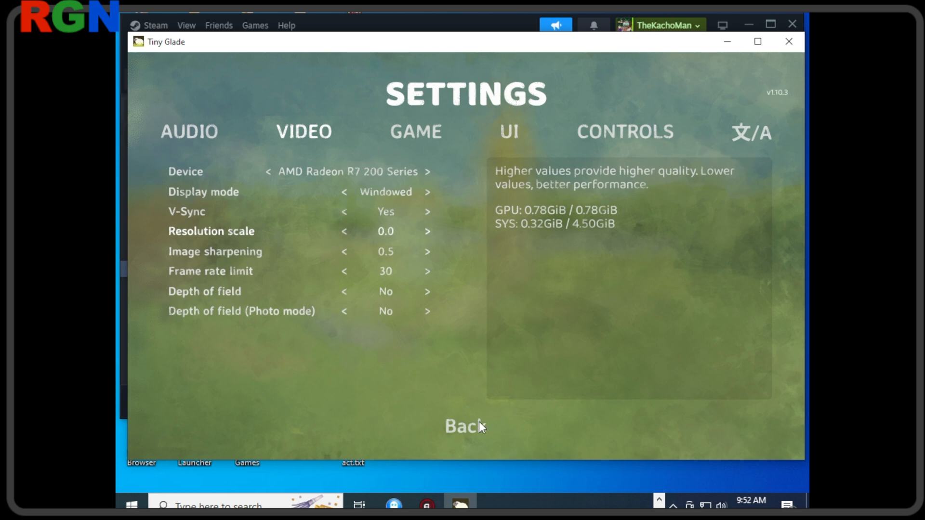
mouse_move(459, 428)
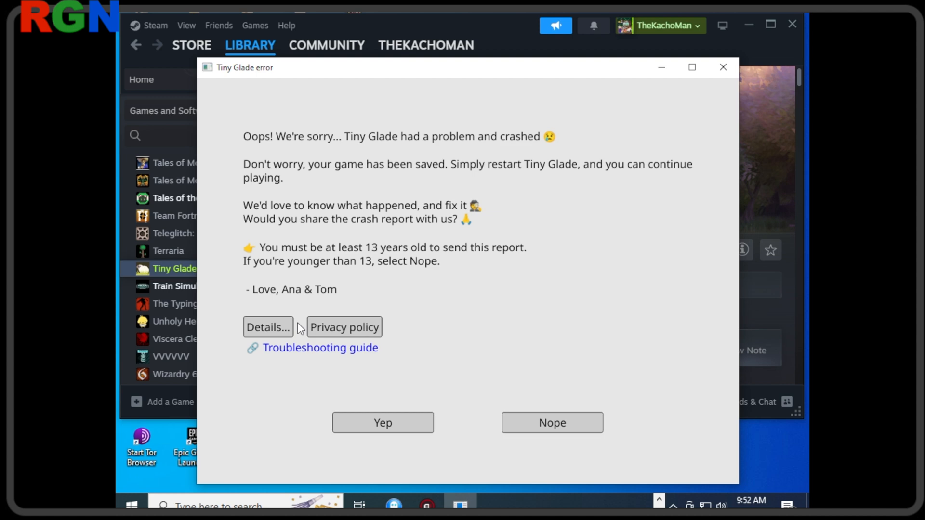
mouse_move(324, 190)
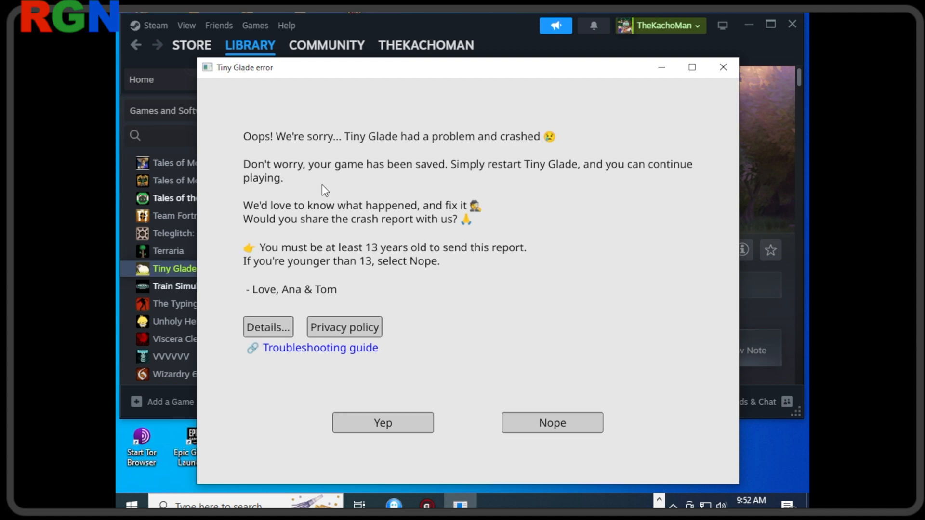
mouse_move(370, 267)
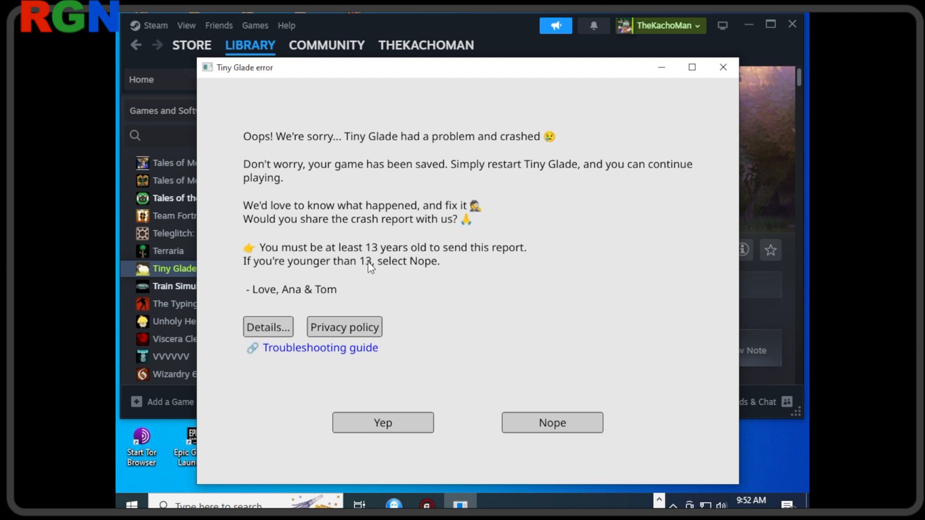
Send the Tiny Glade crash report with Yep and dismiss the confirmation with OK.
click(383, 423)
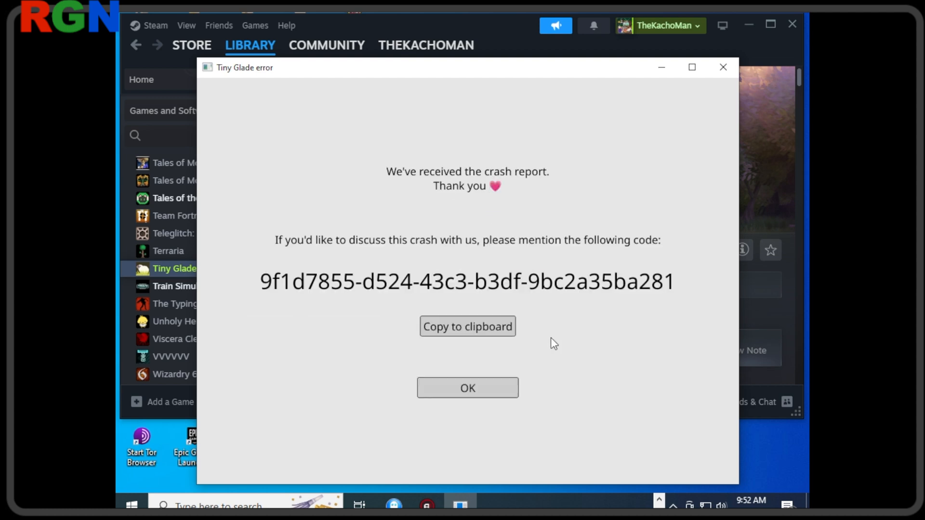
click(467, 387)
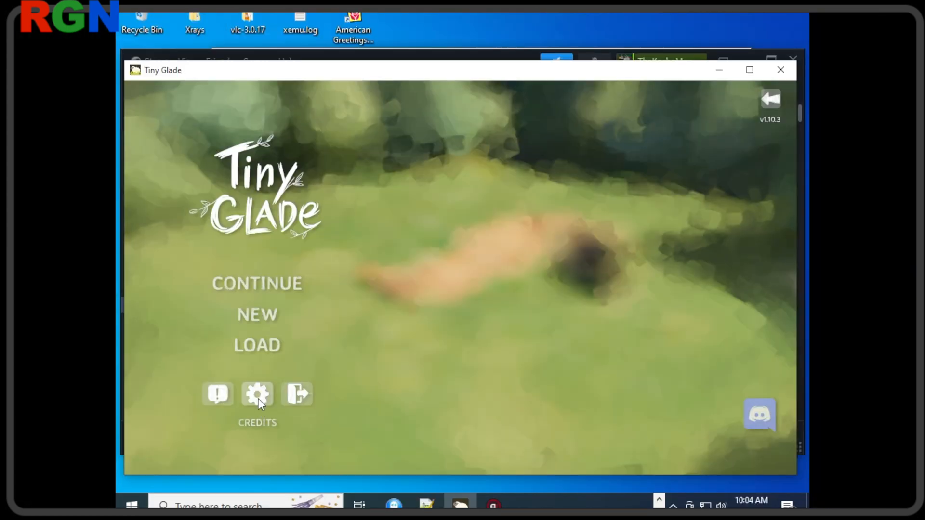
Open Tiny Glade's settings on the video tab from the main menu.
click(257, 394)
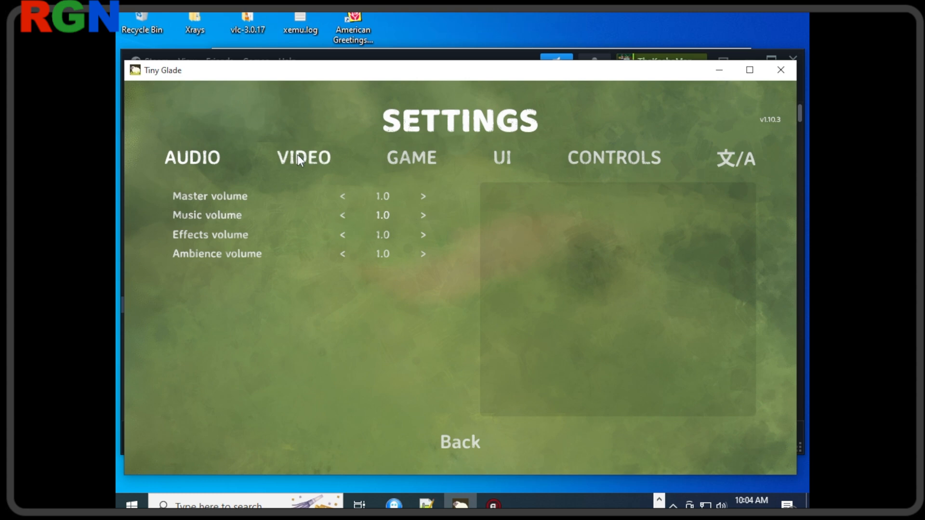
click(303, 157)
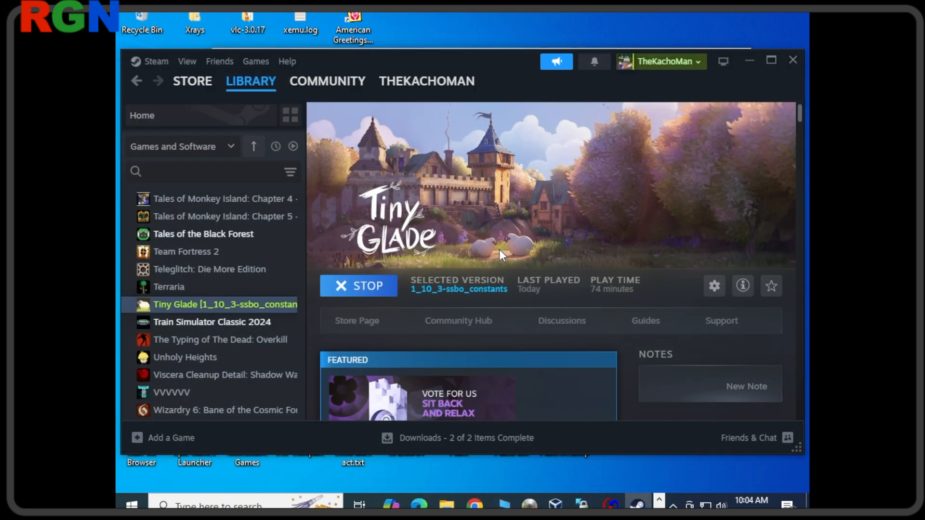
mouse_move(750, 22)
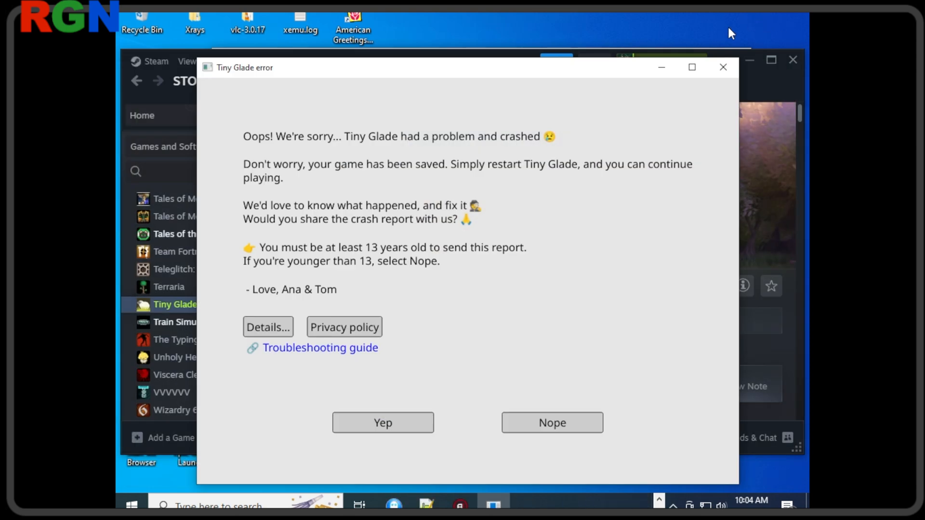
mouse_move(323, 287)
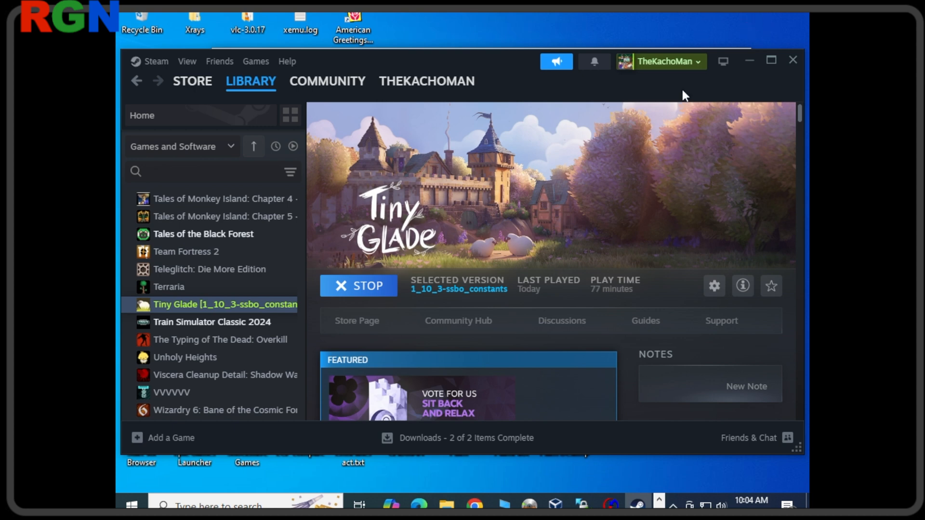
Relaunch Tiny Glade from the Steam library after the crash report.
click(358, 285)
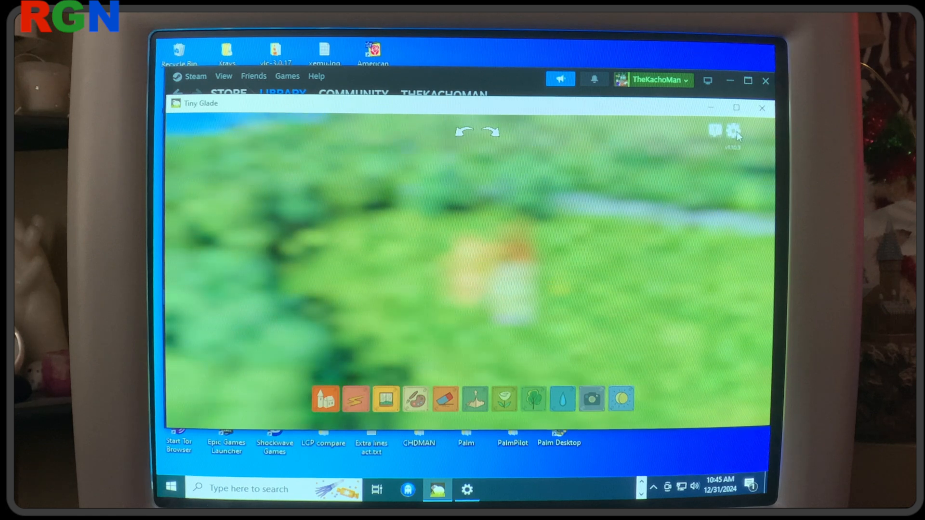
Raise the video resolution scale from 0.0 to 0.8 and leave the settings.
click(733, 130)
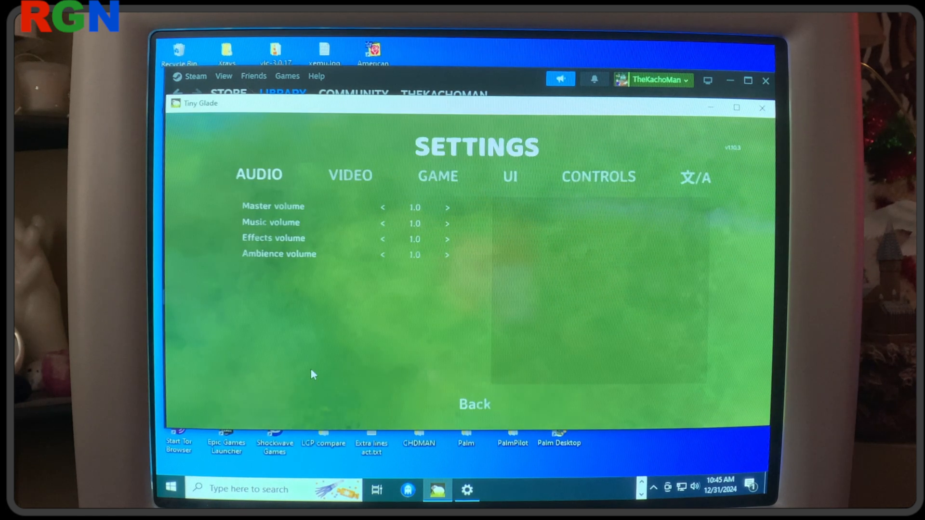
click(350, 176)
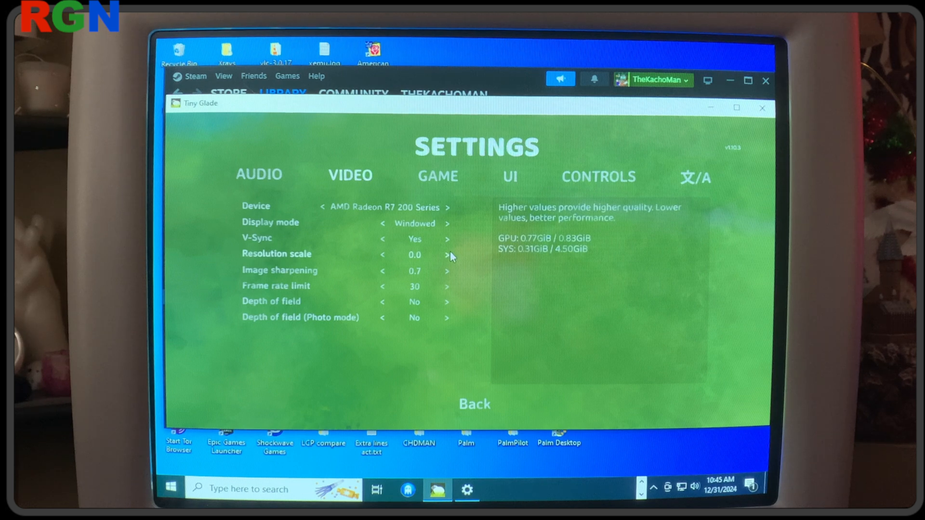
click(446, 255)
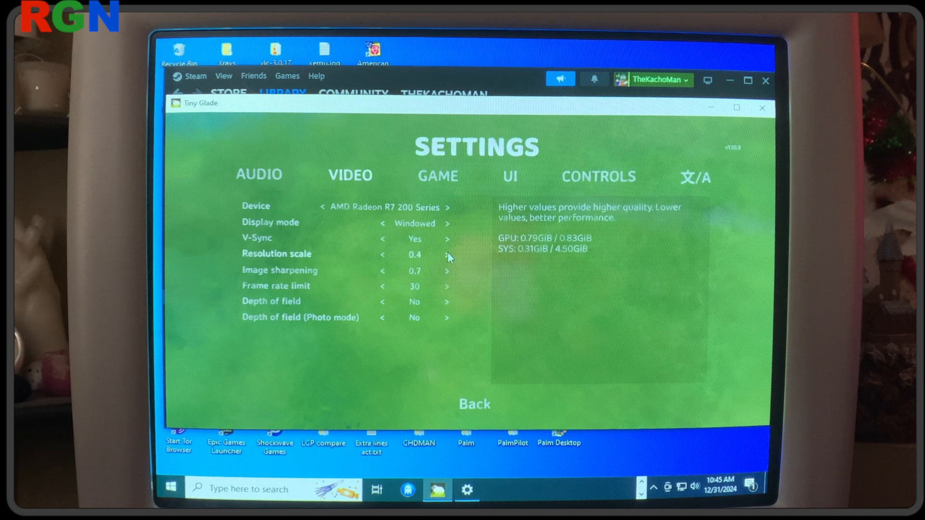
click(446, 254)
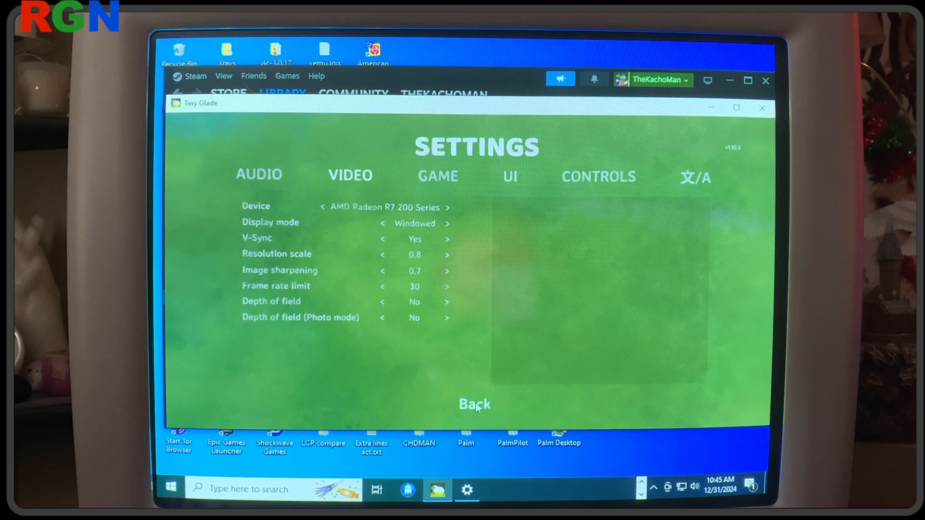
click(474, 405)
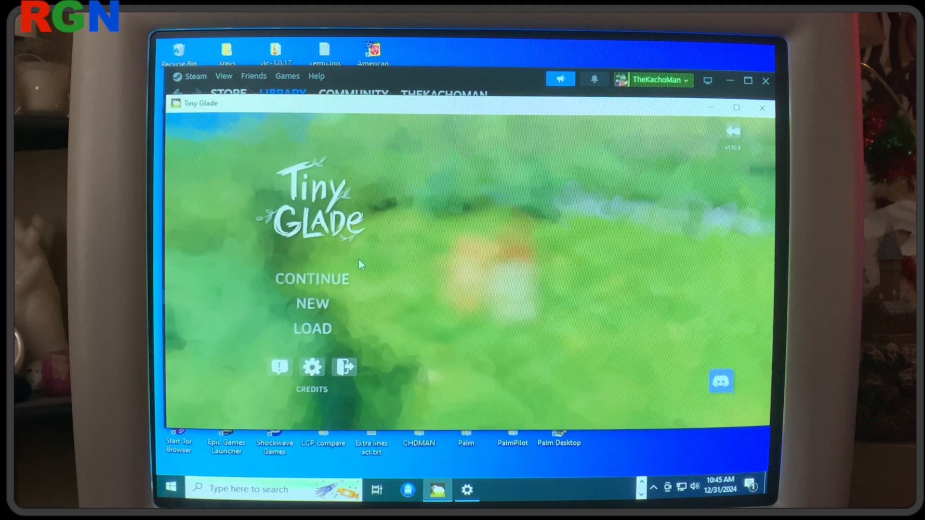
Continue the saved glade so the tower building scene loads.
click(312, 278)
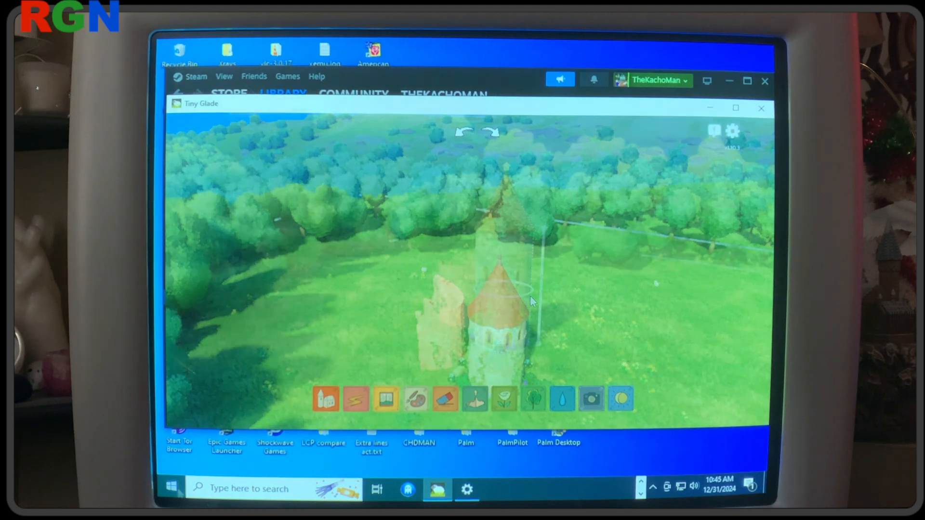
click(172, 489)
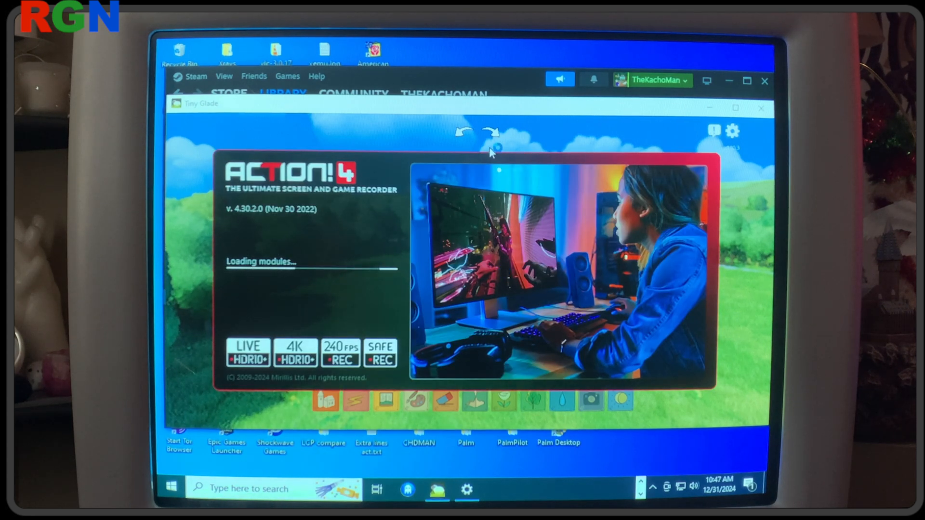
mouse_move(498, 111)
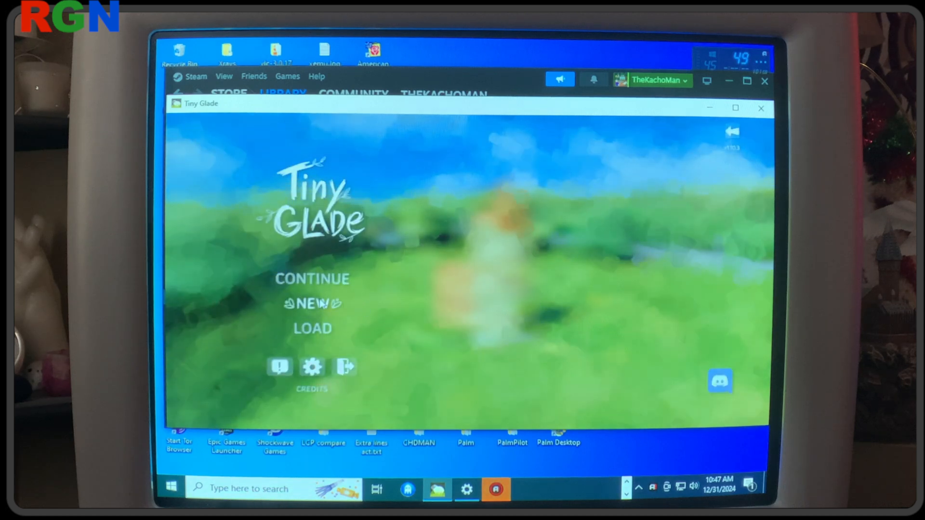
Open the video settings from the main menu to adjust resolution scale.
click(312, 366)
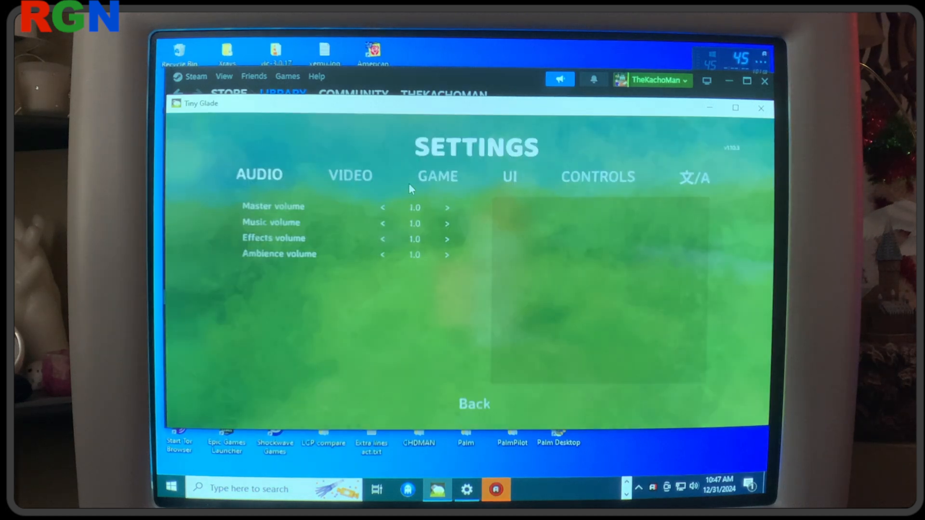
click(349, 175)
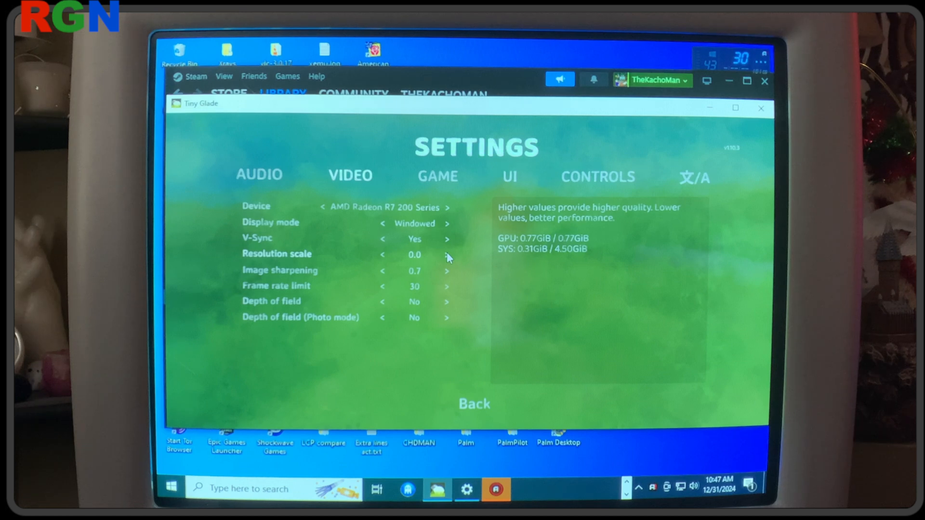
mouse_move(462, 285)
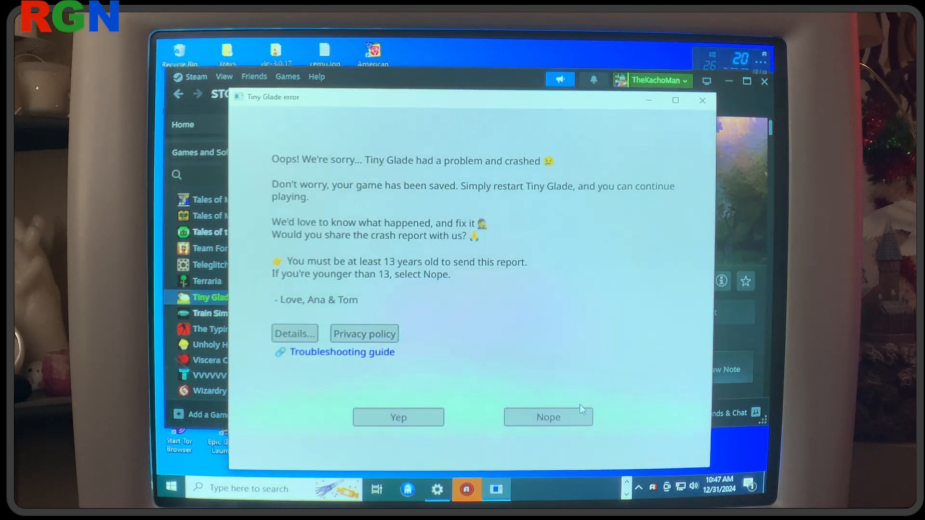
Decline sending the crash report, leaving Steam's library showing Tiny Glade stopped.
click(548, 418)
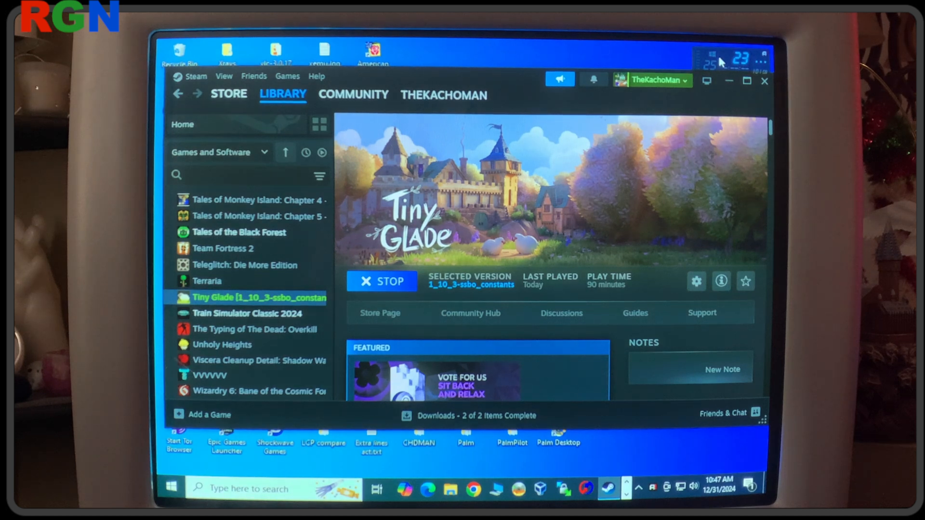
click(382, 280)
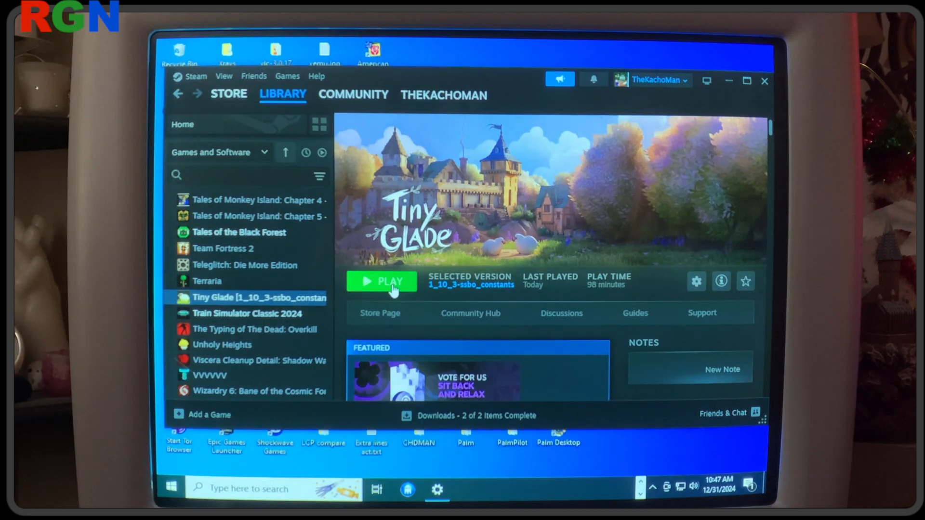
Relaunch Tiny Glade from Steam in normal play mode and approve the UAC prompt.
click(382, 281)
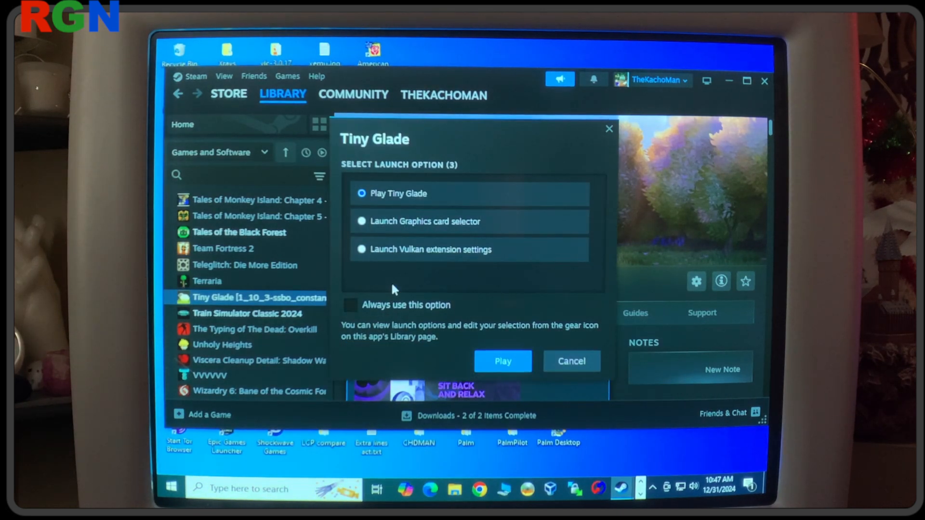
mouse_move(503, 361)
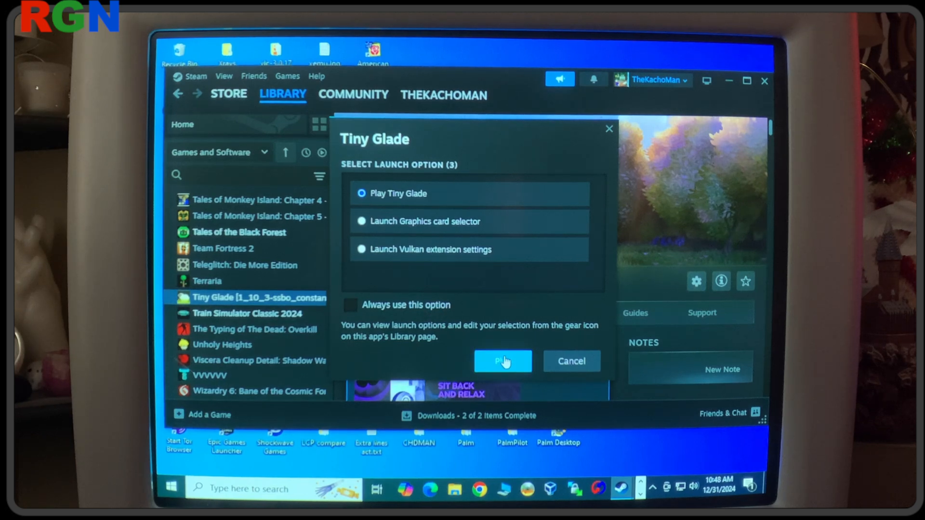
click(502, 361)
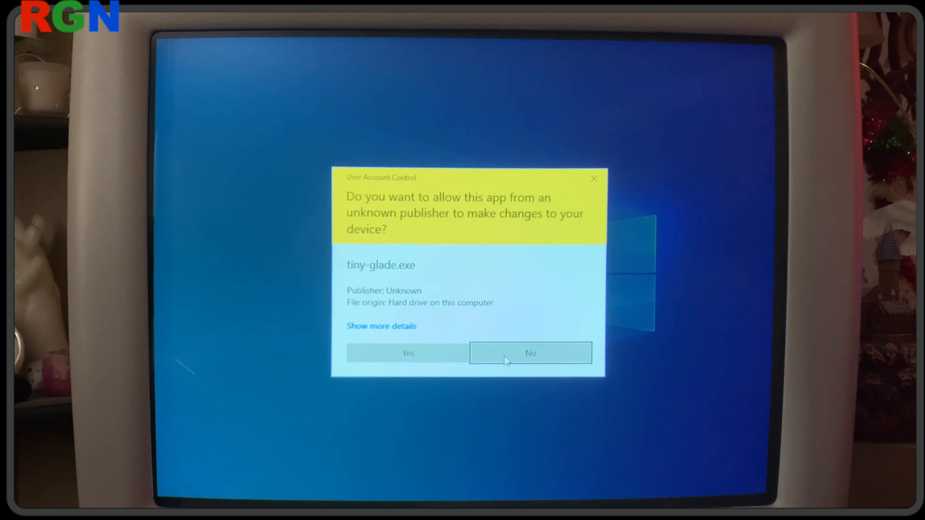
mouse_move(446, 354)
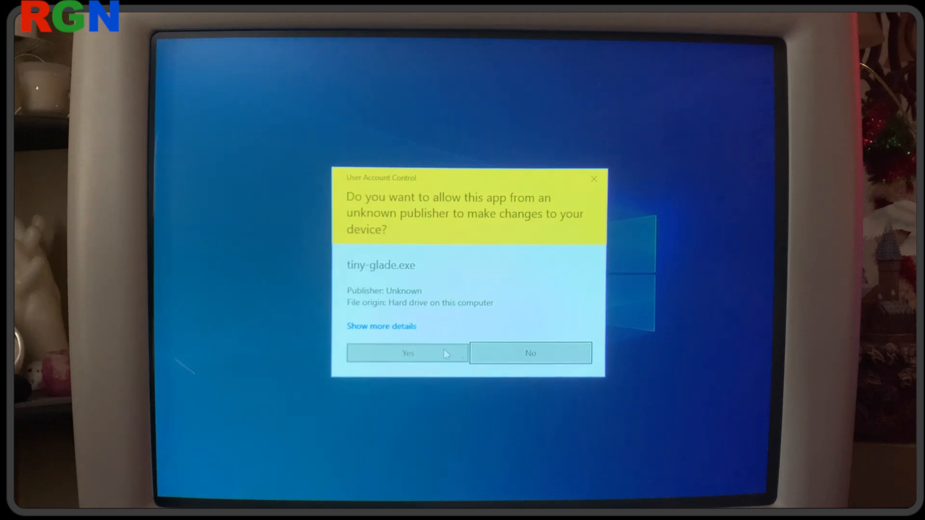
click(408, 353)
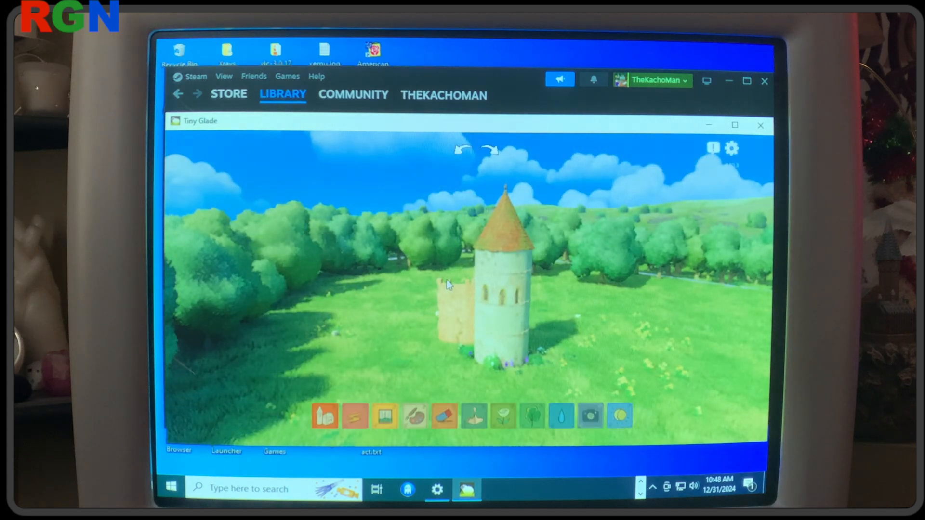
mouse_move(694, 245)
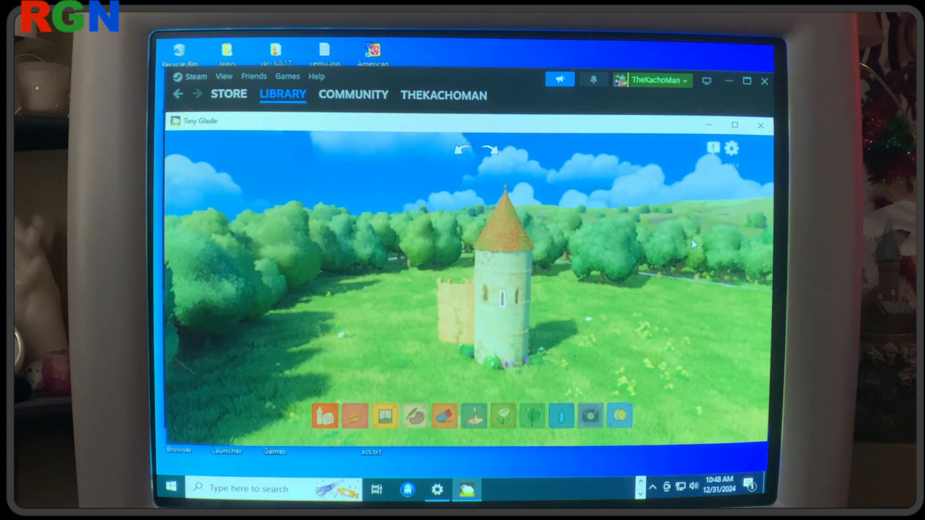
Pick the plant-painting tool, then quit Tiny Glade back to Steam.
click(503, 415)
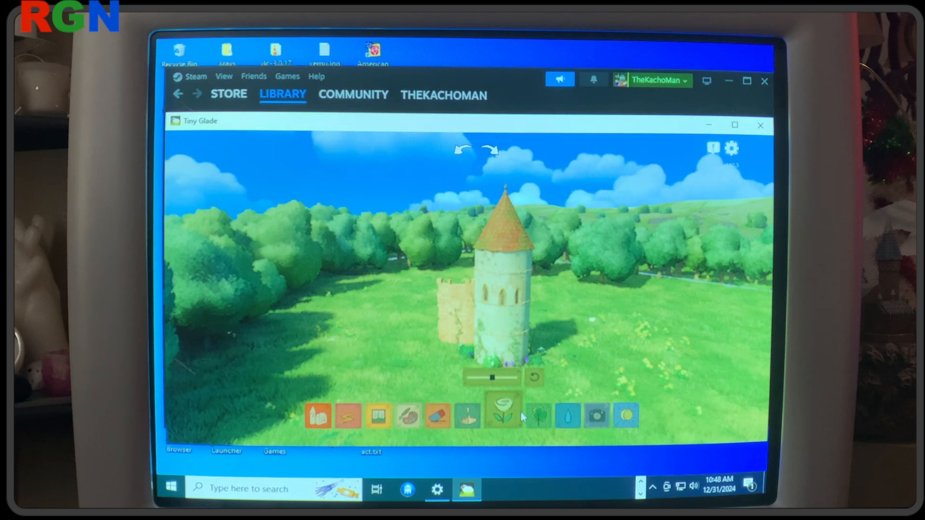
click(318, 417)
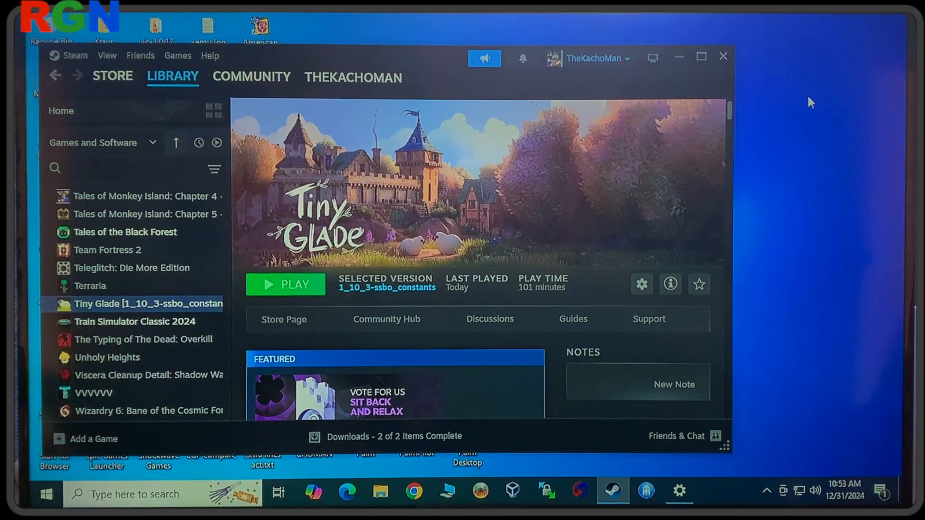
mouse_move(675, 23)
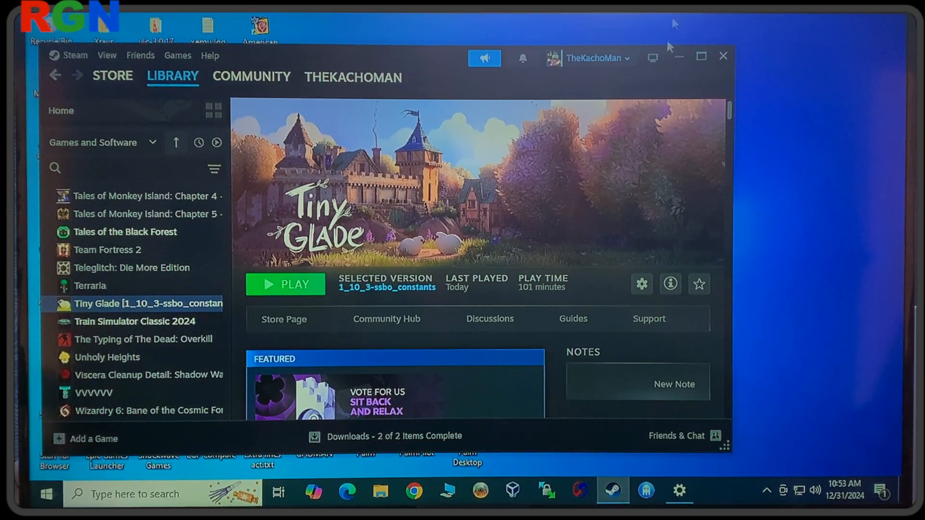
mouse_move(293, 302)
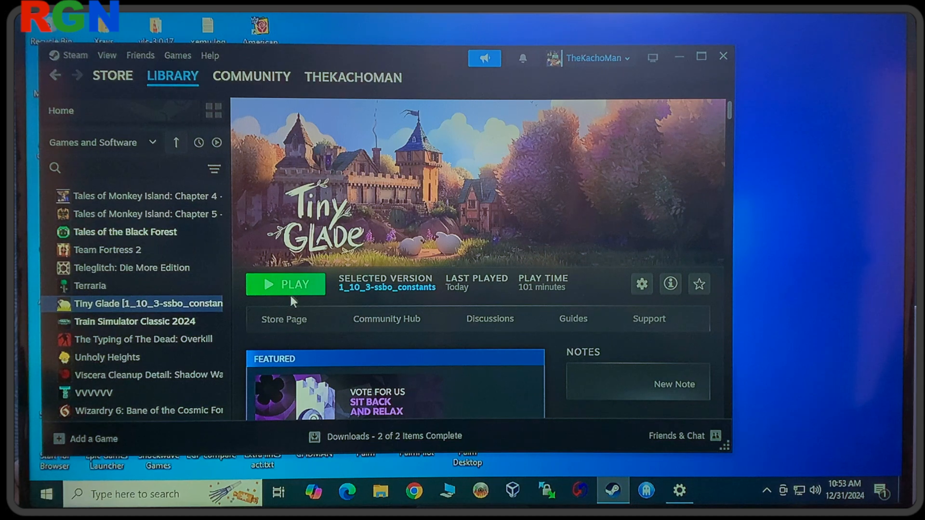
Launch Tiny Glade again from Steam in normal play mode and allow tiny-glade.exe to run.
click(285, 284)
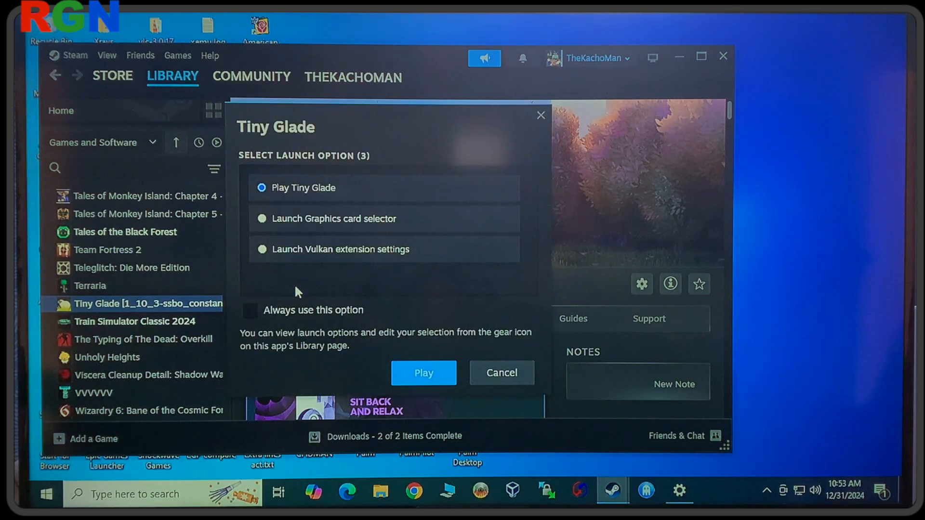
click(423, 373)
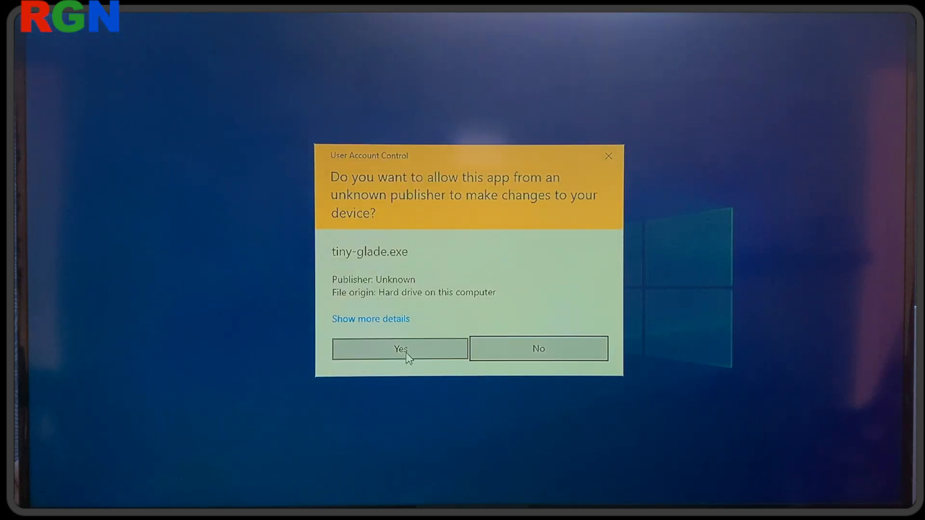
click(400, 349)
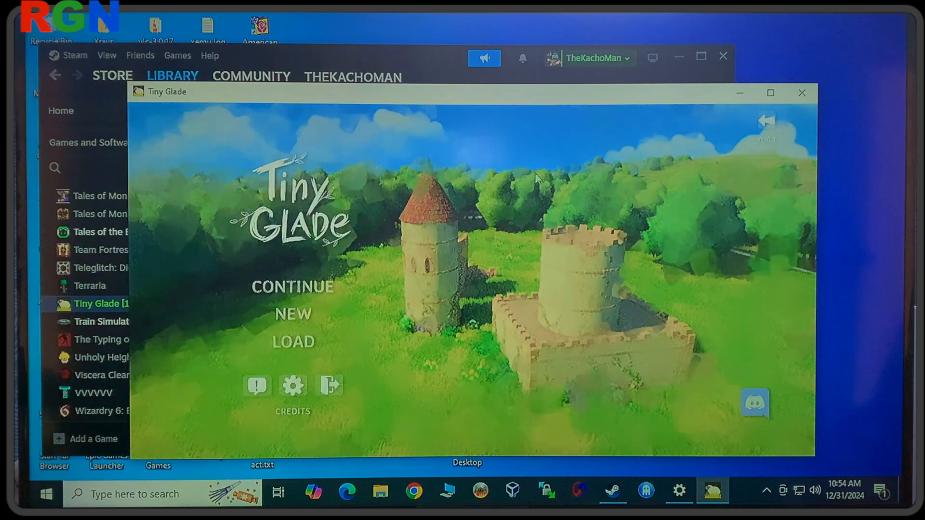
Go into the game's settings and switch to the video settings.
click(293, 386)
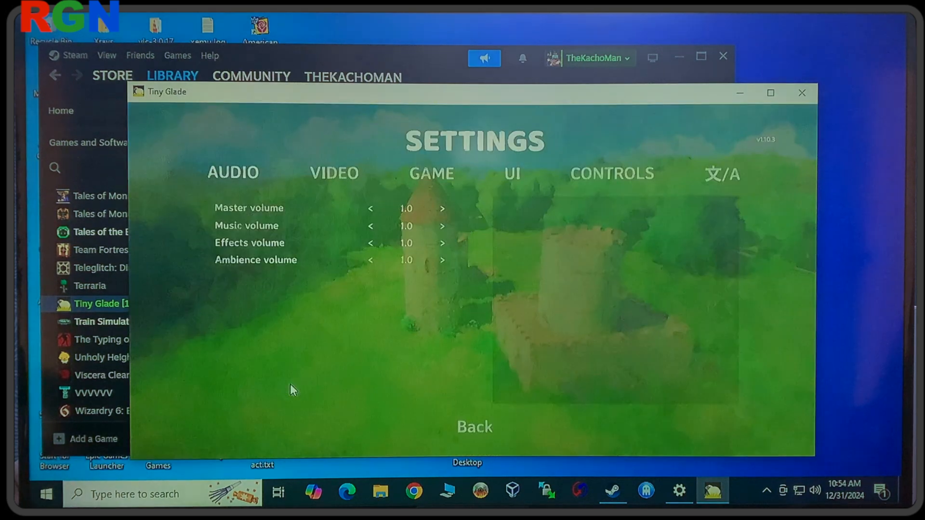
click(334, 173)
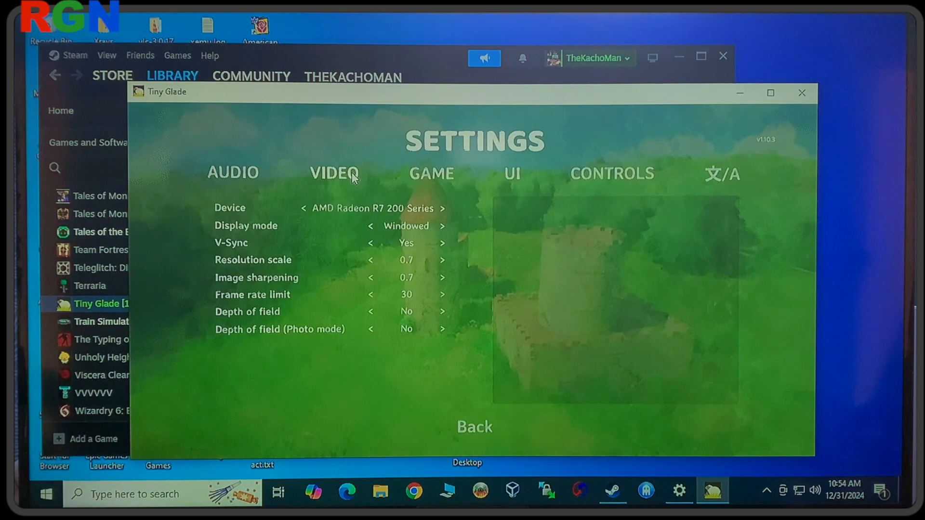
mouse_move(378, 264)
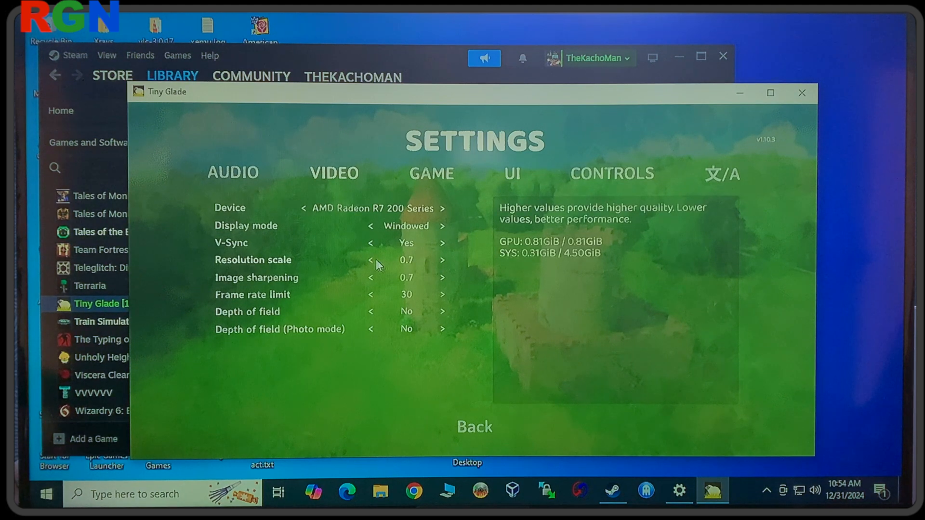
Lower the resolution scale to 0.2 and image sharpening to 0.5.
click(370, 259)
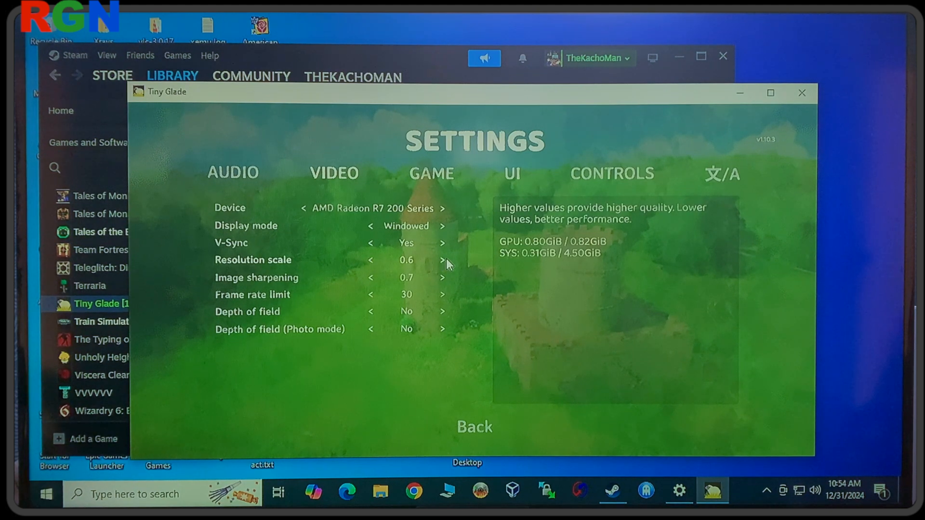
click(441, 260)
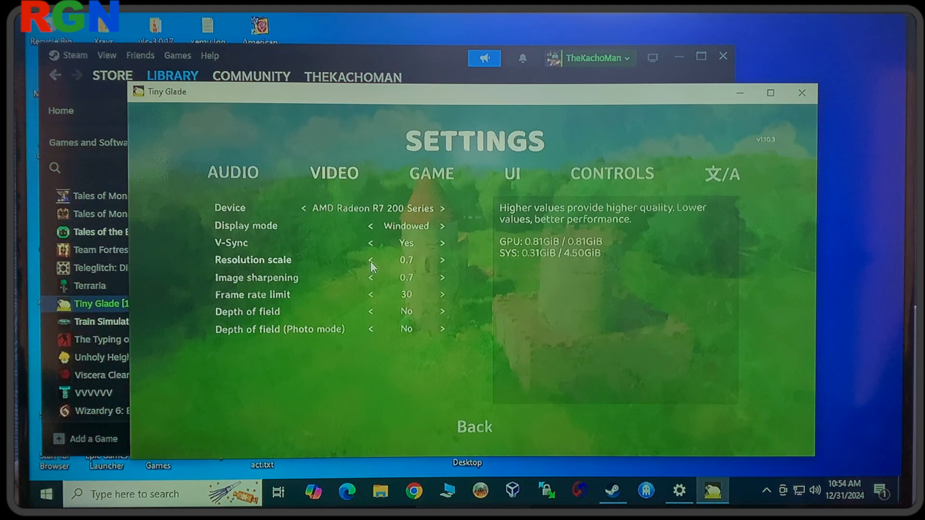
click(370, 260)
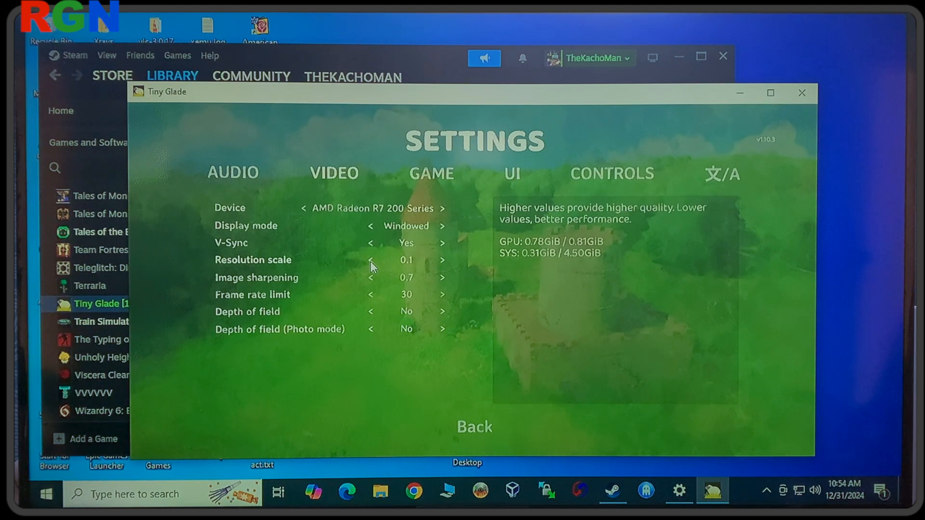
click(442, 260)
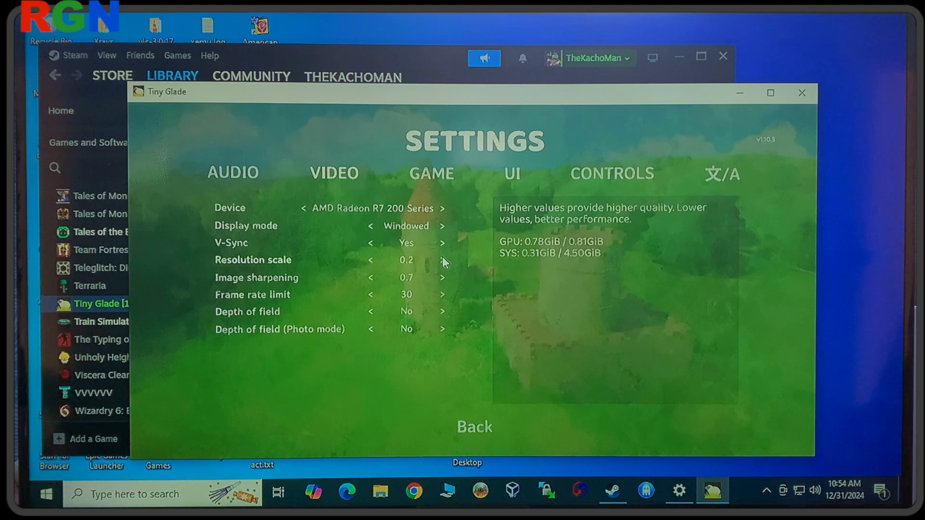
click(370, 277)
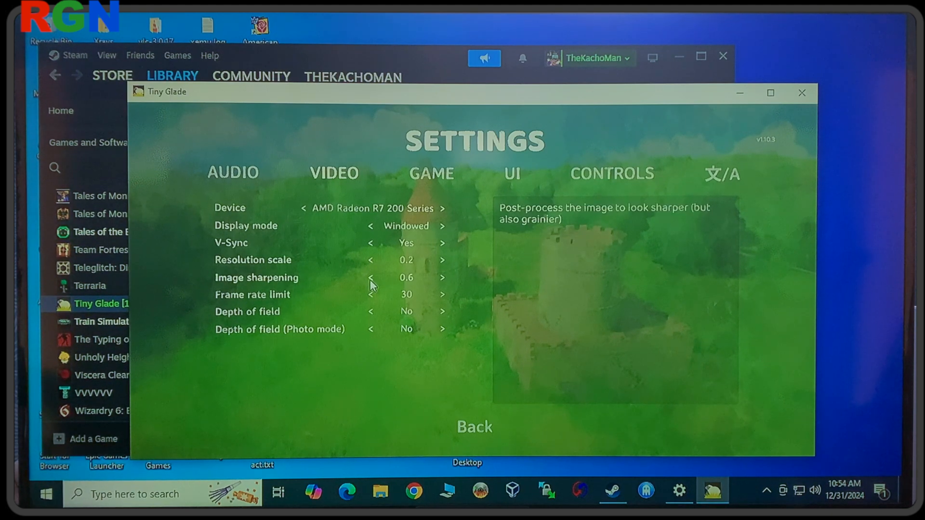
click(370, 277)
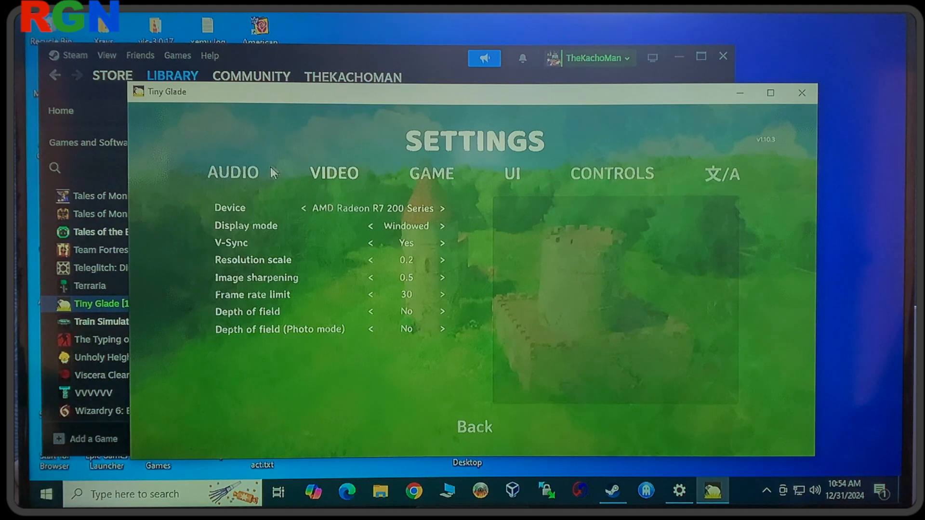
mouse_move(363, 227)
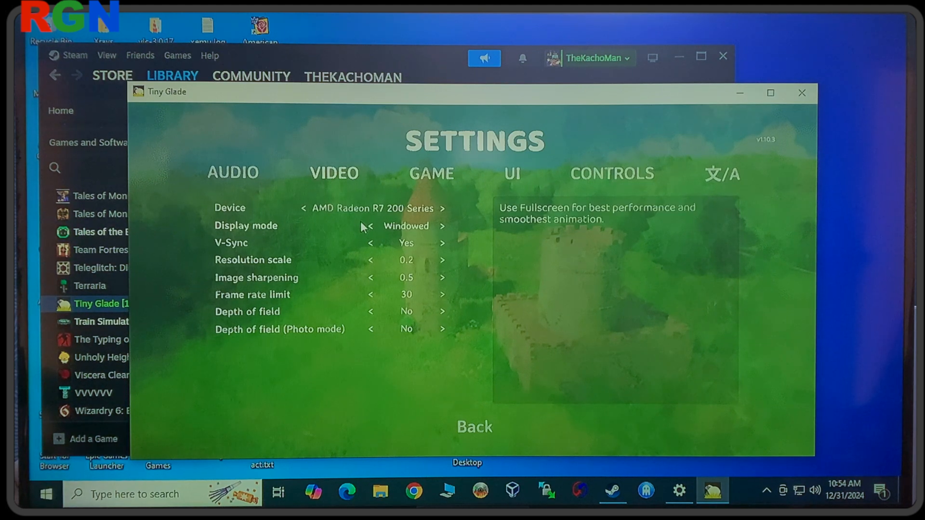
mouse_move(431, 235)
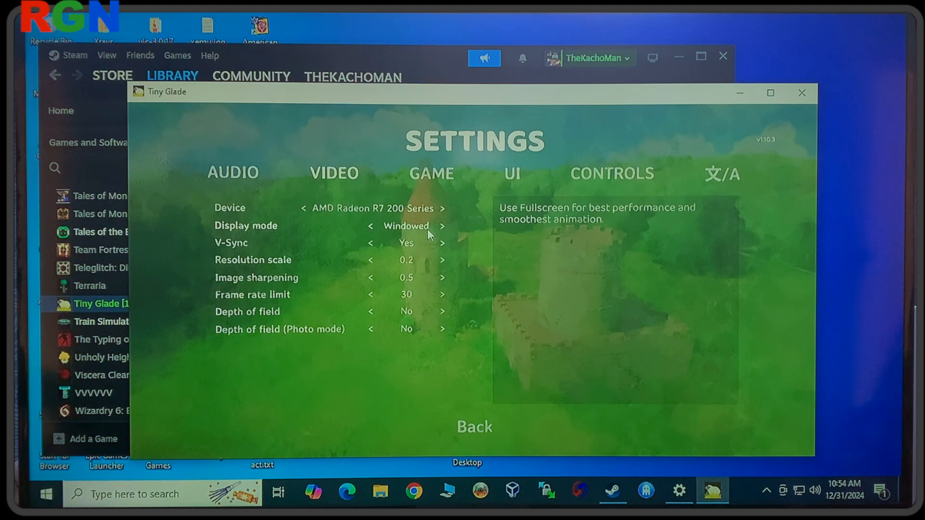
Set display mode to Fullscreen at 832 x 624, apply it, and continue the saved glade.
click(441, 226)
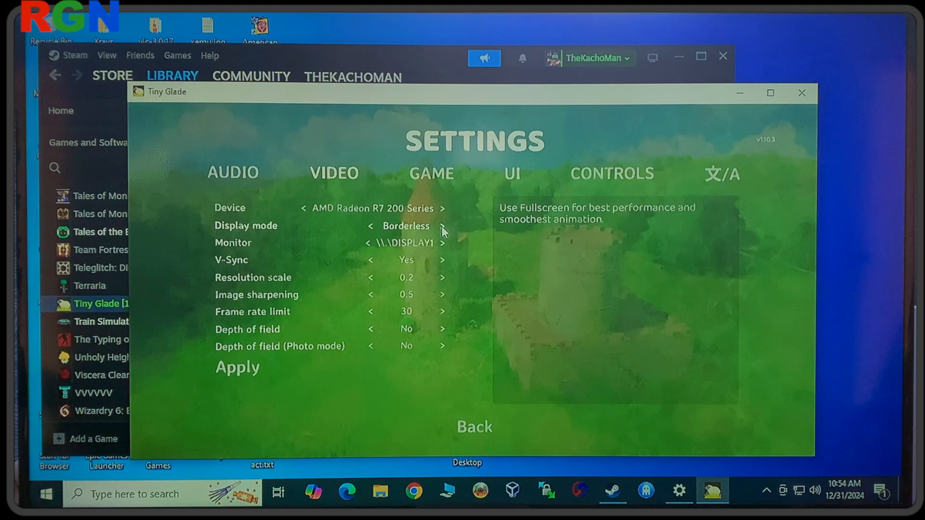
click(443, 226)
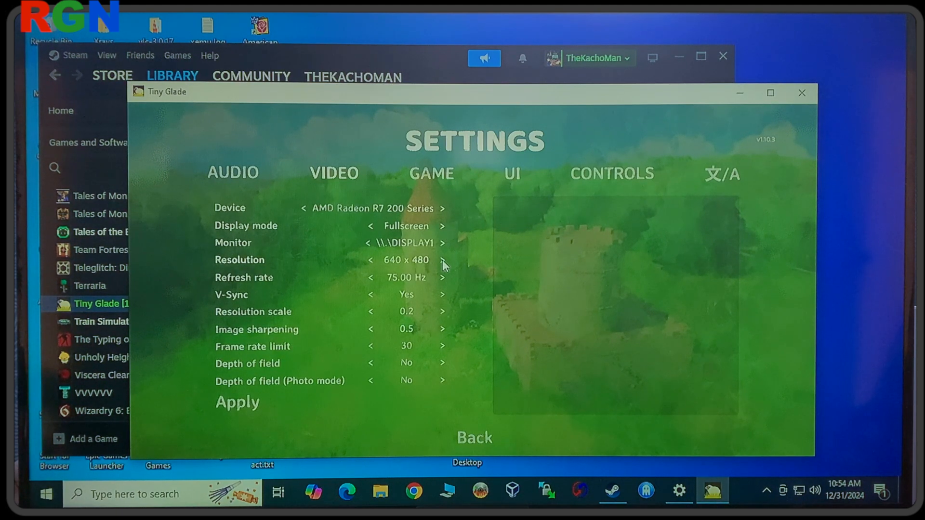
click(442, 259)
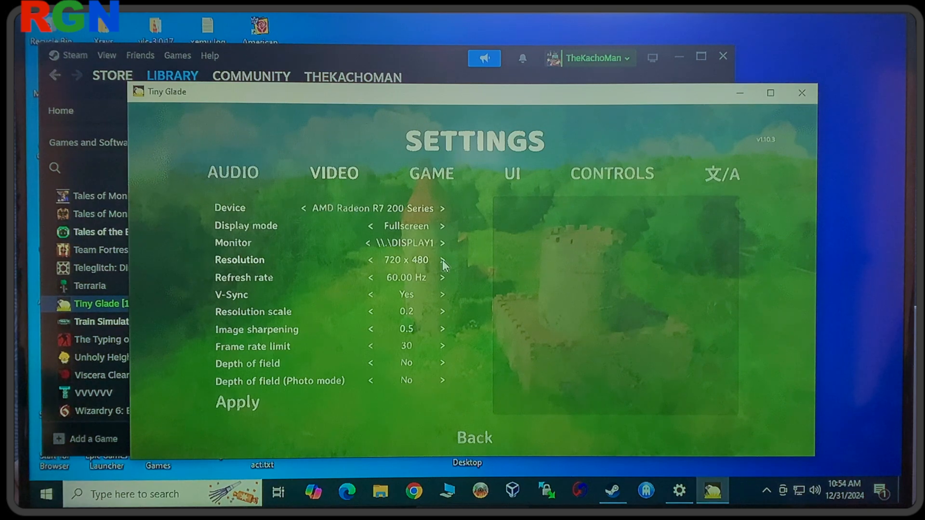
click(442, 259)
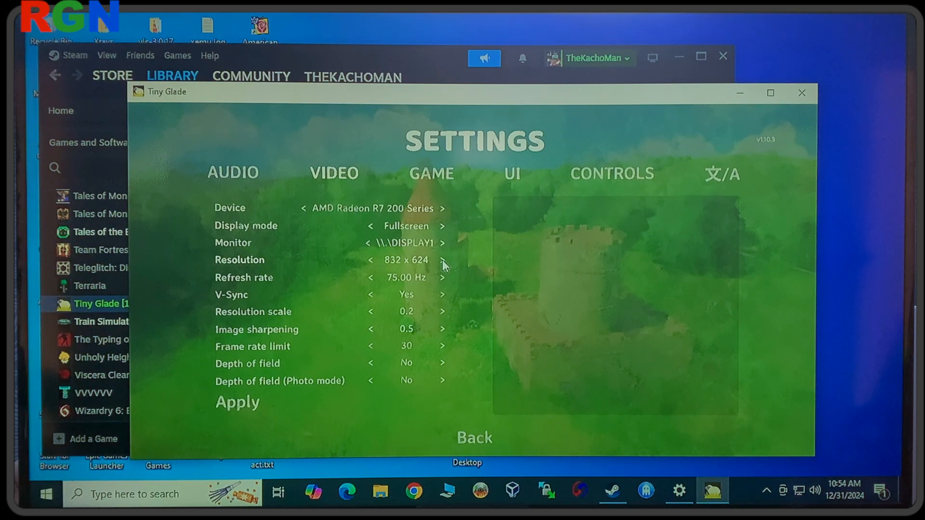
click(474, 438)
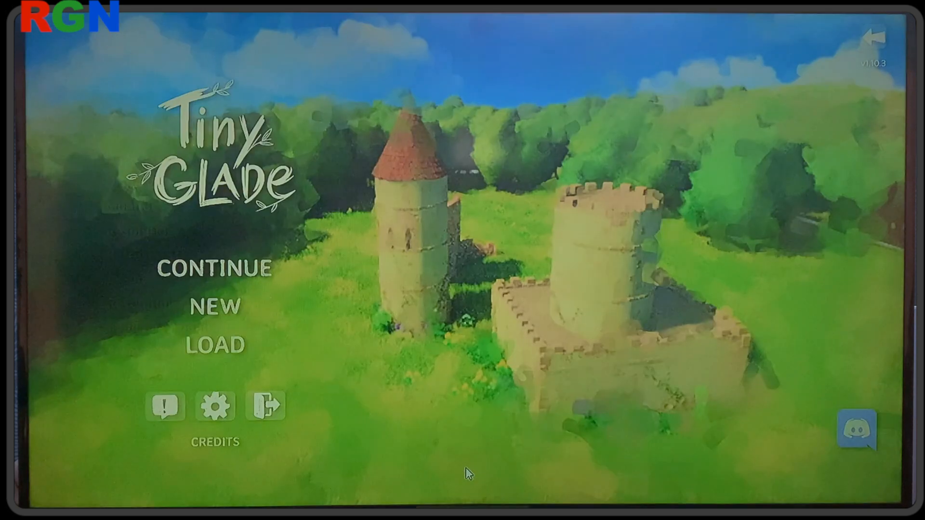
click(215, 267)
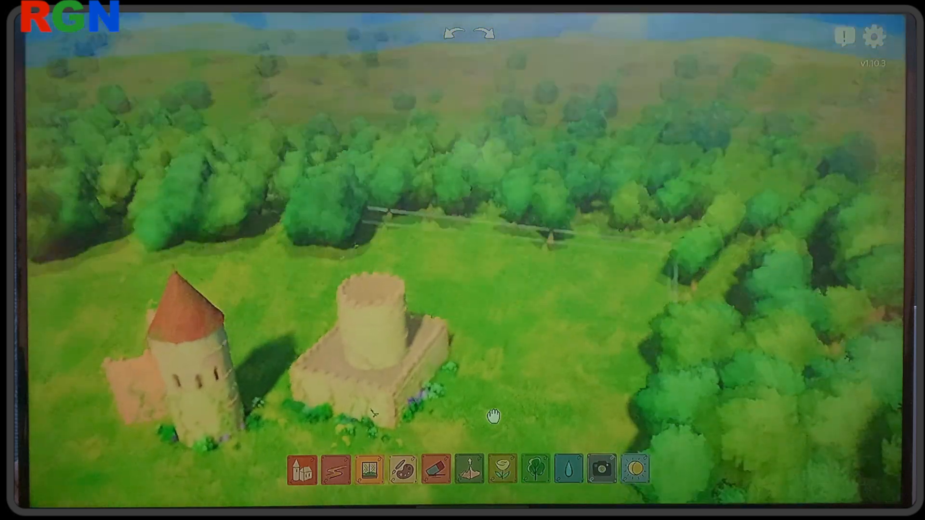
Set resolution to 800 x 600 with resolution scale 0.9, then continue the saved glade.
click(876, 37)
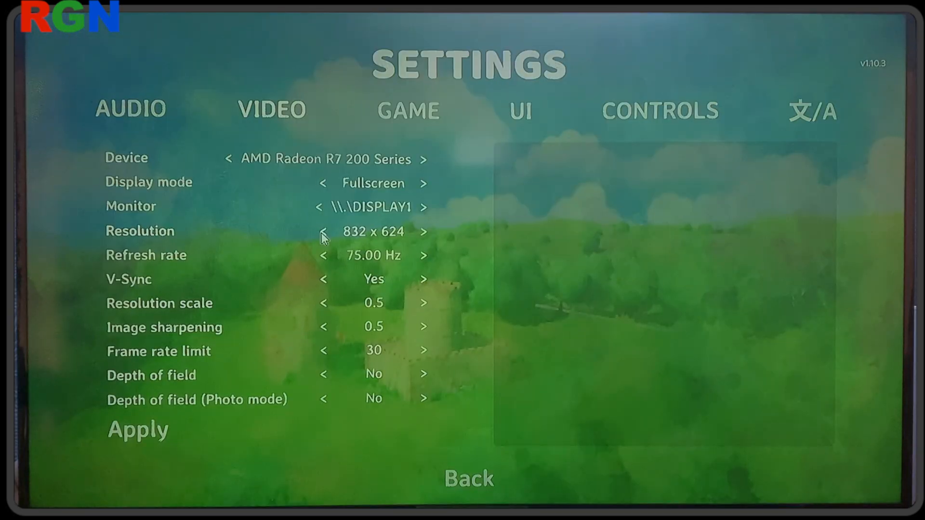
click(324, 232)
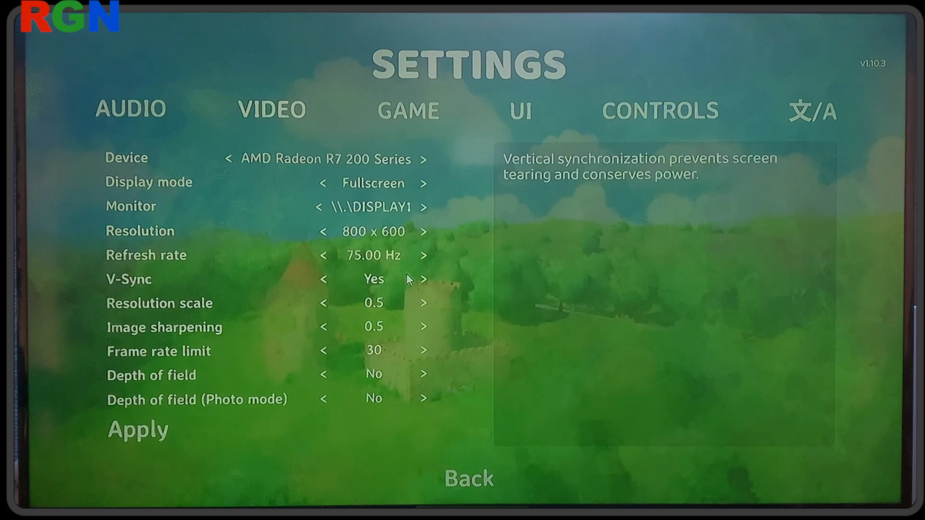
mouse_move(149, 432)
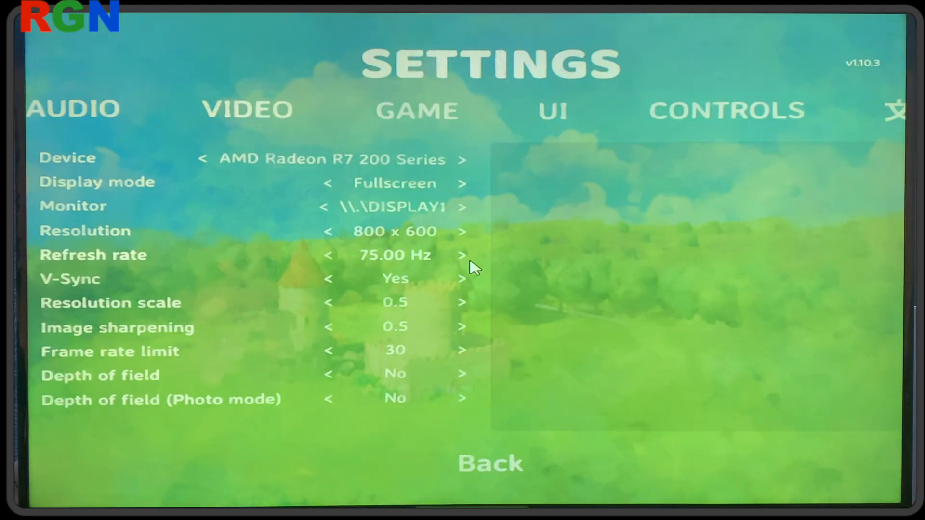
mouse_move(473, 406)
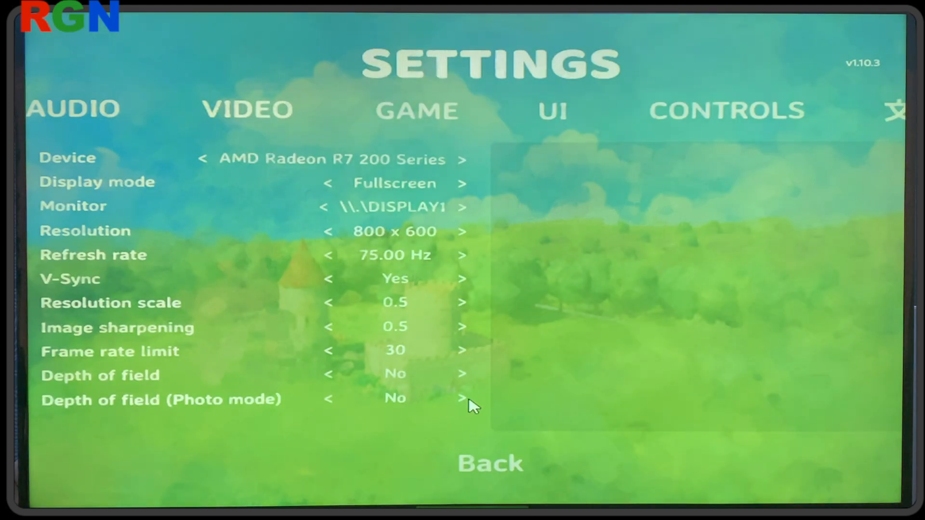
mouse_move(416, 331)
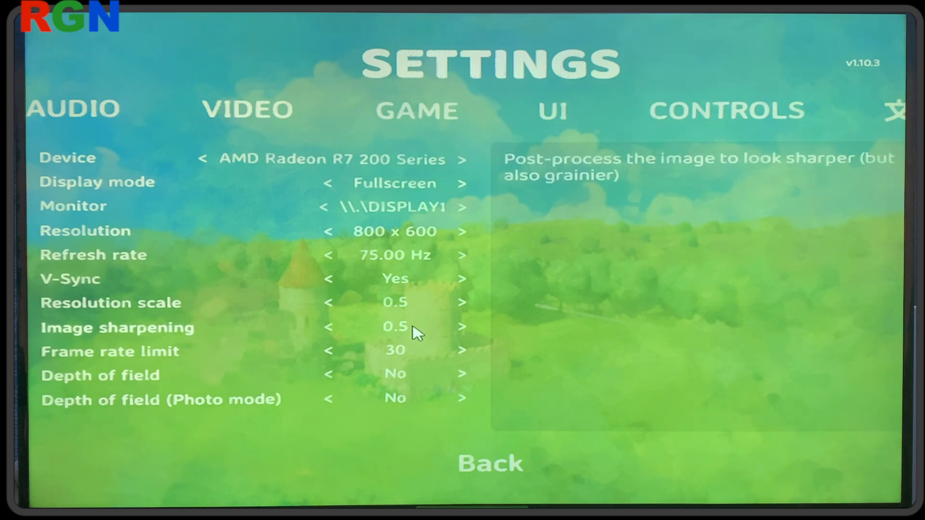
mouse_move(464, 305)
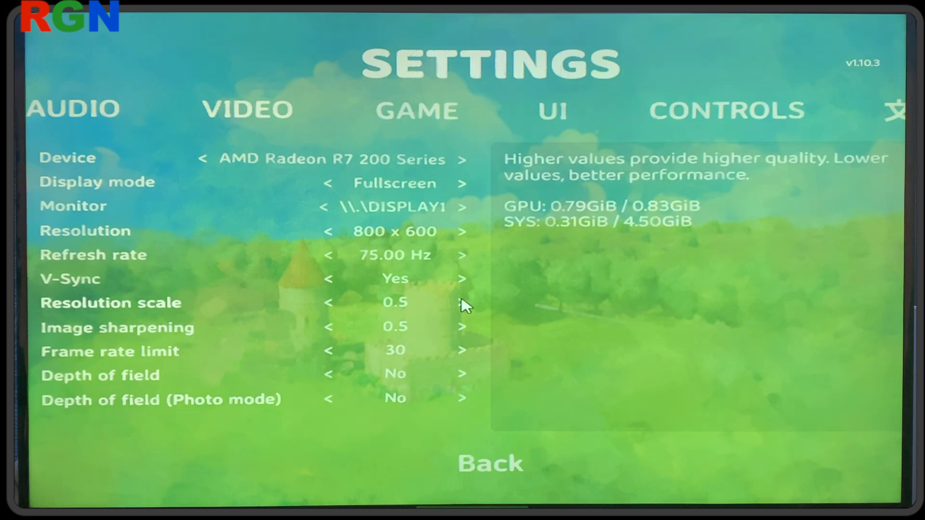
click(462, 303)
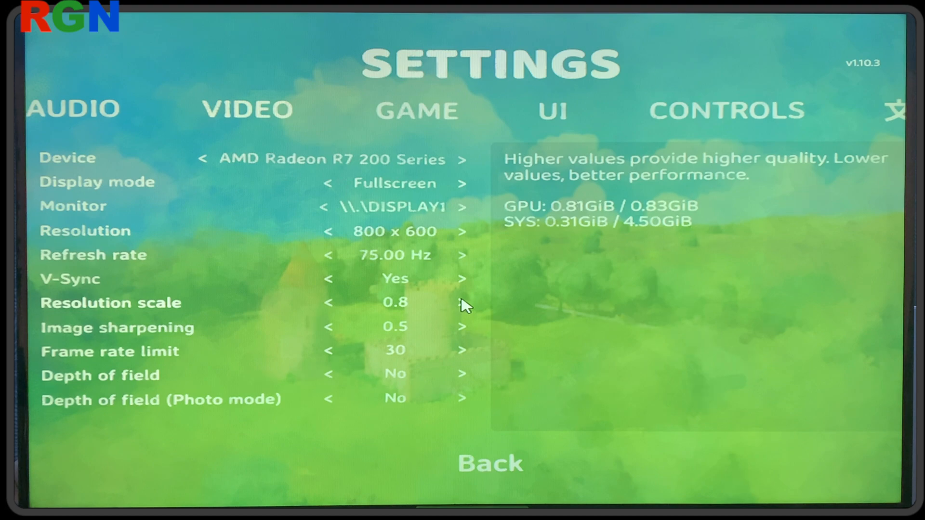
click(463, 302)
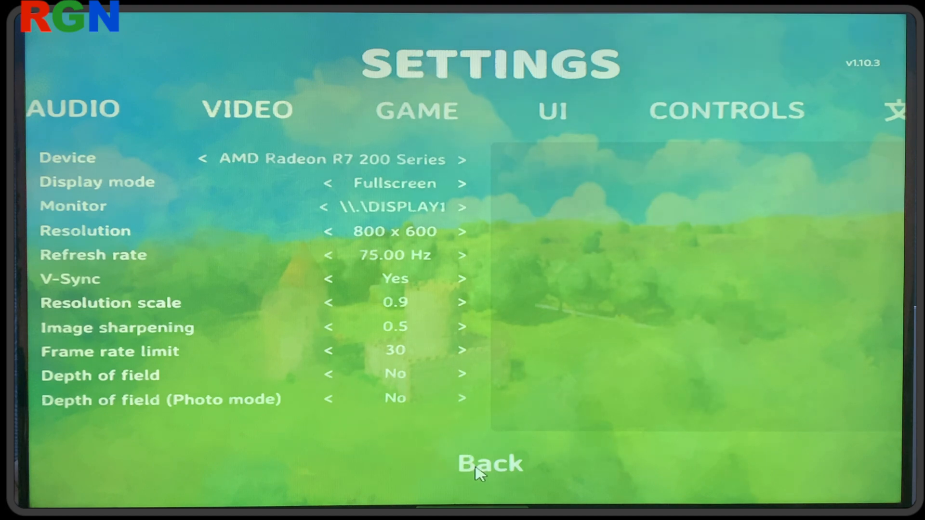
click(491, 463)
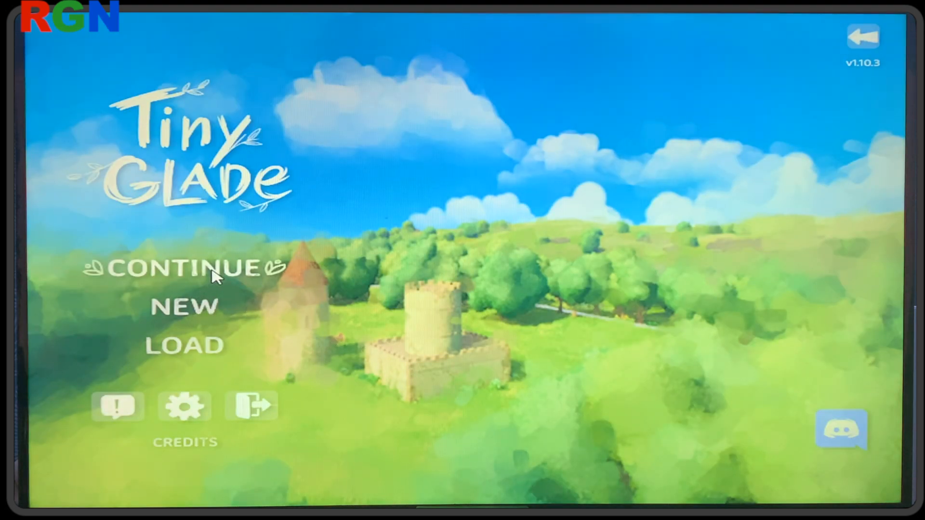
click(183, 270)
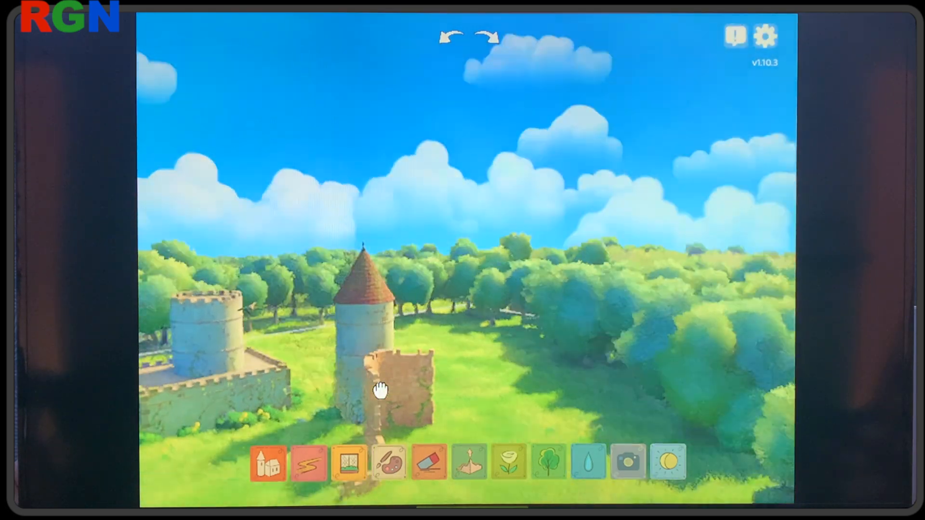
Raise image sharpening to 0.7 in video settings and return to the main menu.
click(764, 36)
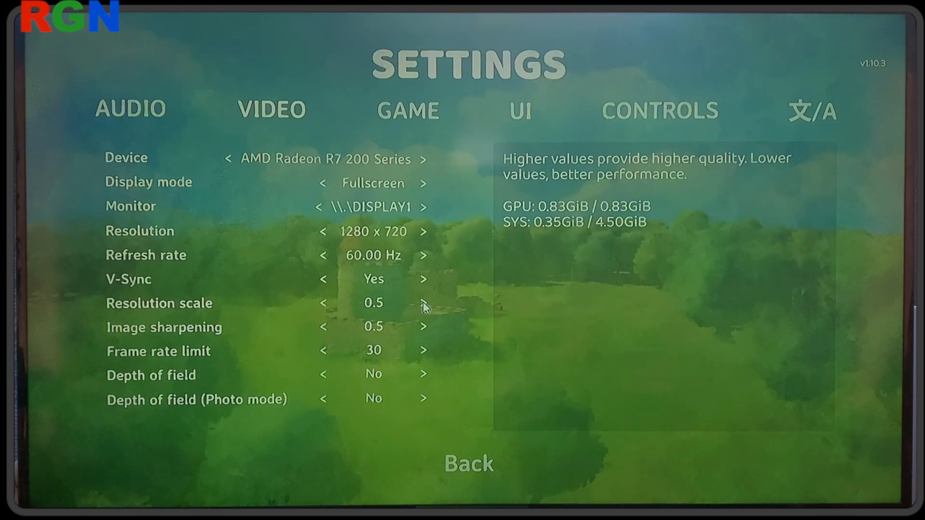
mouse_move(386, 327)
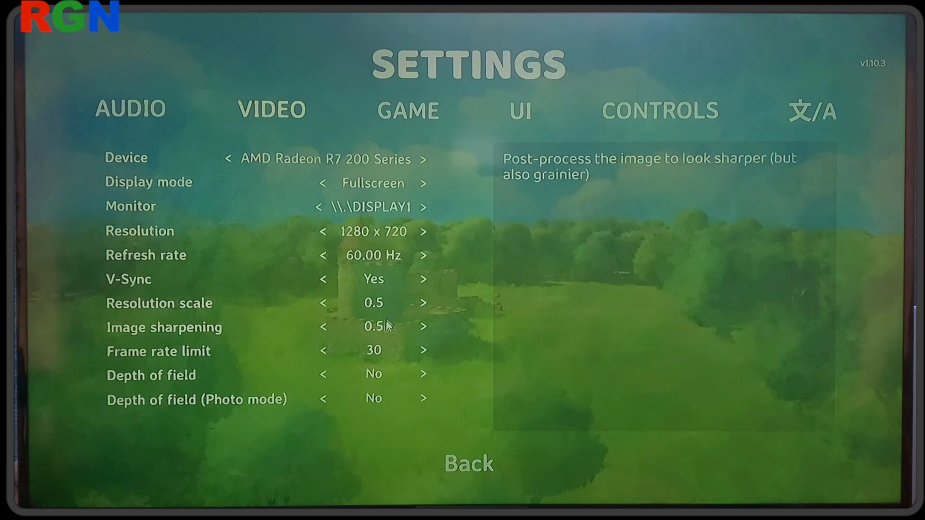
mouse_move(422, 333)
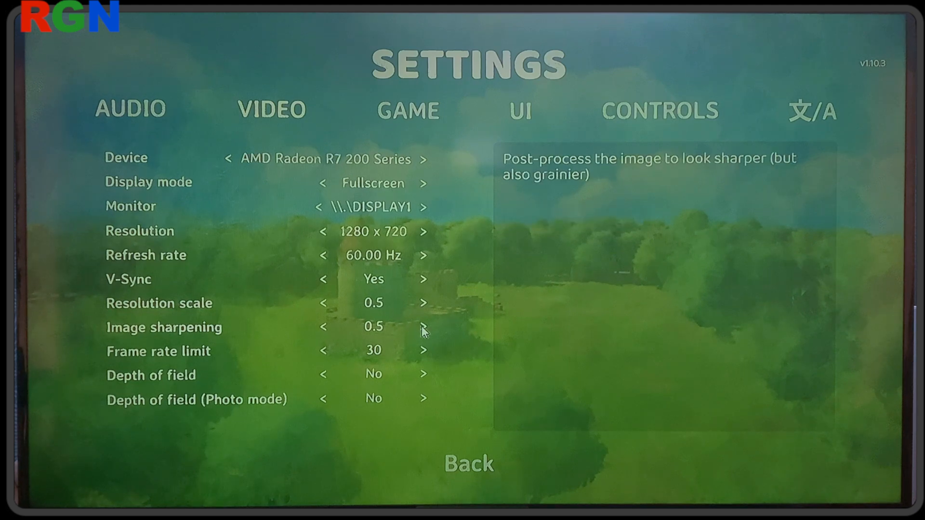
click(424, 327)
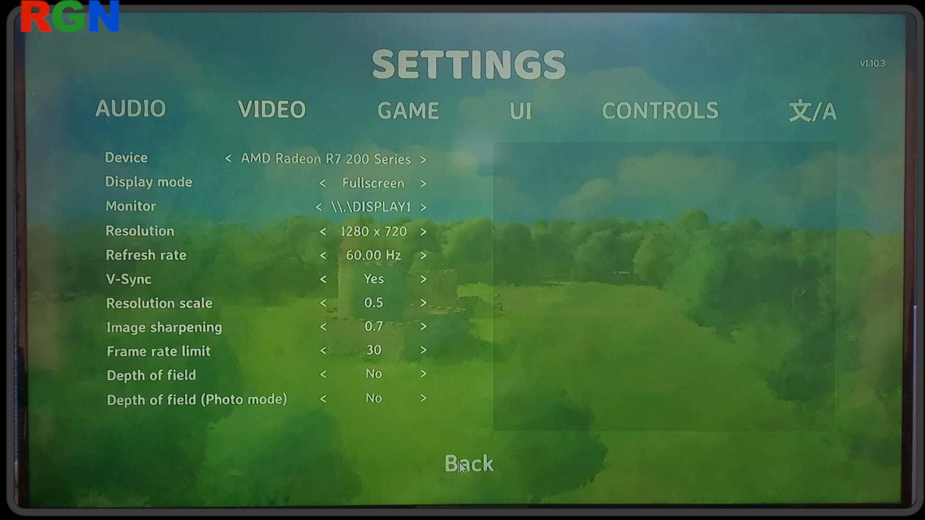
click(469, 463)
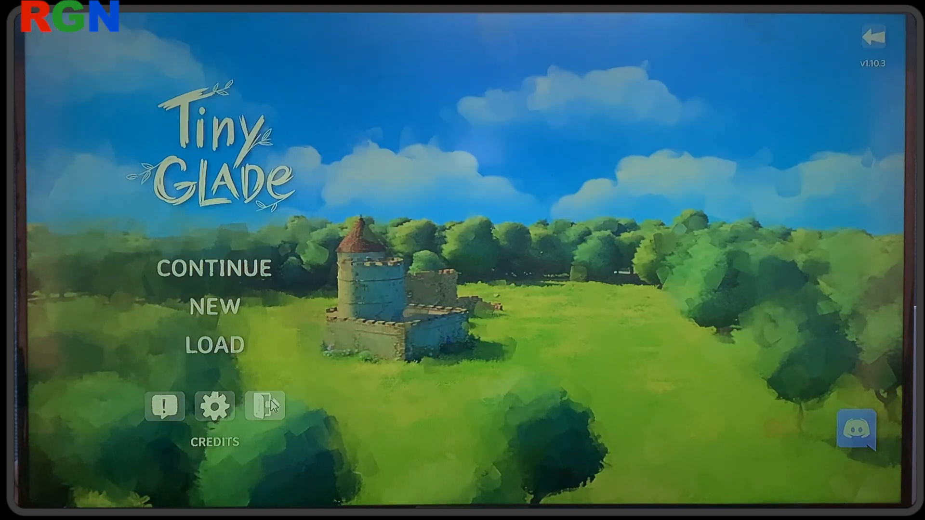
Continue the saved glade and plant purple flowers on the meadow near the towers.
click(214, 268)
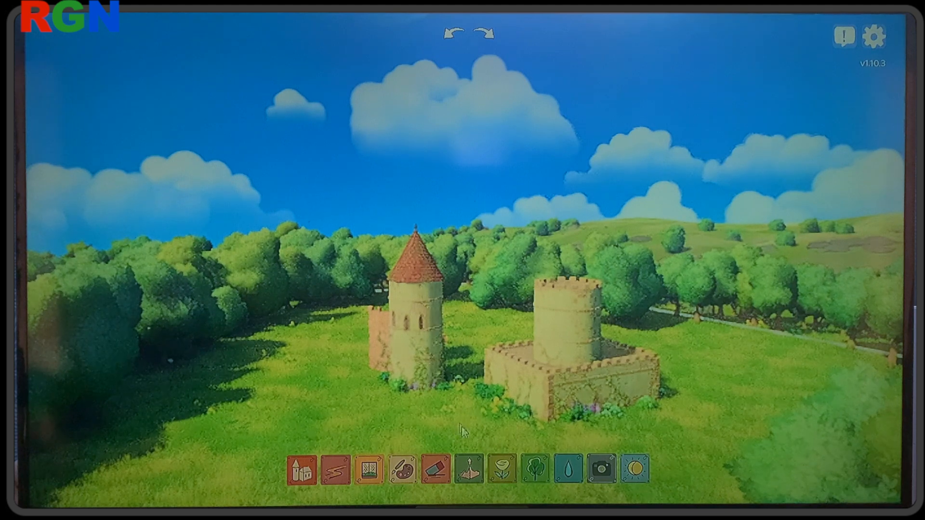
click(353, 470)
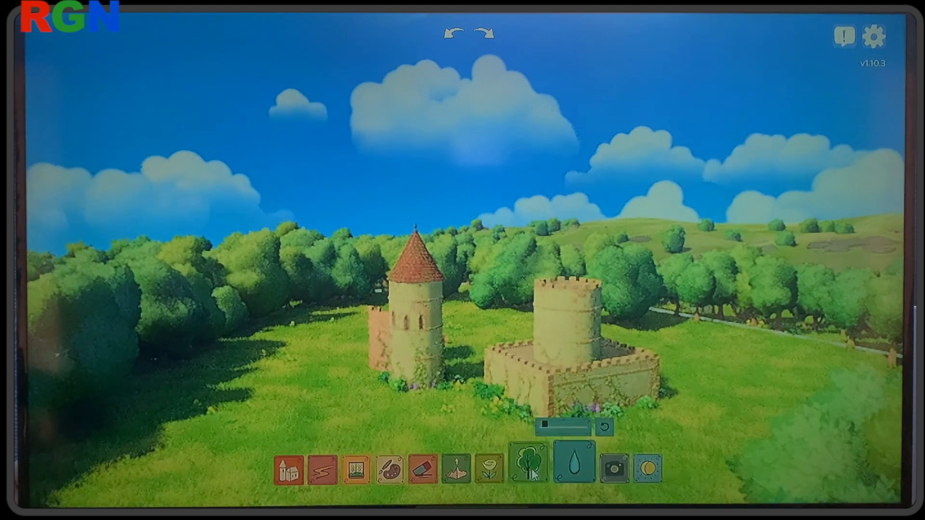
click(488, 469)
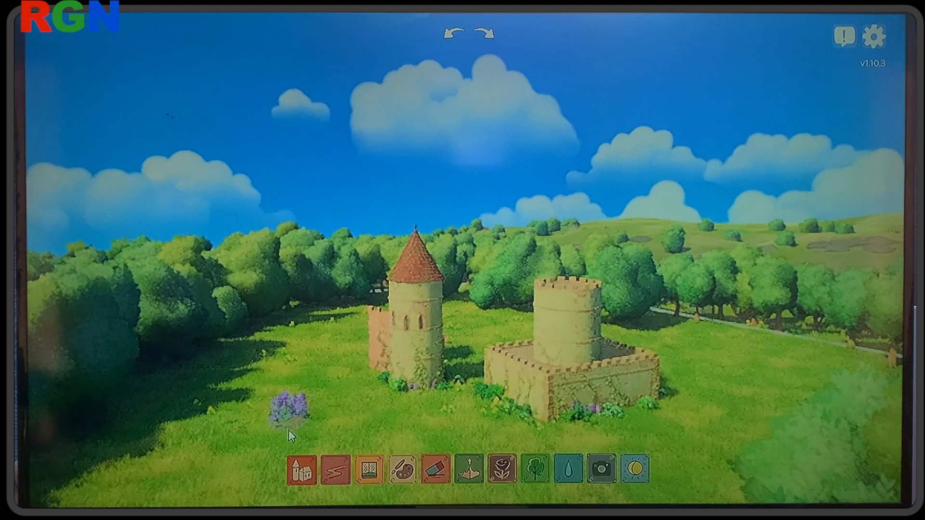
click(259, 407)
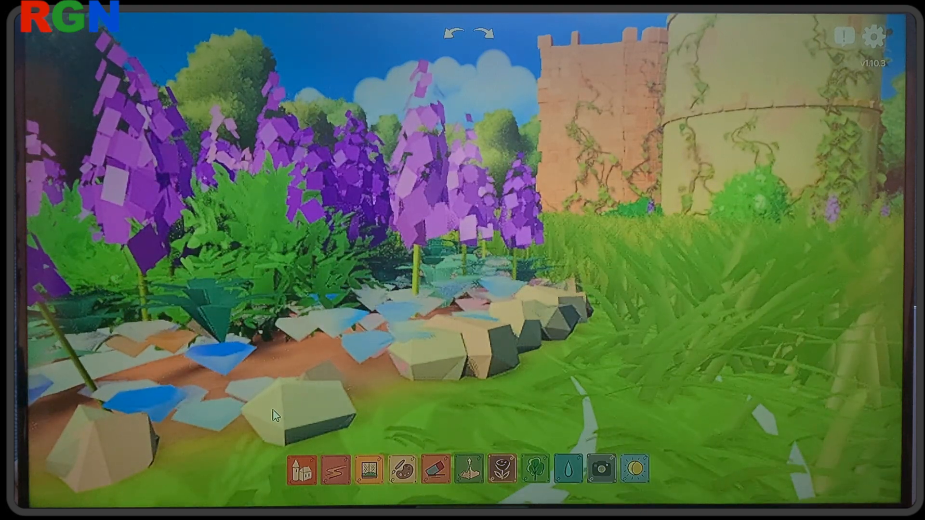
Set refresh rate to 60 Hz and resolution scale to 0.9, then return to the main menu.
click(874, 35)
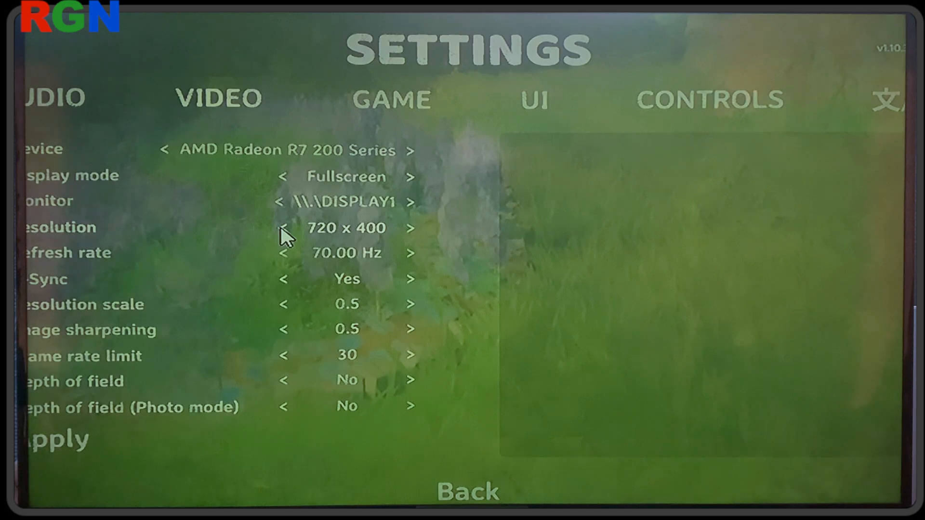
mouse_move(83, 443)
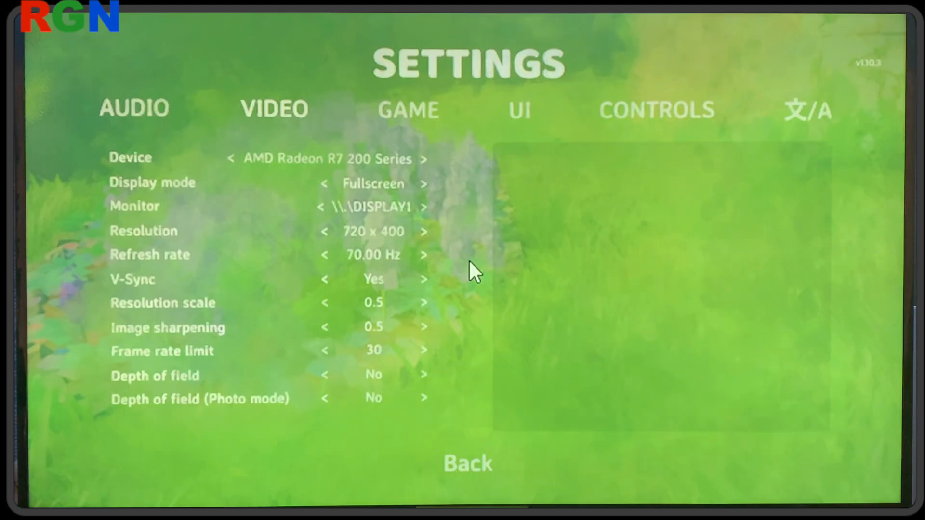
mouse_move(398, 428)
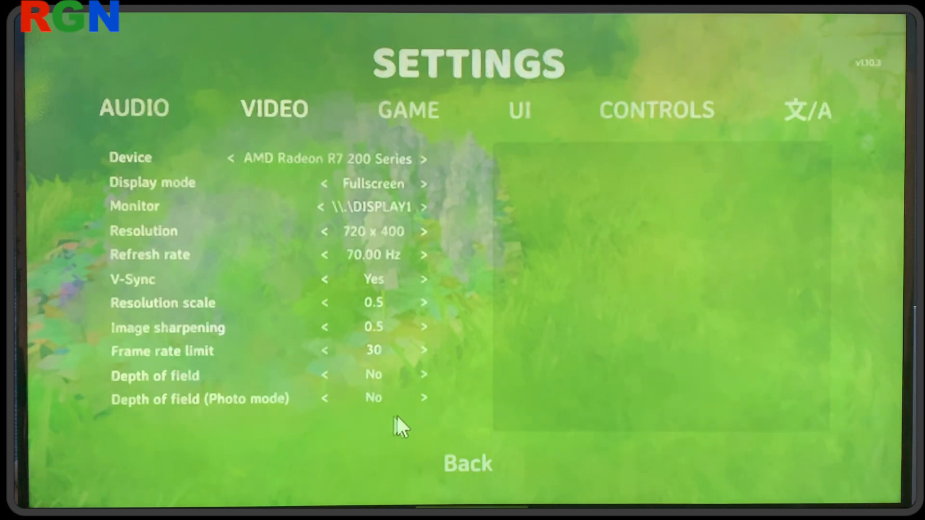
mouse_move(400, 273)
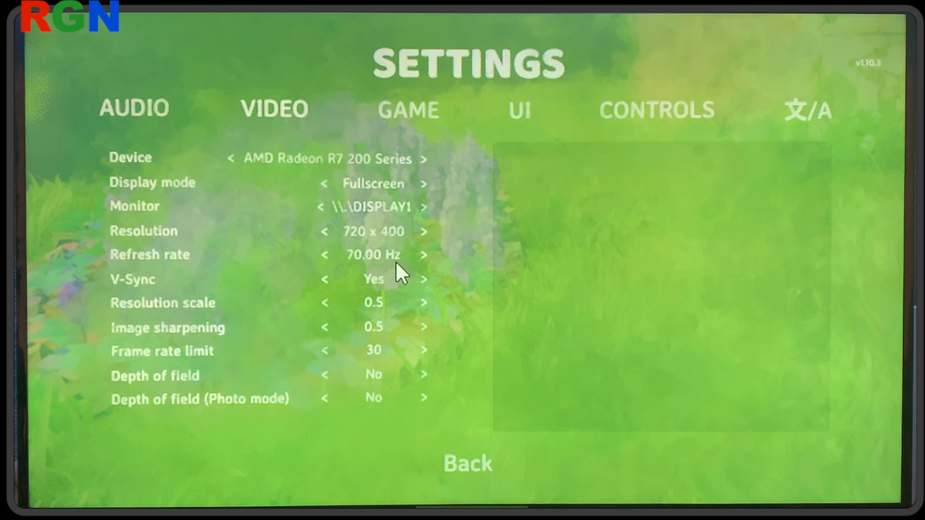
mouse_move(428, 262)
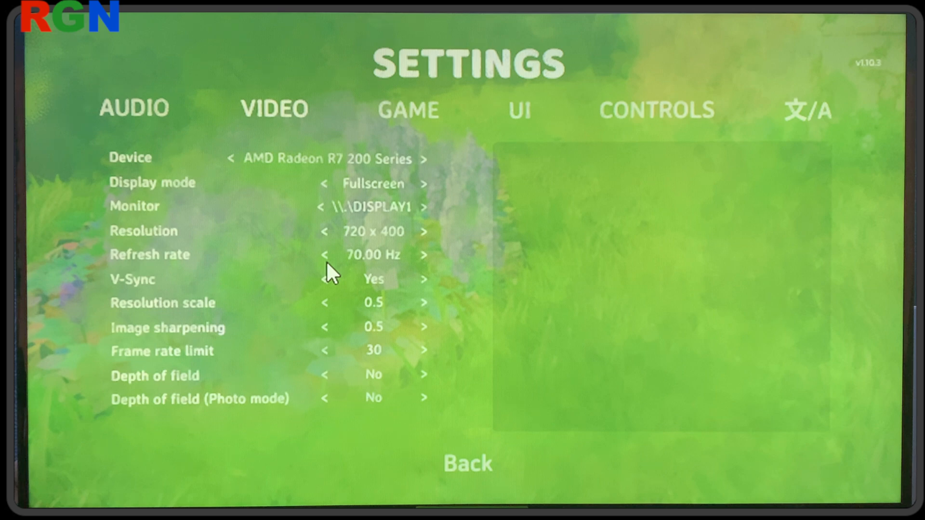
click(323, 254)
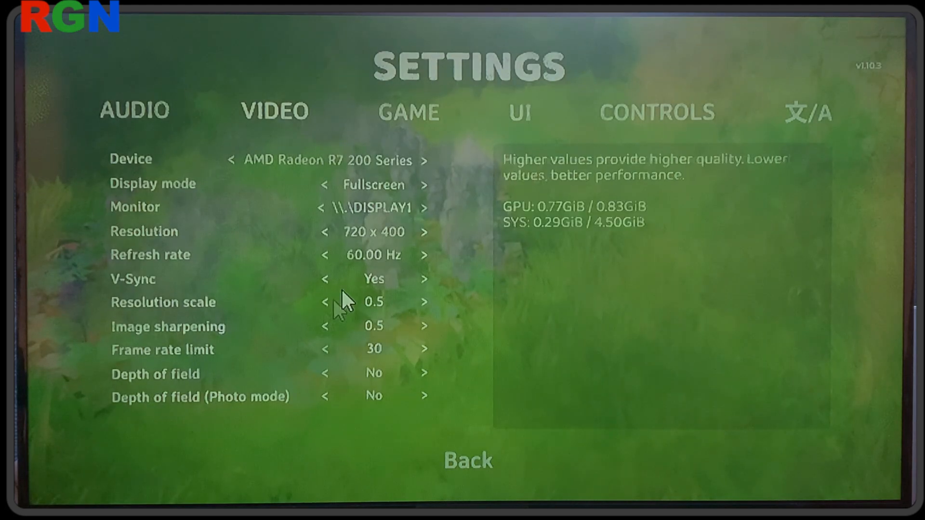
mouse_move(384, 279)
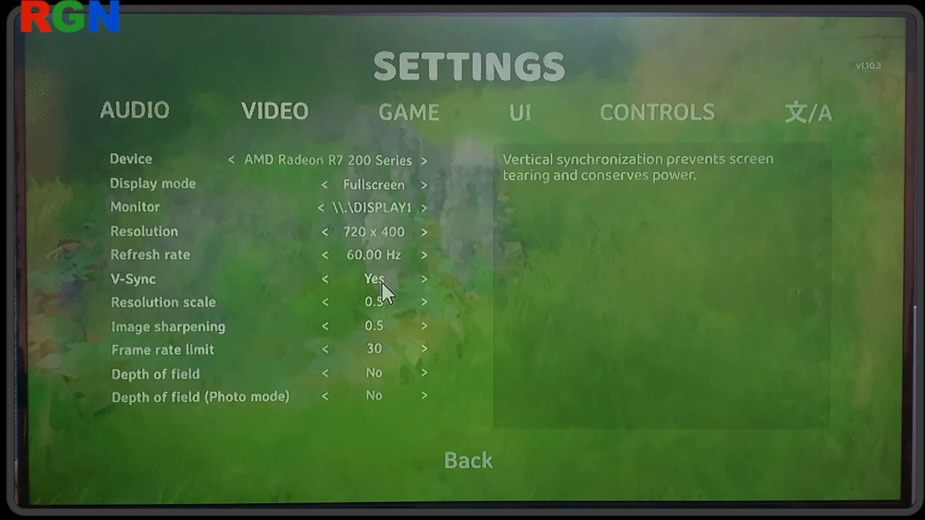
mouse_move(431, 319)
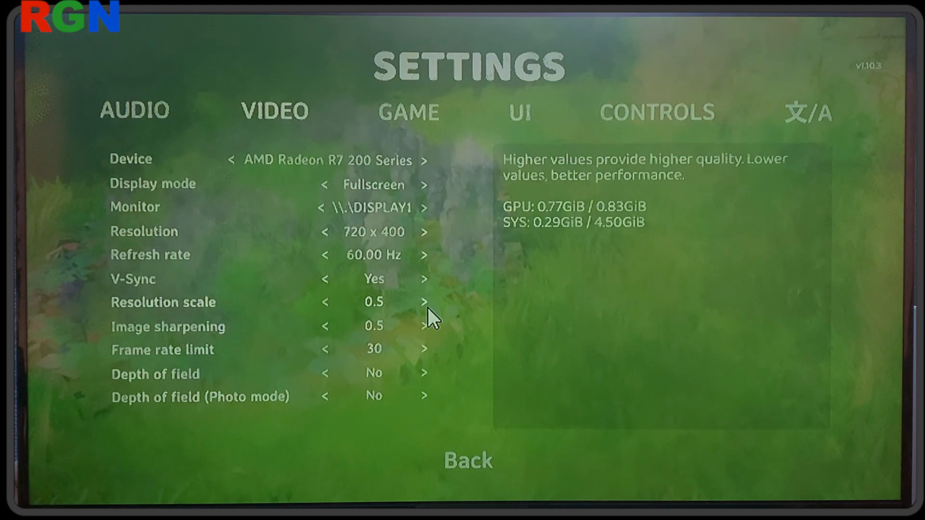
click(424, 301)
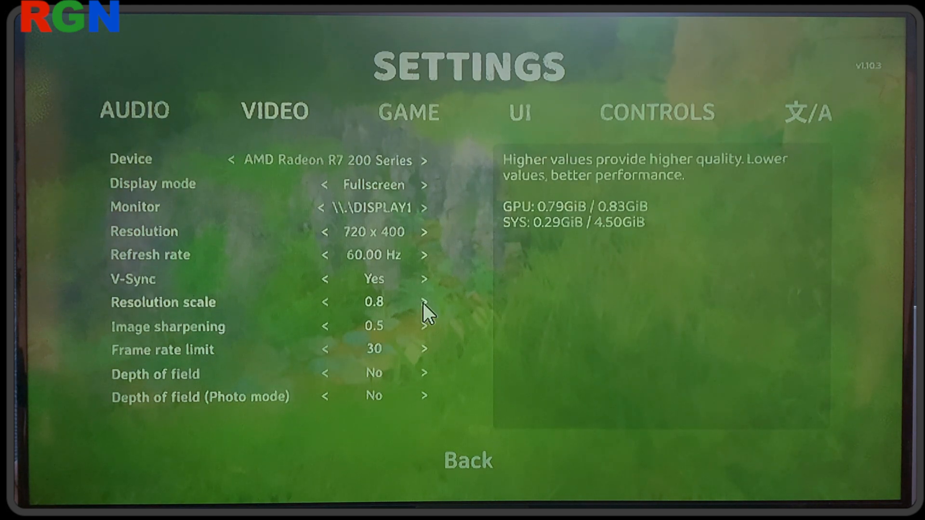
click(424, 302)
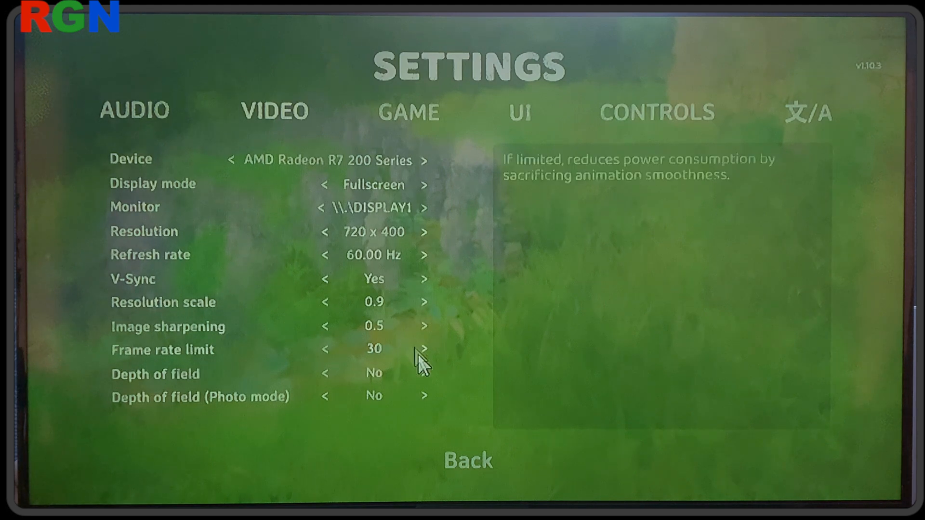
click(468, 461)
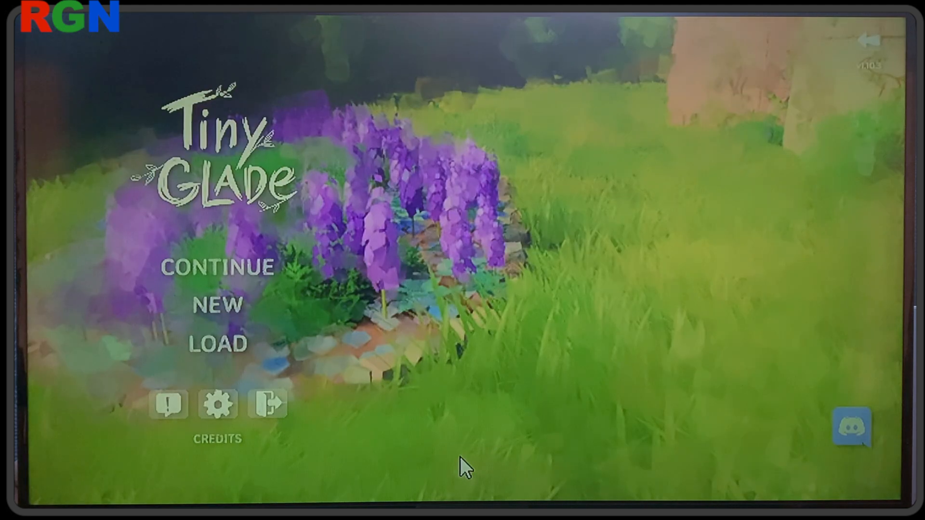
mouse_move(227, 277)
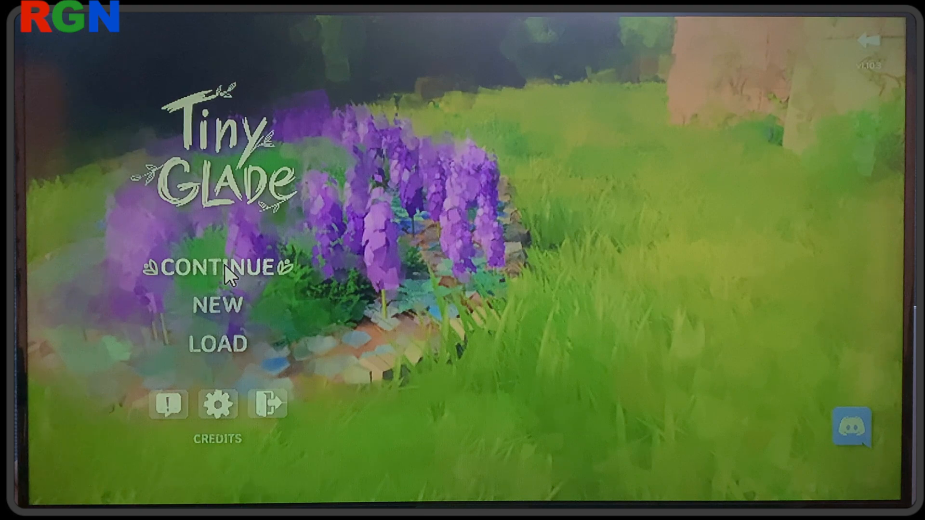
Resume the castle garden, then show the video settings with Display mode set to Windowed.
click(221, 269)
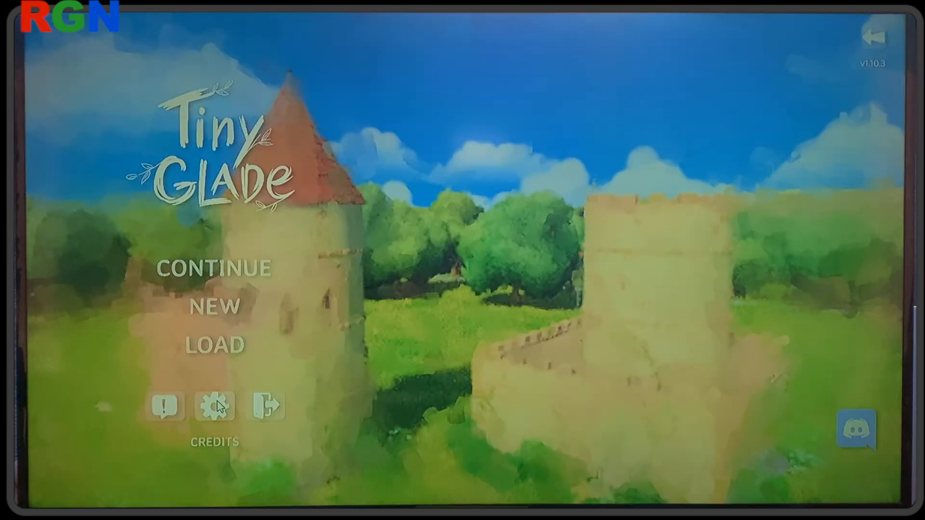
click(214, 406)
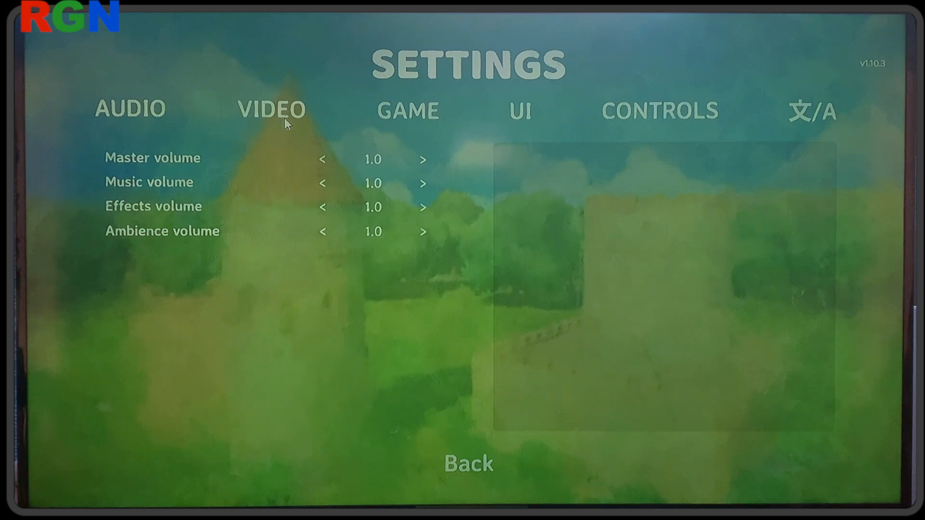
click(271, 110)
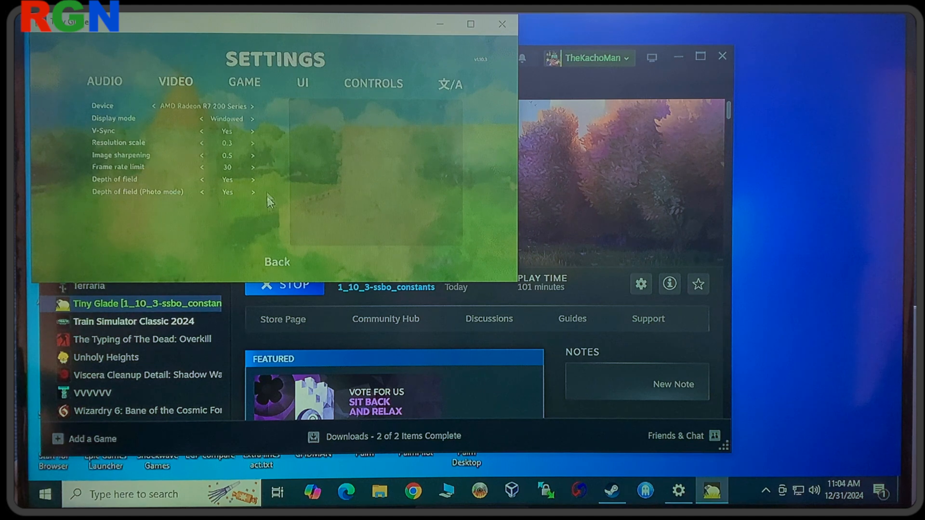
mouse_move(254, 147)
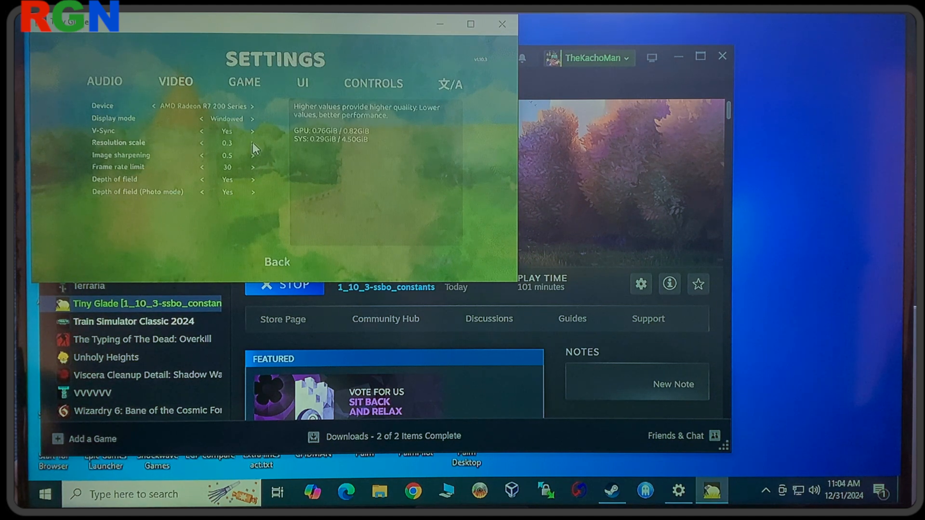
Raise the resolution scale from 0.3 to 1.1 and return to the main menu.
click(252, 143)
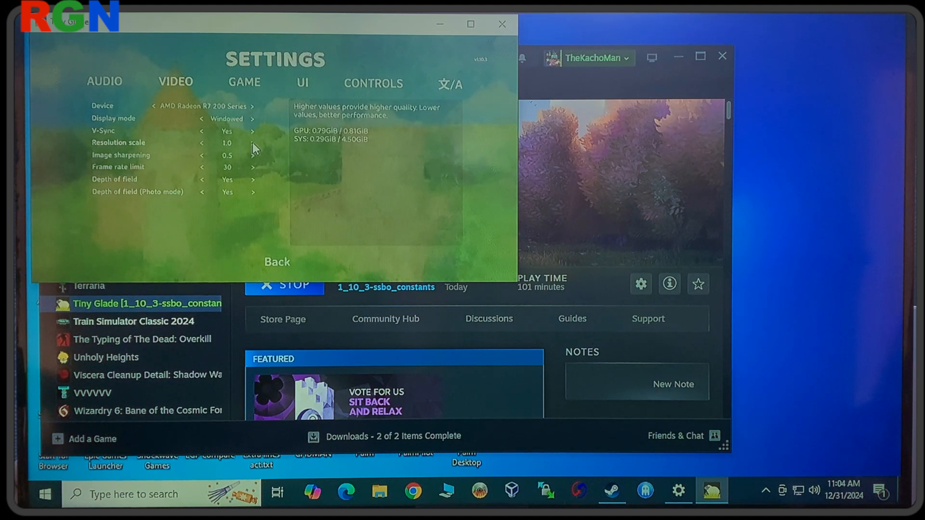
click(253, 142)
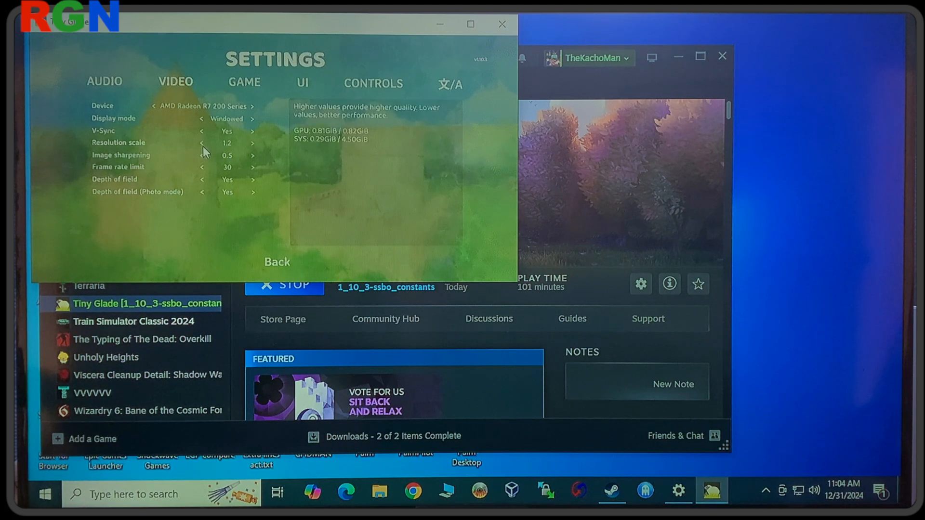
click(251, 143)
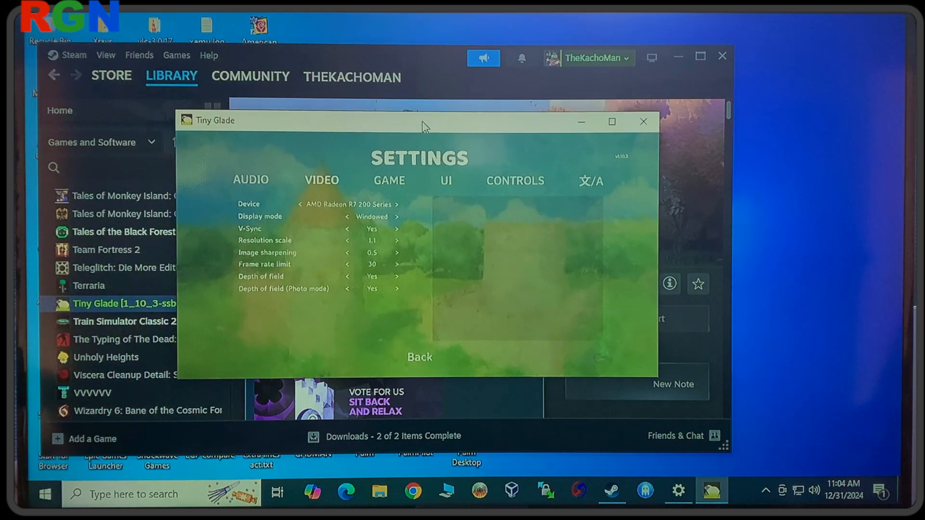
click(419, 358)
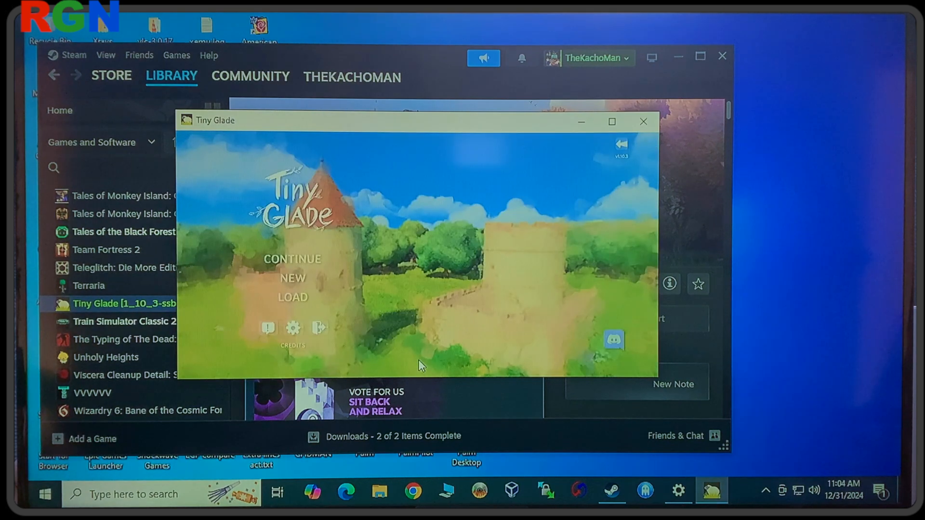
Resume the castle garden in the window before widening it to a widescreen shape.
click(291, 259)
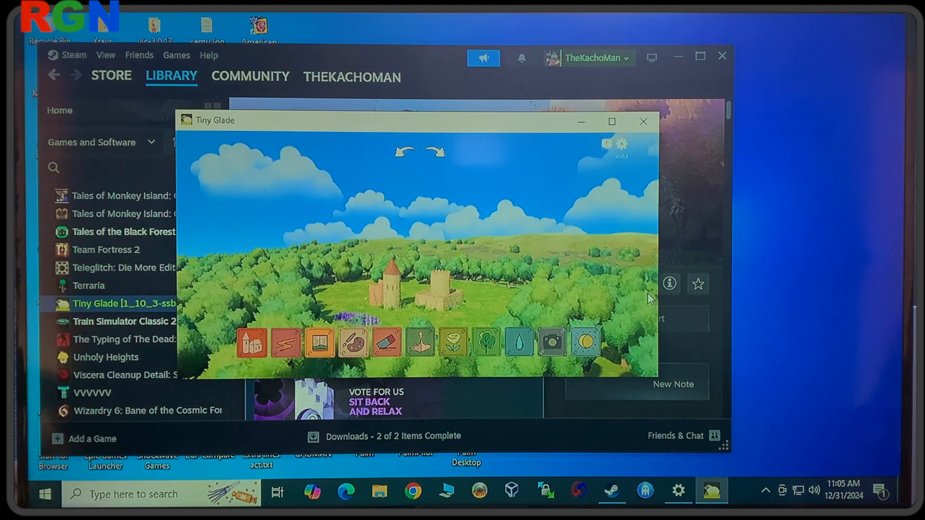
mouse_move(501, 124)
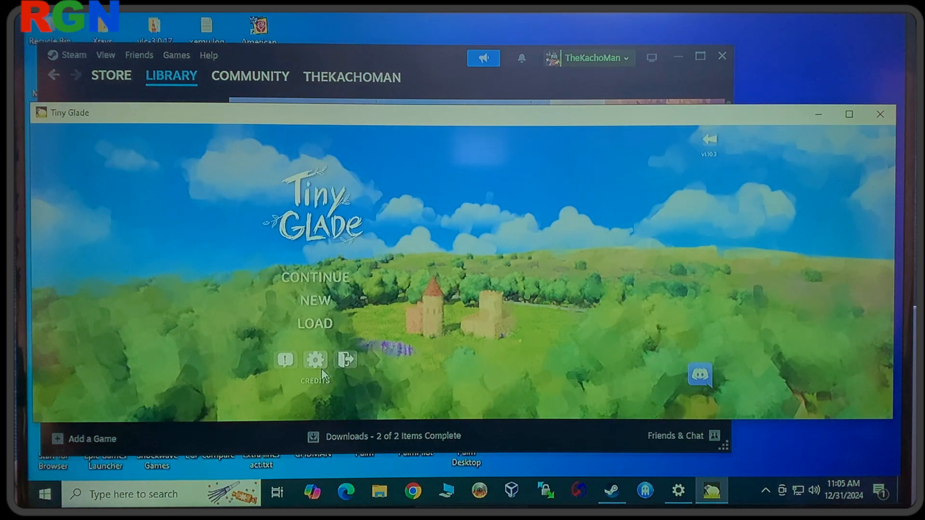
Set the widescreen window's resolution scale to 0.7, resume the glade and pick a building tool.
click(315, 360)
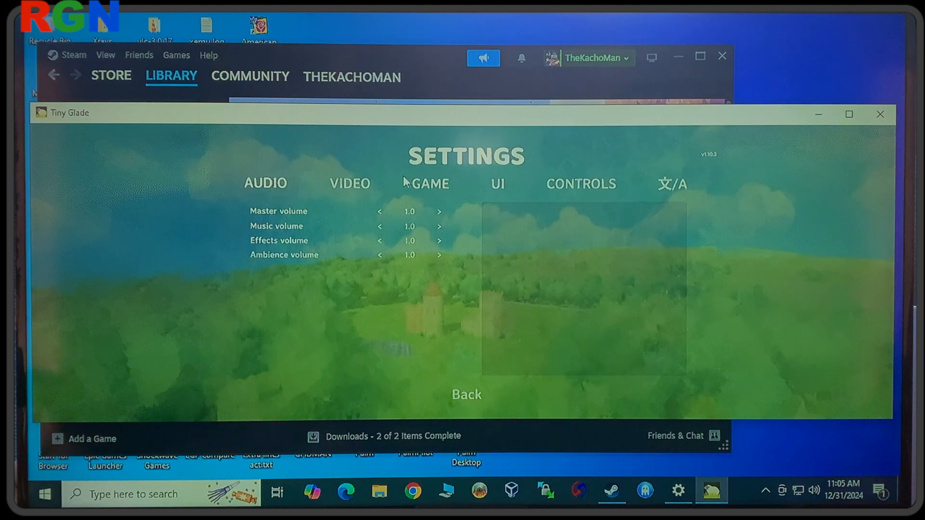
click(349, 183)
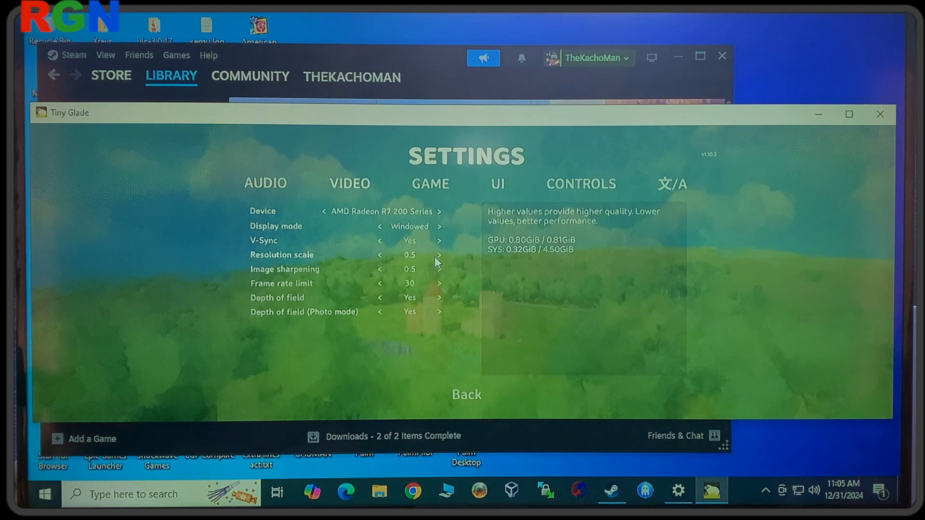
click(440, 254)
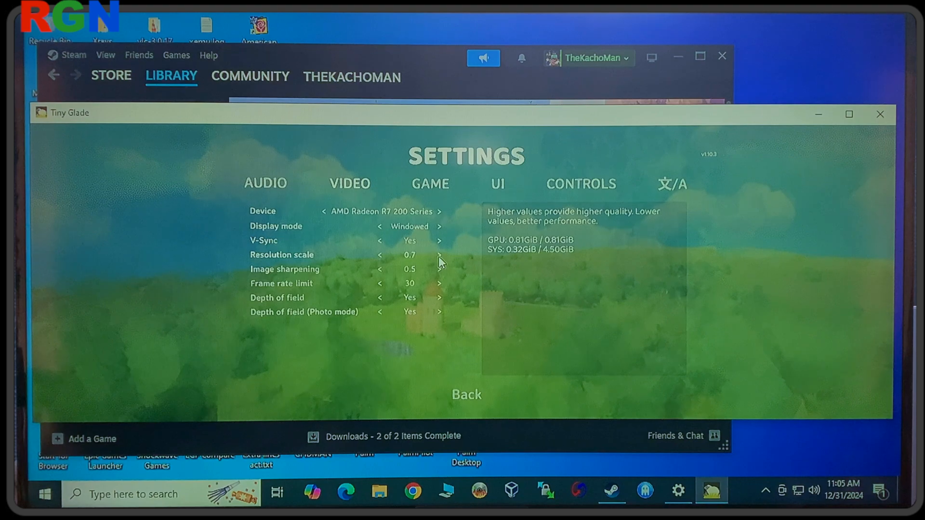
mouse_move(465, 395)
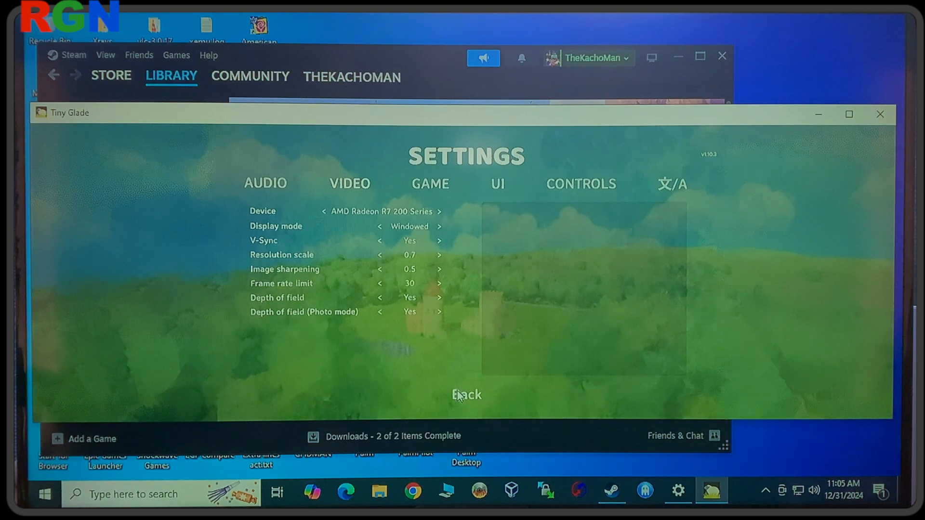
click(466, 395)
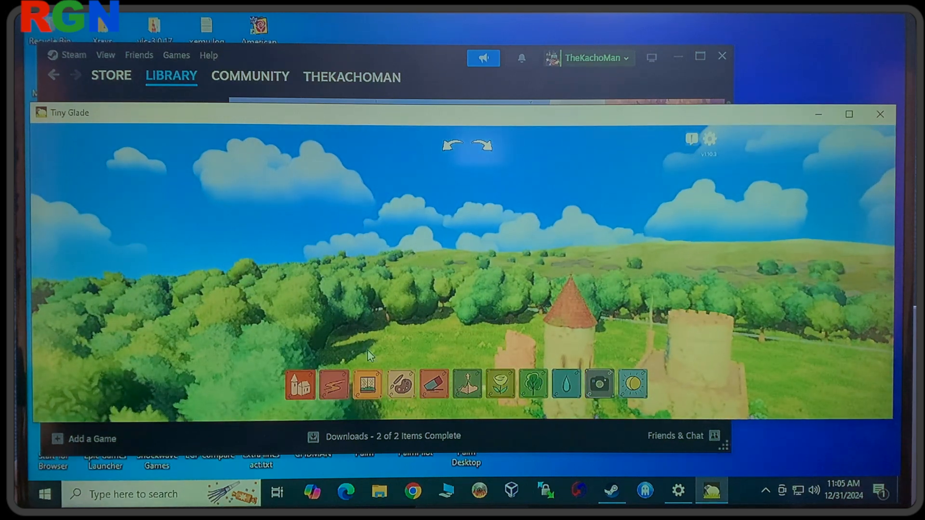
click(366, 384)
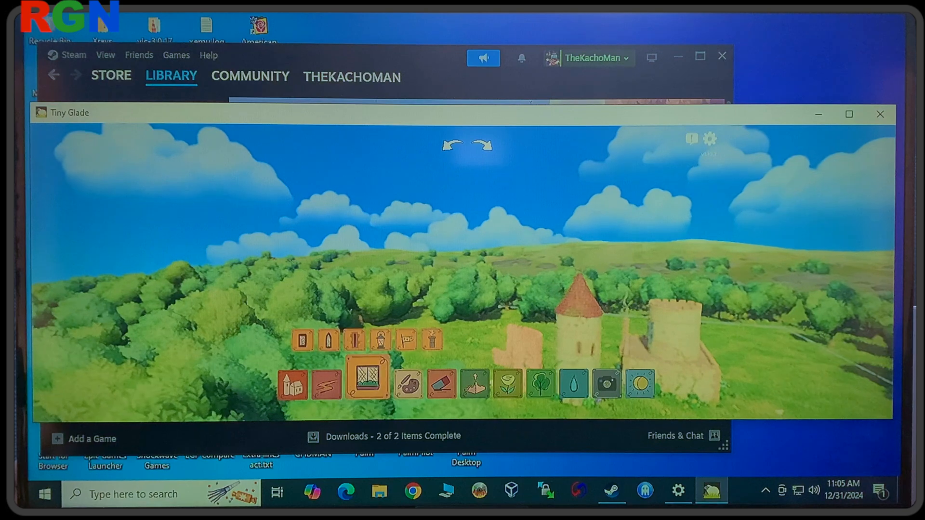